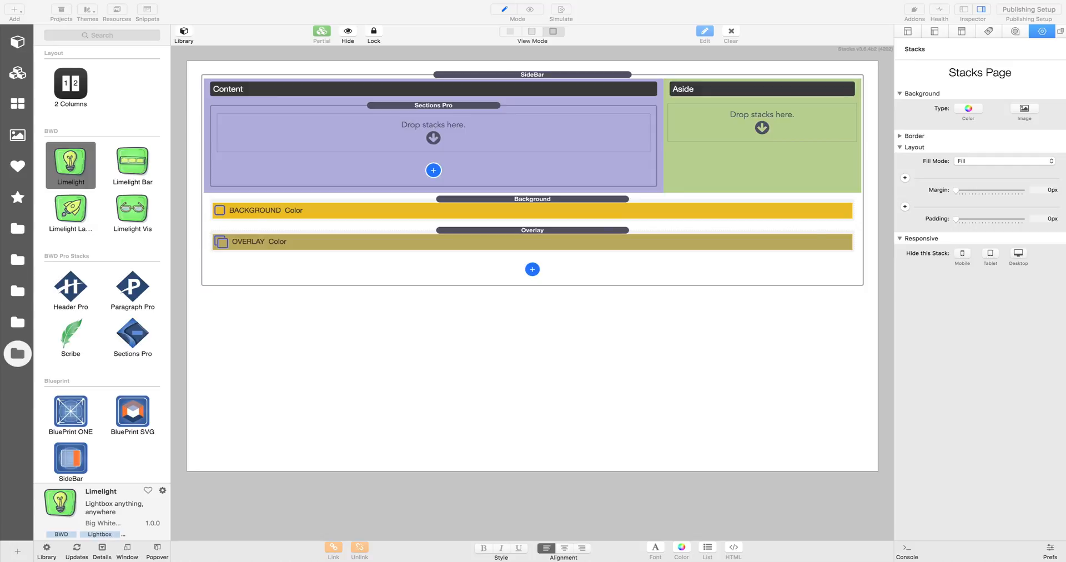
mouse_move(596, 277)
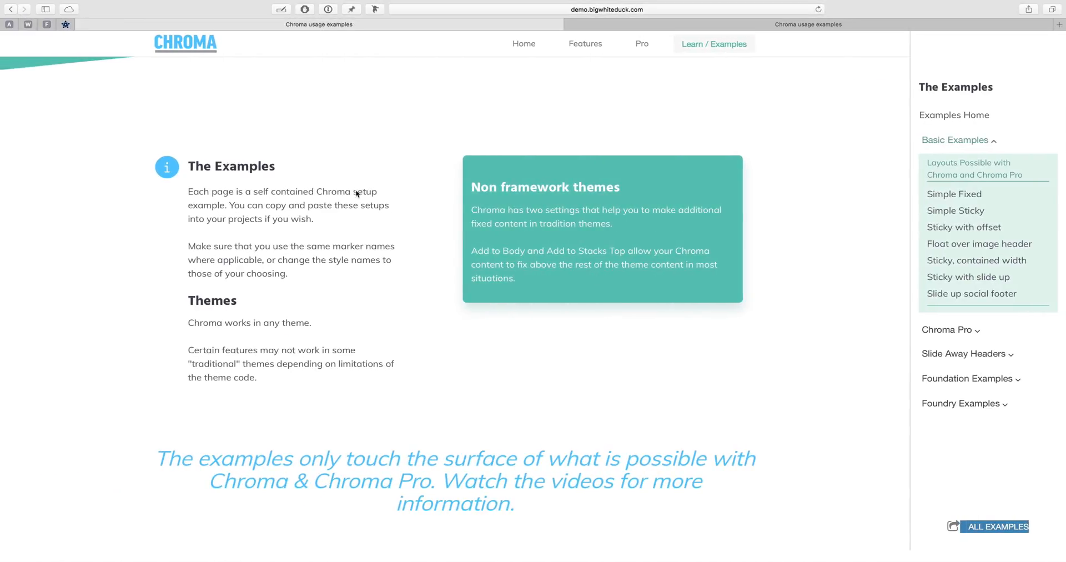
Browse the Chroma examples, previewing the Sticky with offset and Slide up social footer pages
scroll("down", 3)
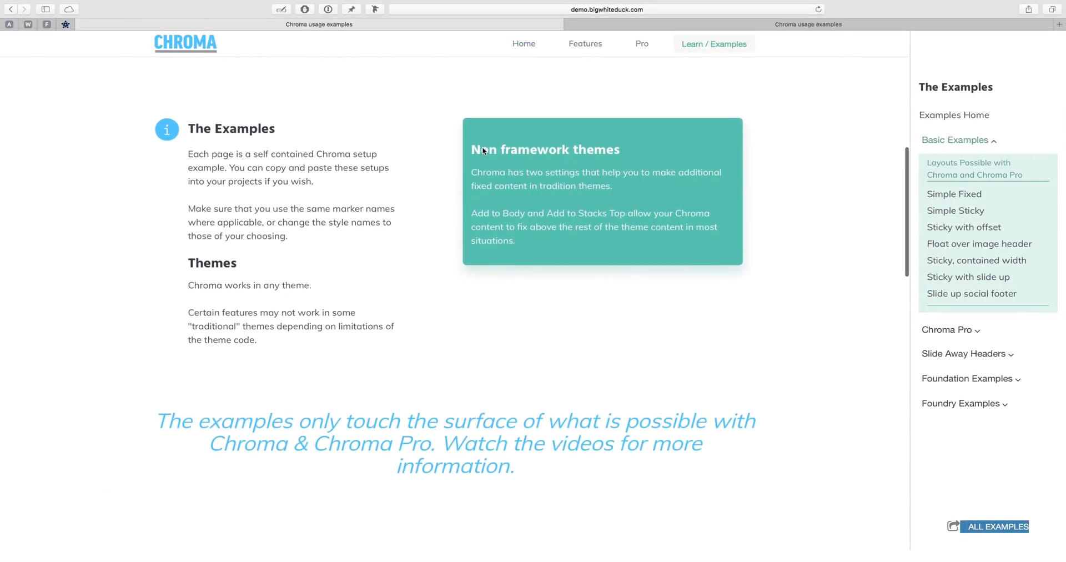
scroll("up", 3)
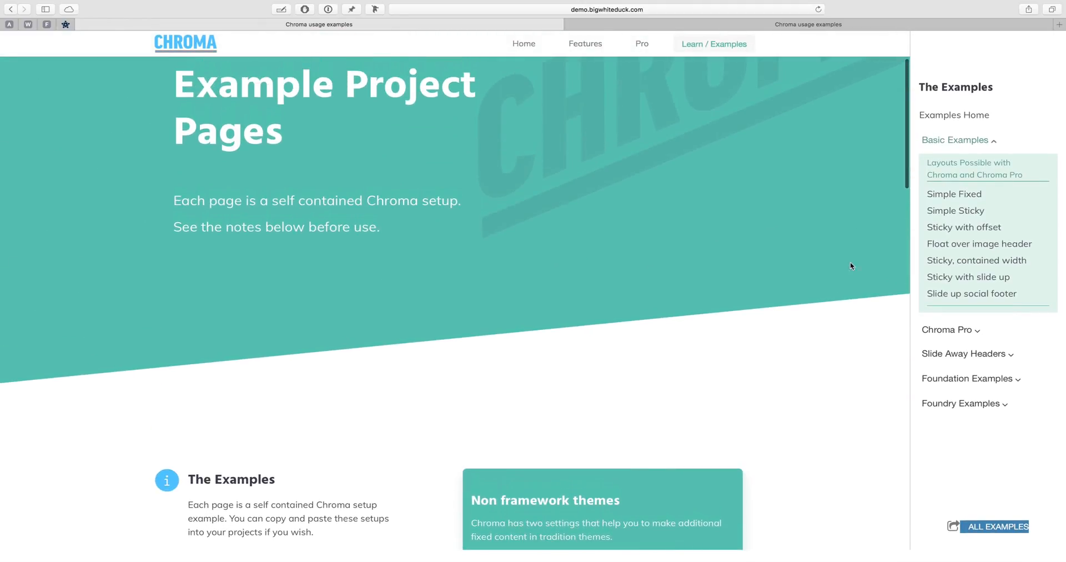
scroll("down", 3)
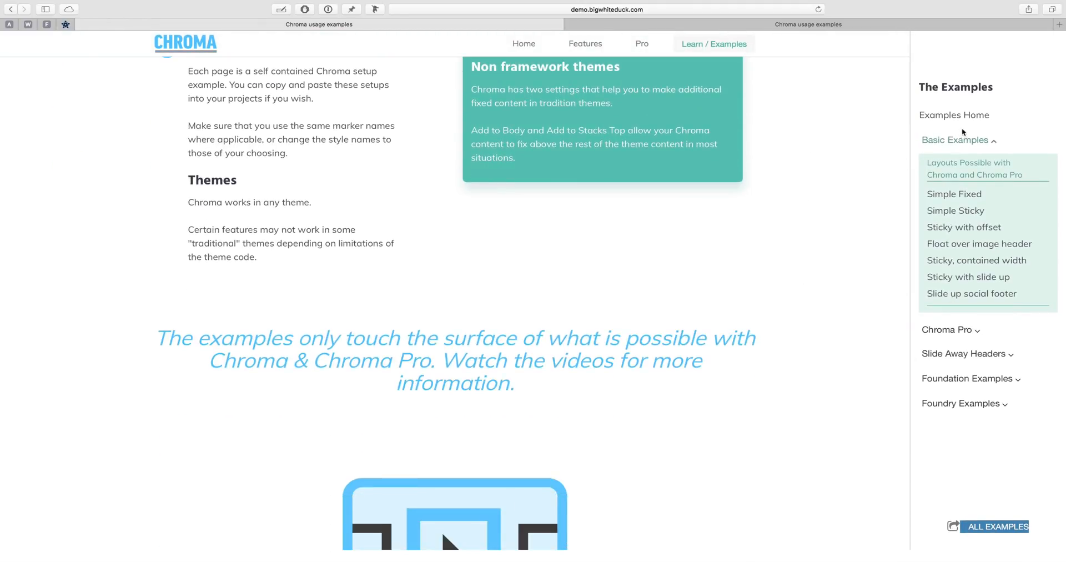
left_click(954, 193)
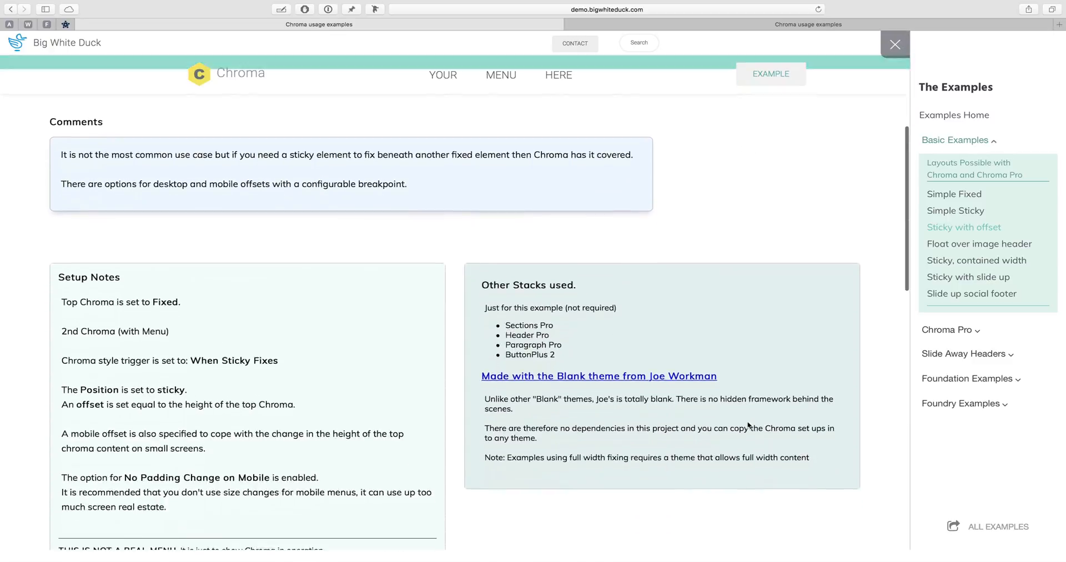
scroll("down", 3)
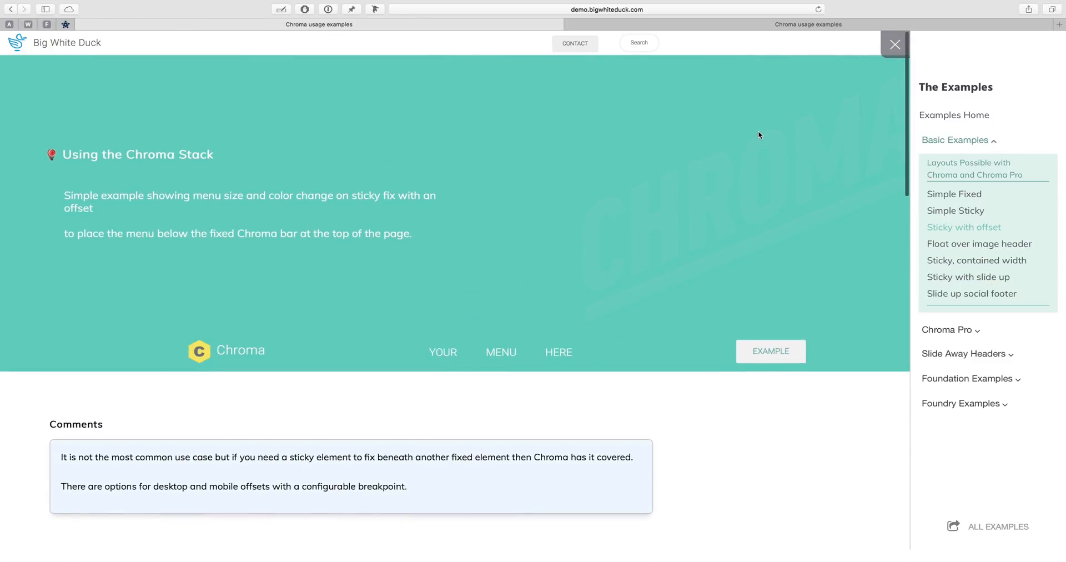
mouse_move(346, 426)
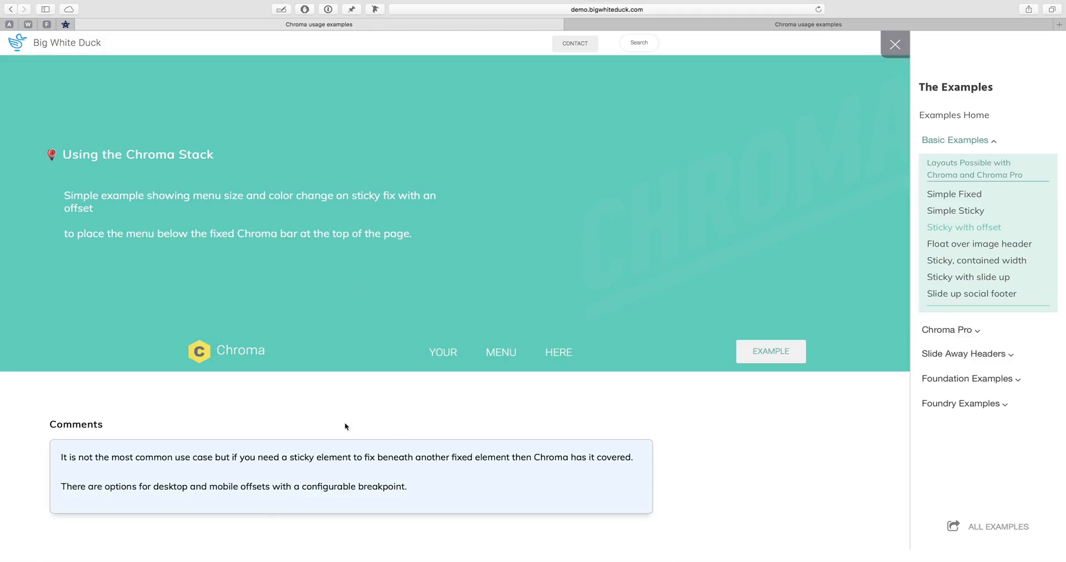
scroll("down", 3)
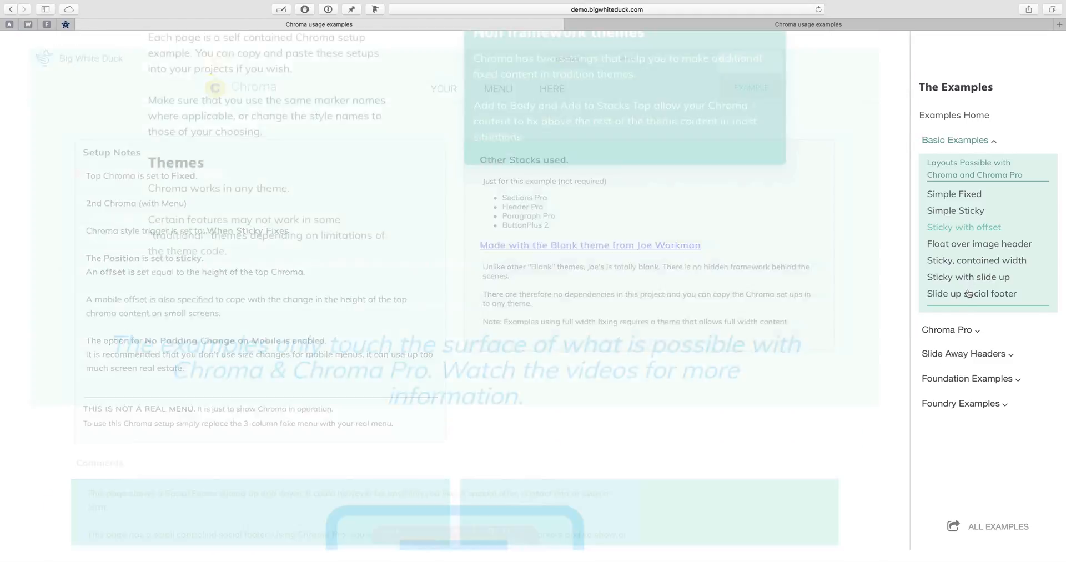
left_click(971, 293)
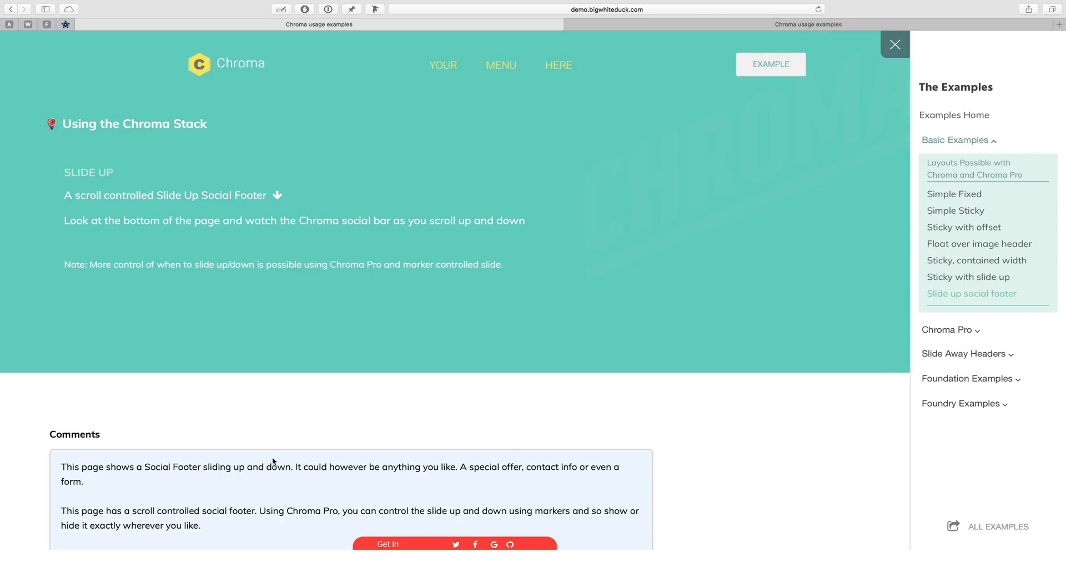
scroll("down", 3)
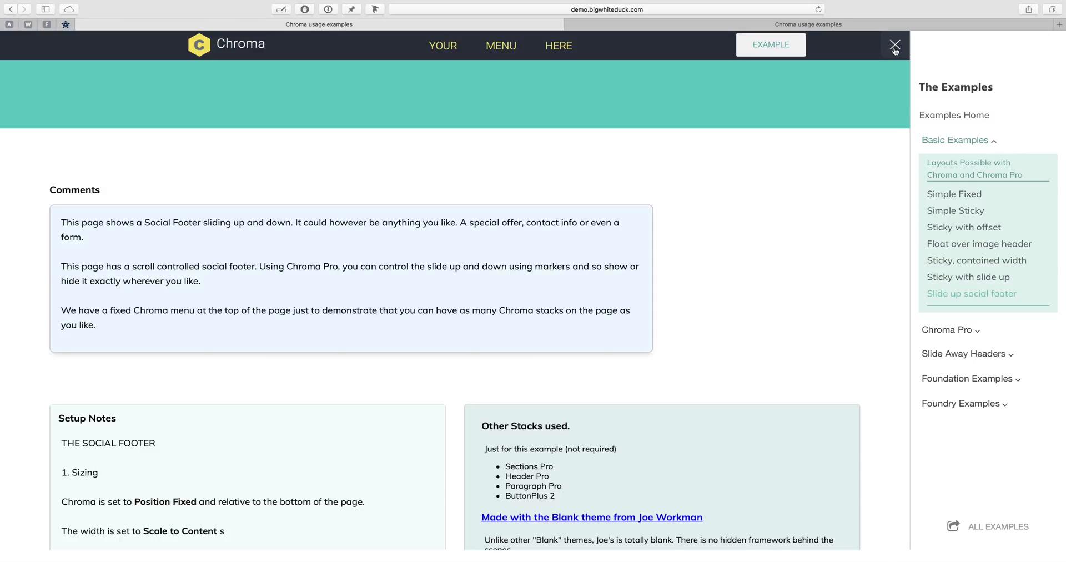
mouse_move(948, 323)
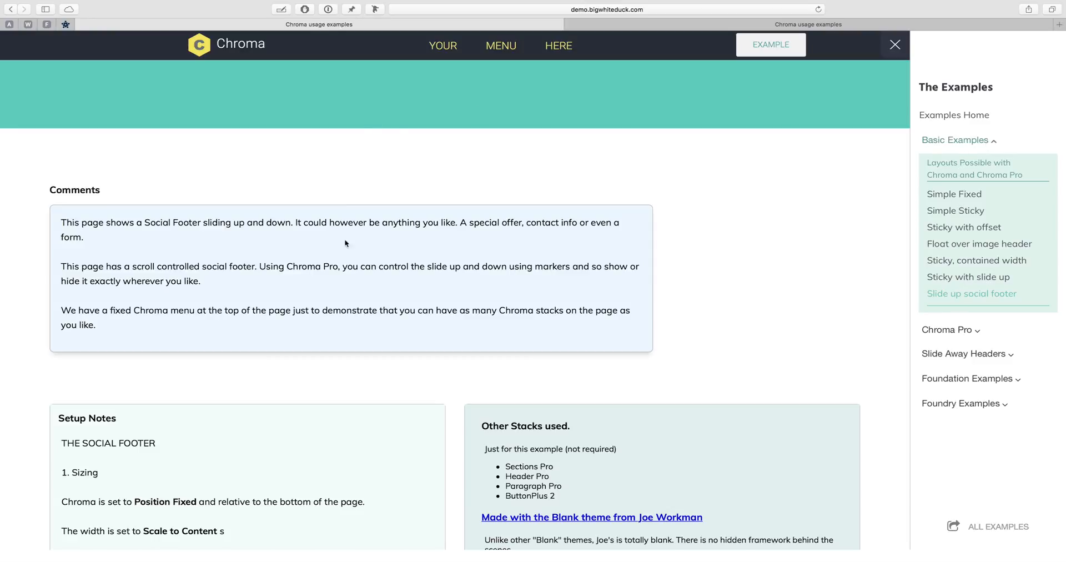
Expand Slide Away Headers and open the Scroll Triggered example
scroll("down", 3)
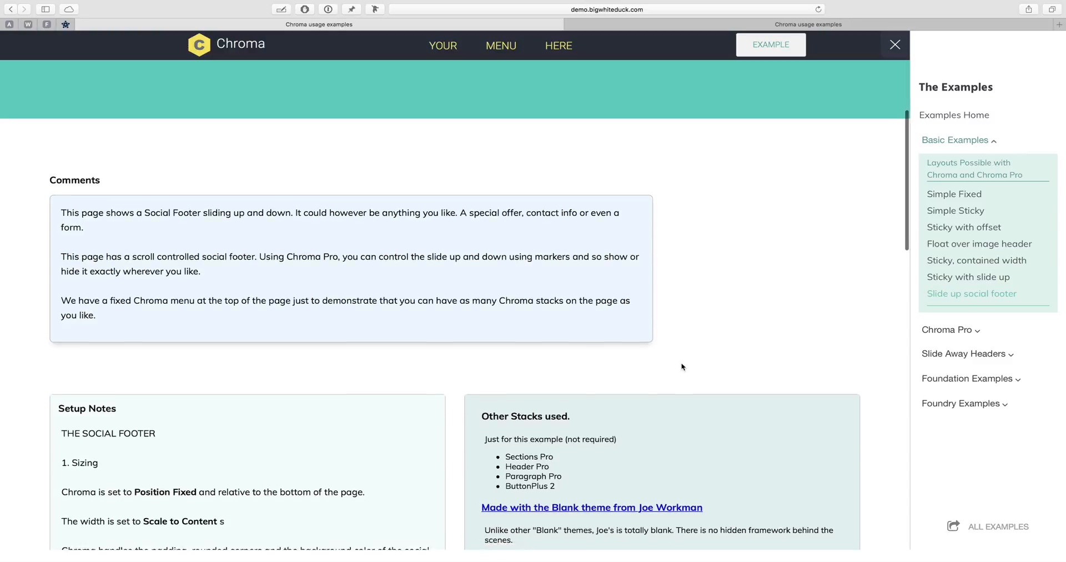
scroll("down", 3)
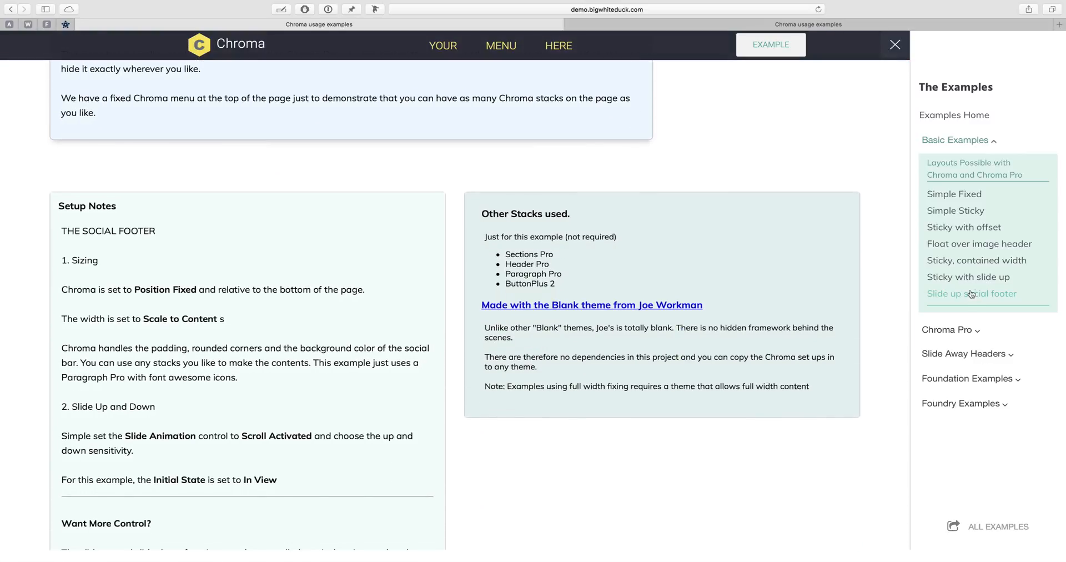
mouse_move(980, 244)
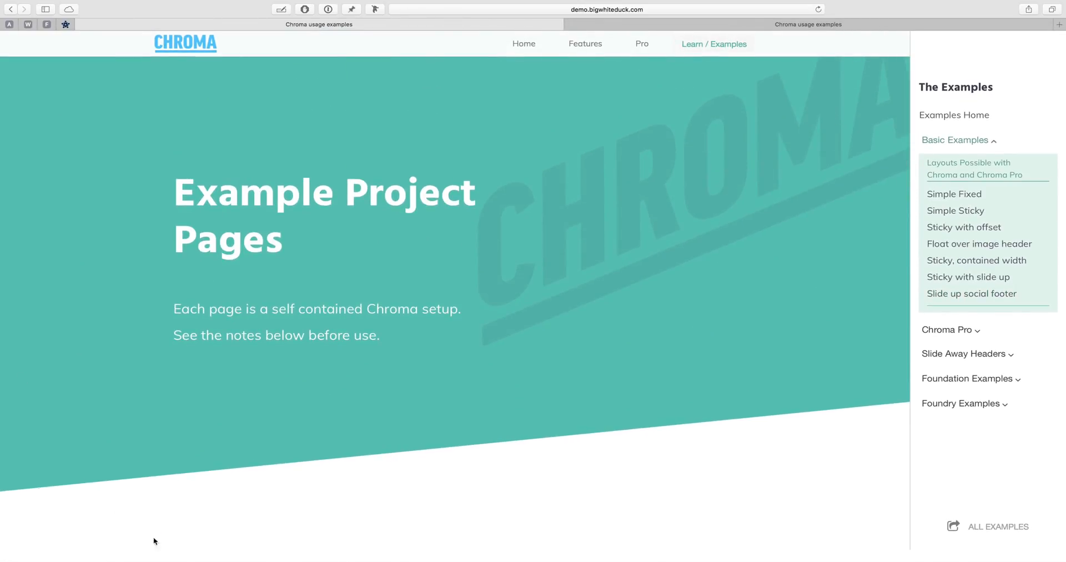
scroll("down", 3)
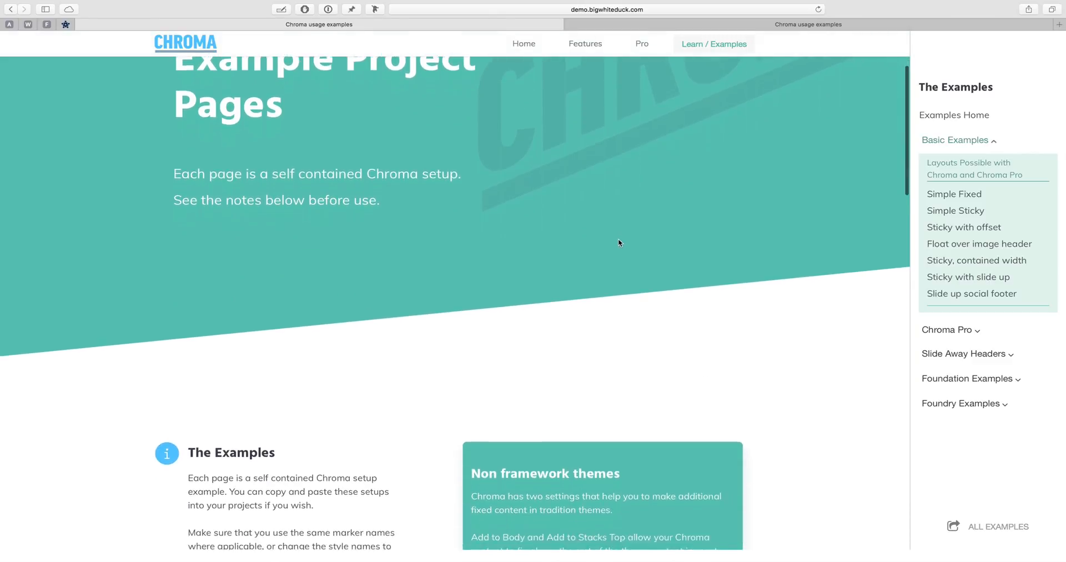
scroll("up", 3)
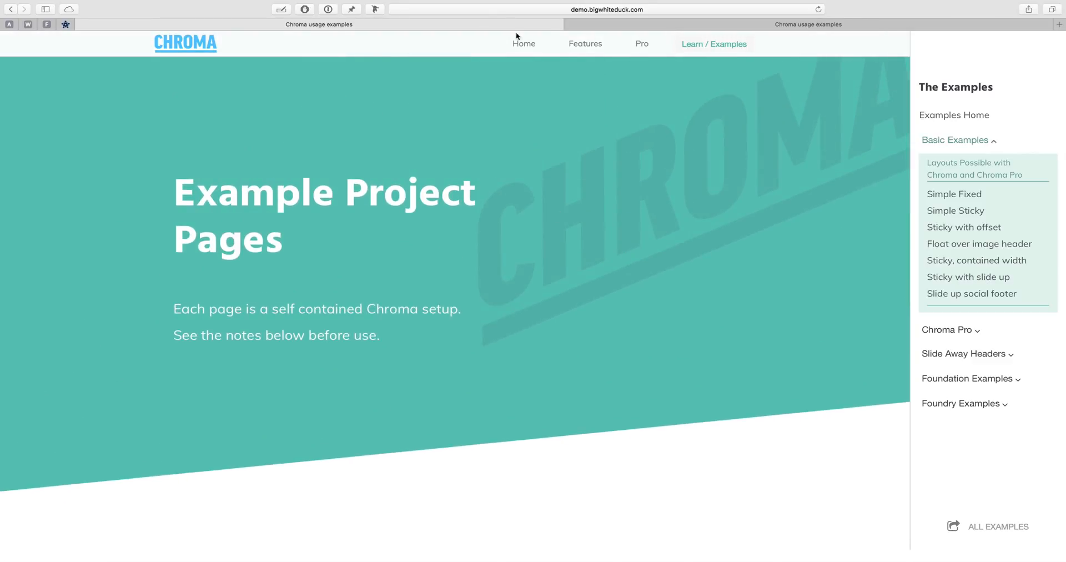
scroll("down", 3)
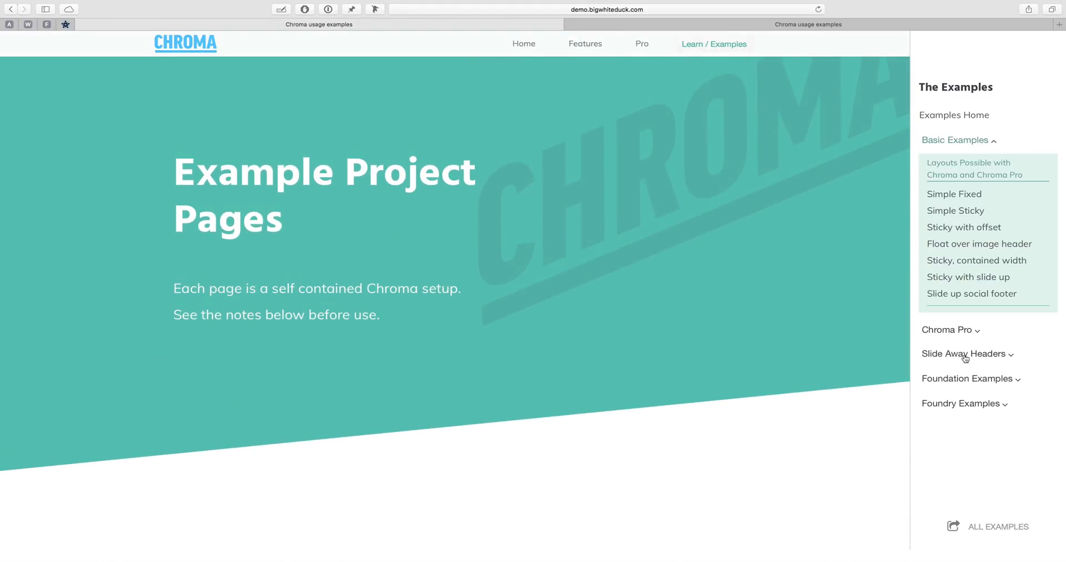
left_click(962, 353)
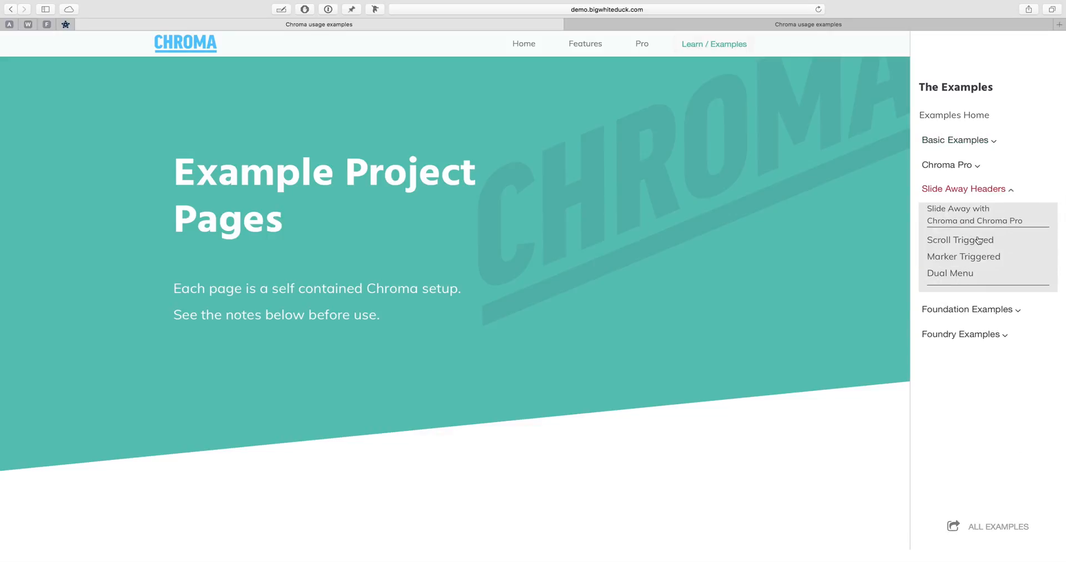
left_click(960, 239)
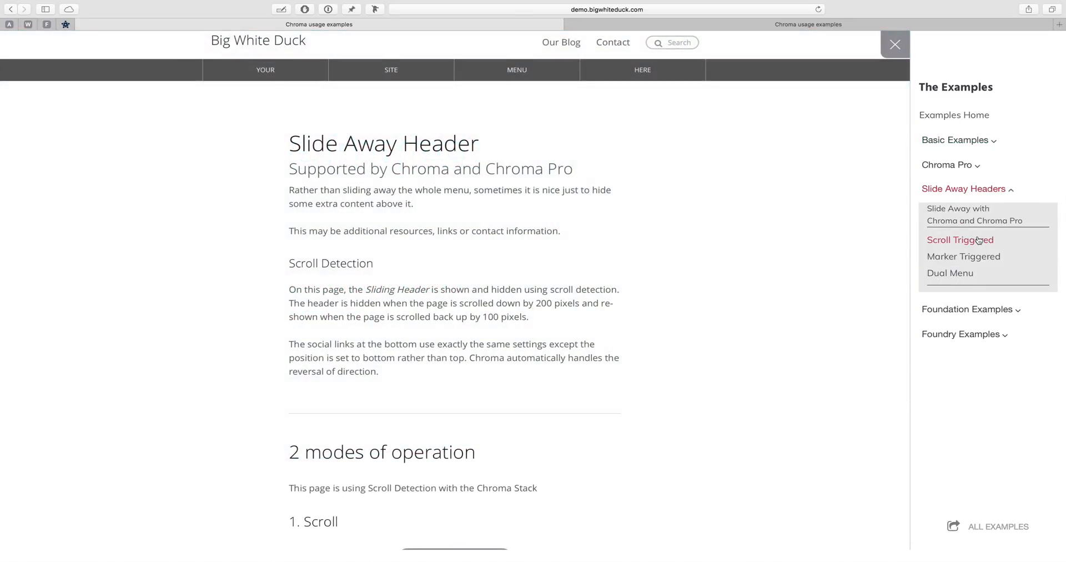
mouse_move(339, 427)
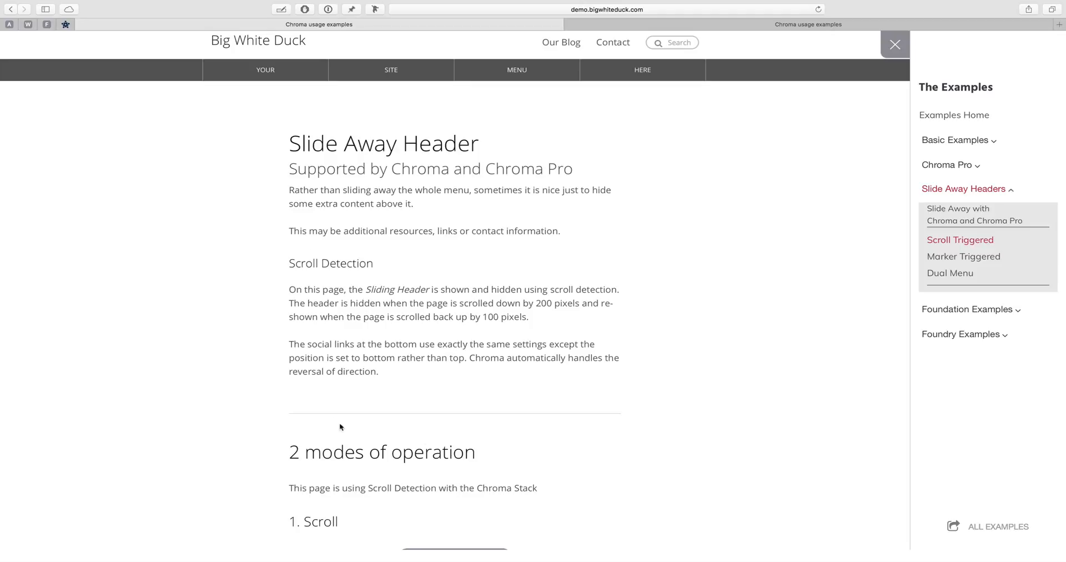
Close the Scroll Triggered lightbox and expand the Chroma Pro examples group
scroll("down", 3)
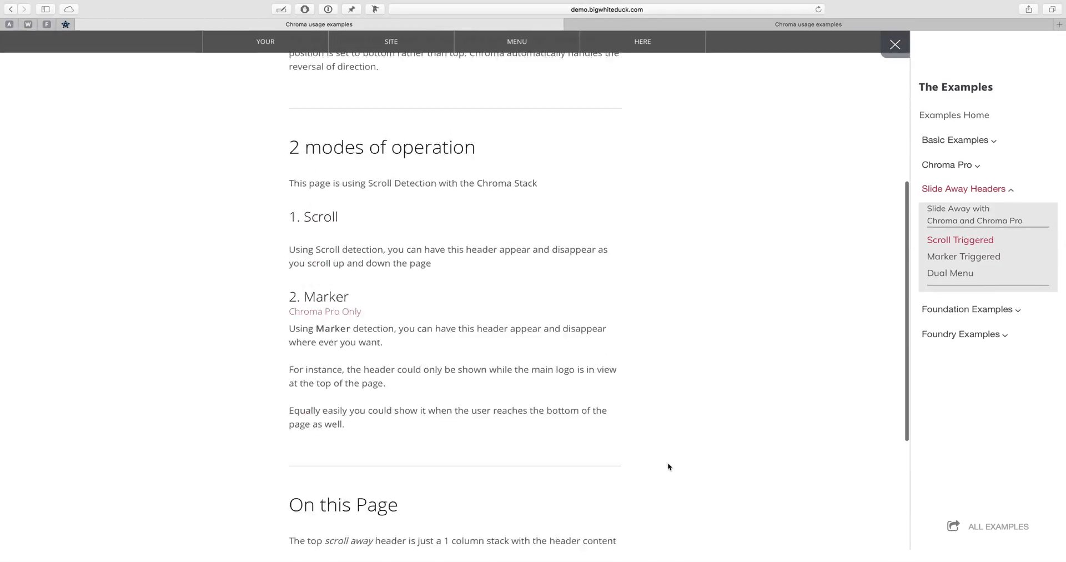
scroll("up", 3)
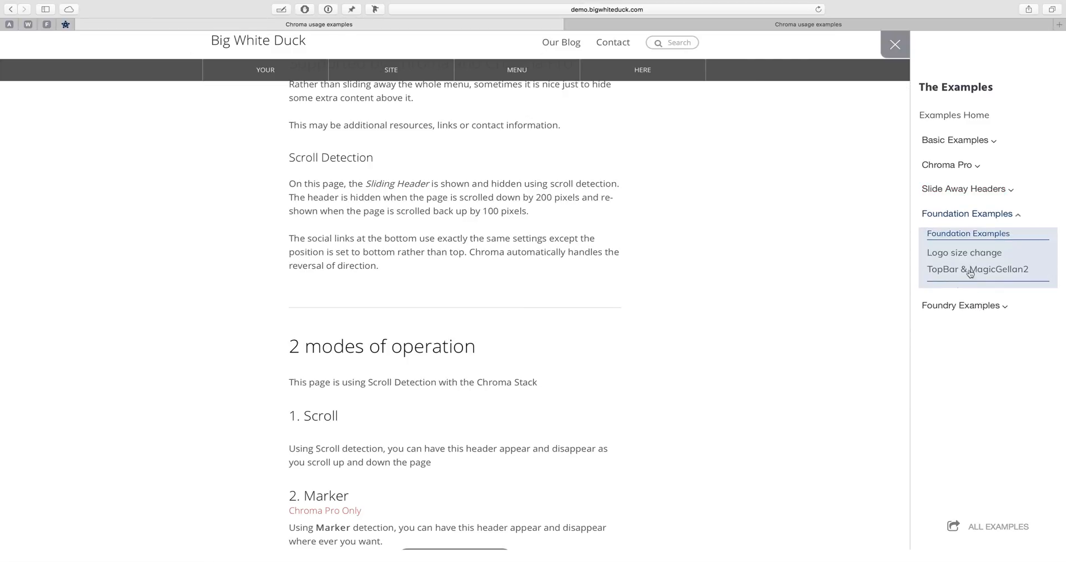
left_click(977, 269)
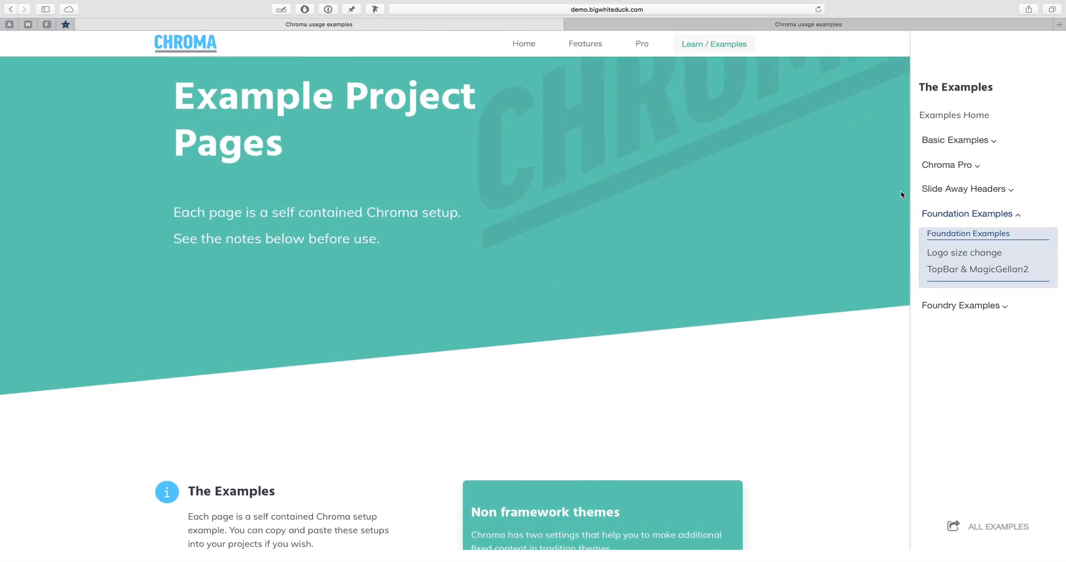
left_click(954, 139)
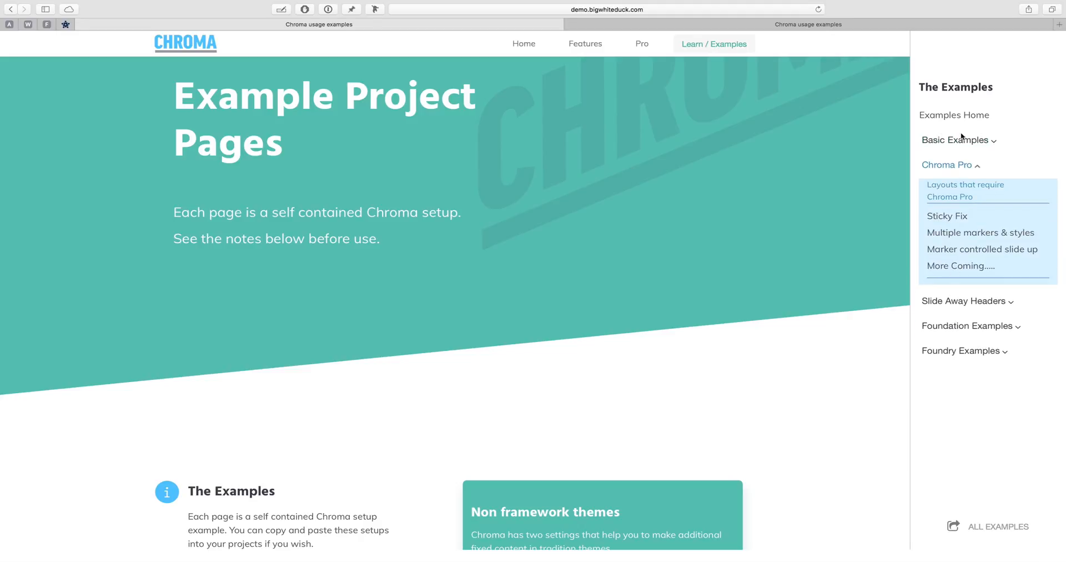
mouse_move(865, 437)
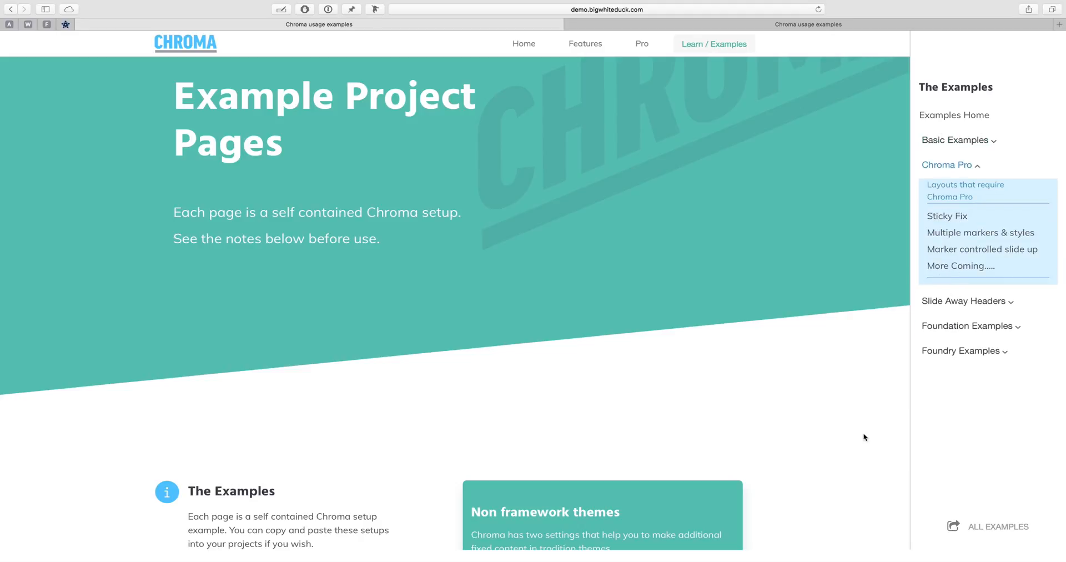
Switch to the other Chroma examples page, check its examples menu, and scroll its setup notes
left_click(808, 24)
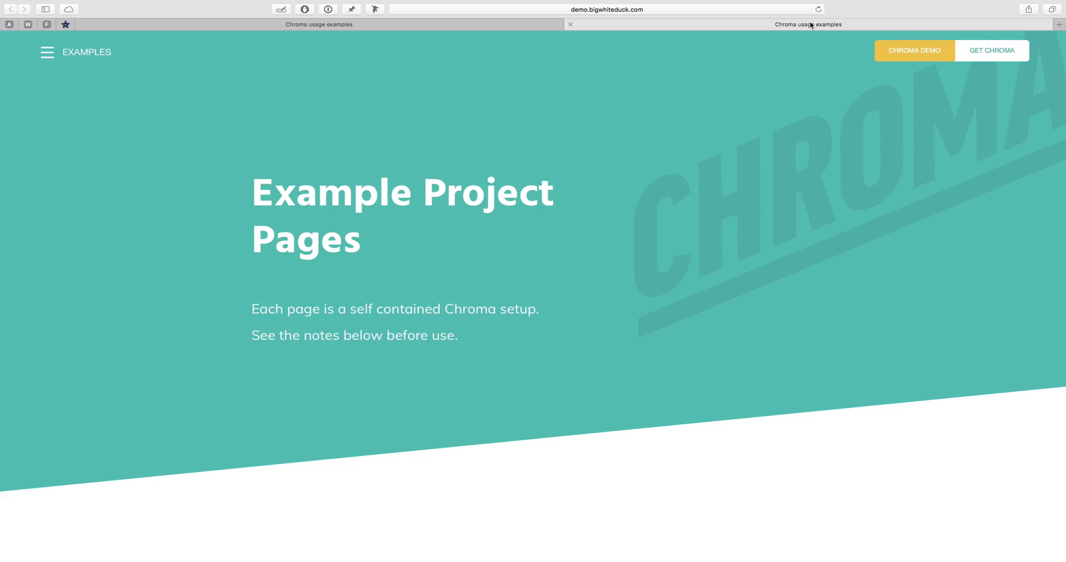
left_click(46, 52)
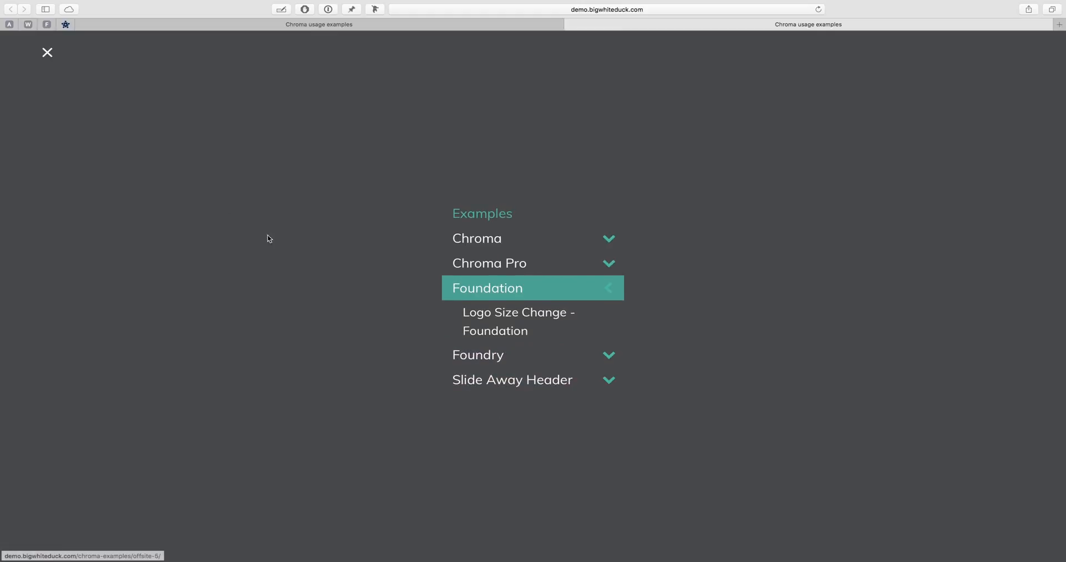
left_click(47, 52)
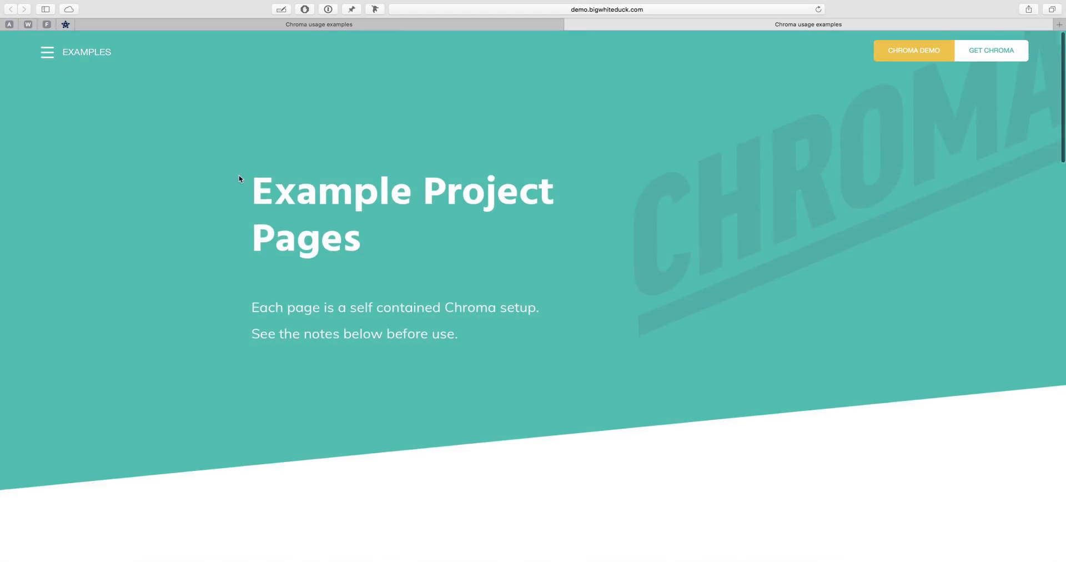
scroll("down", 3)
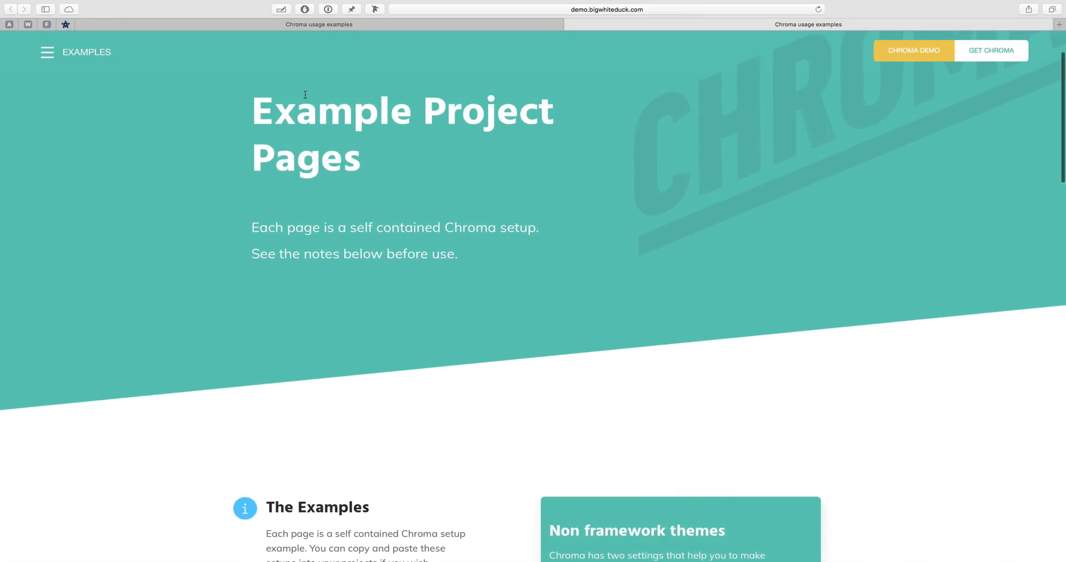
scroll("down", 3)
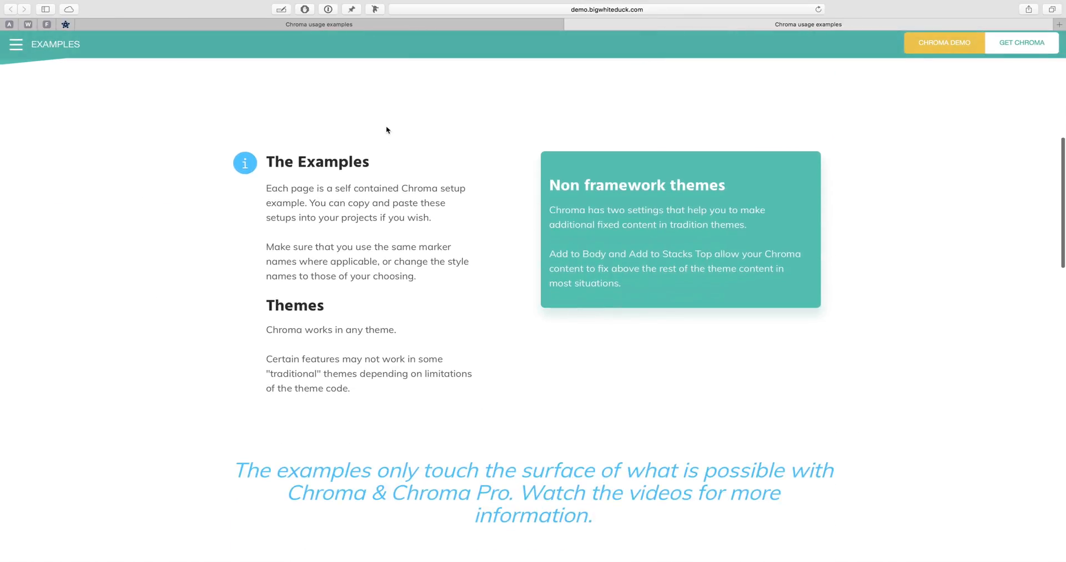
scroll("down", 3)
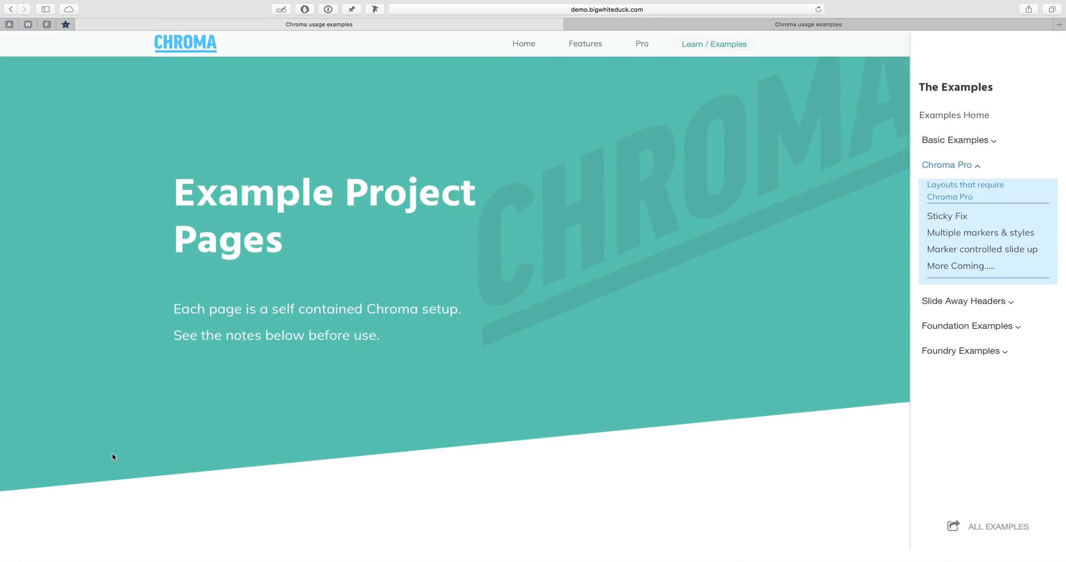
Expand Basic Examples and preview Float over image header, Sticky contained width and Sticky with slide up
scroll("down", 3)
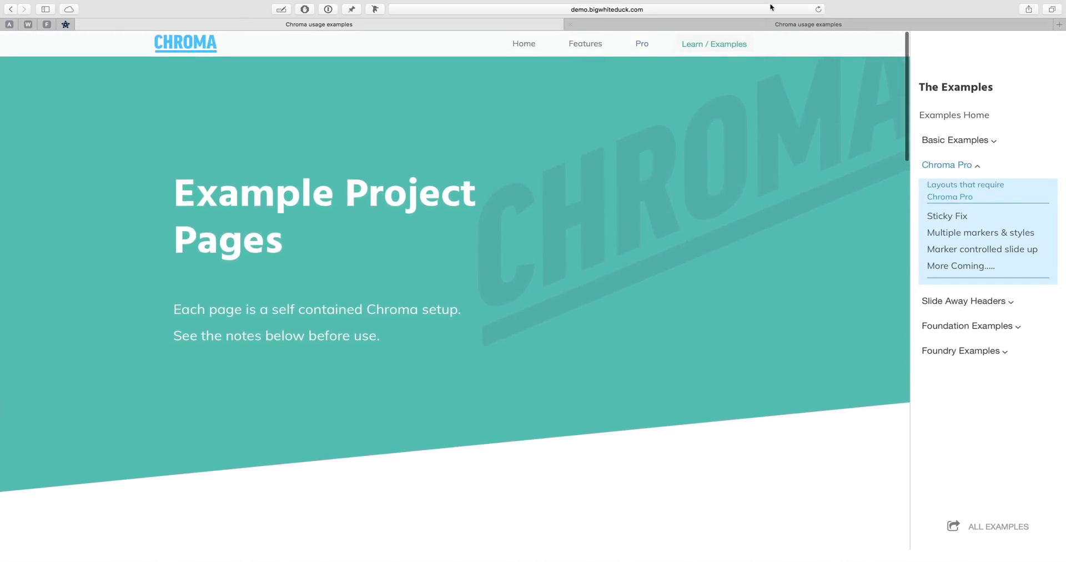
left_click(954, 139)
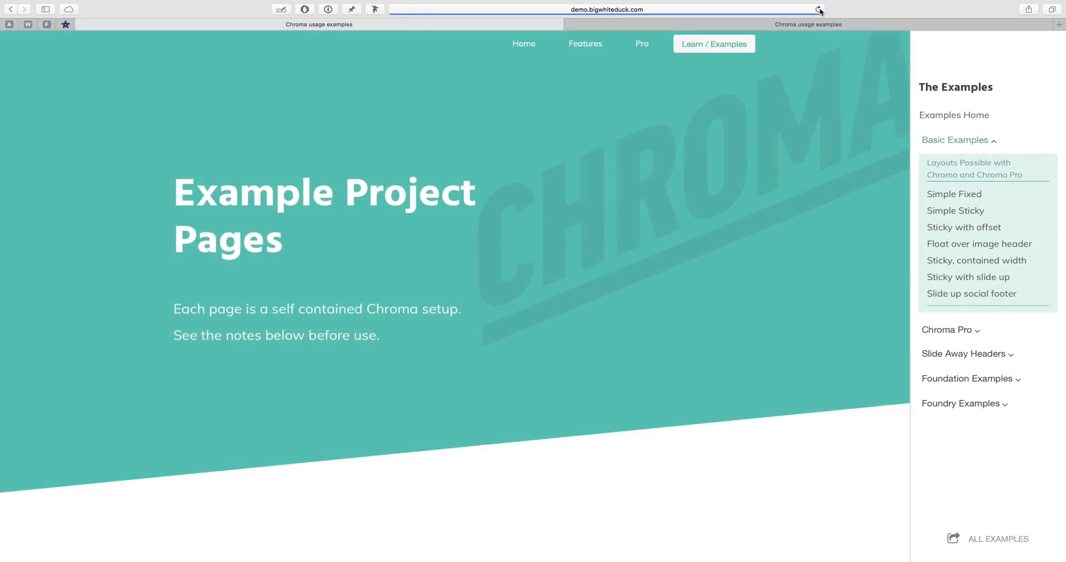
scroll("down", 3)
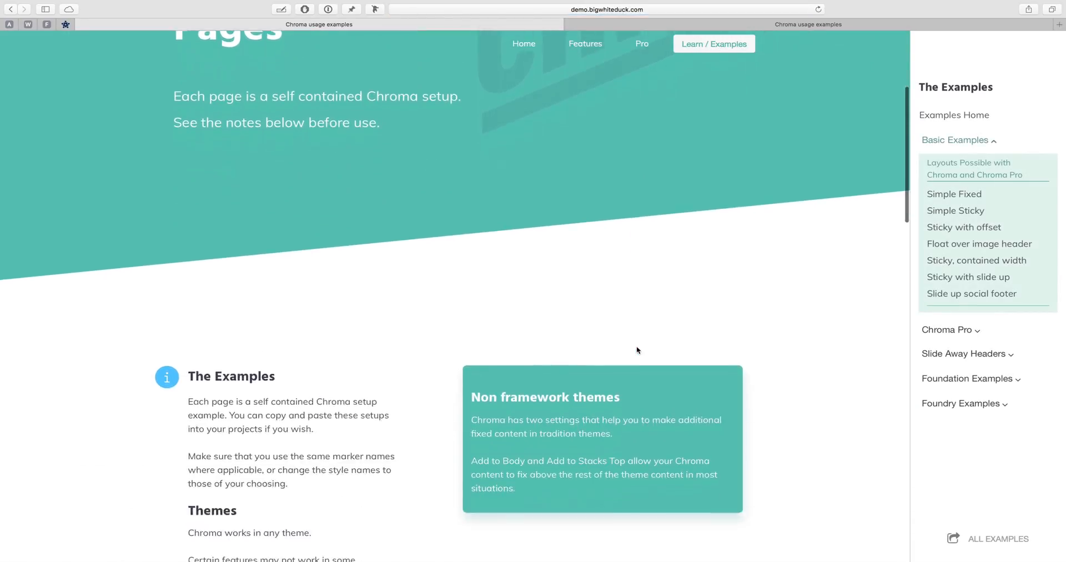
scroll("down", 3)
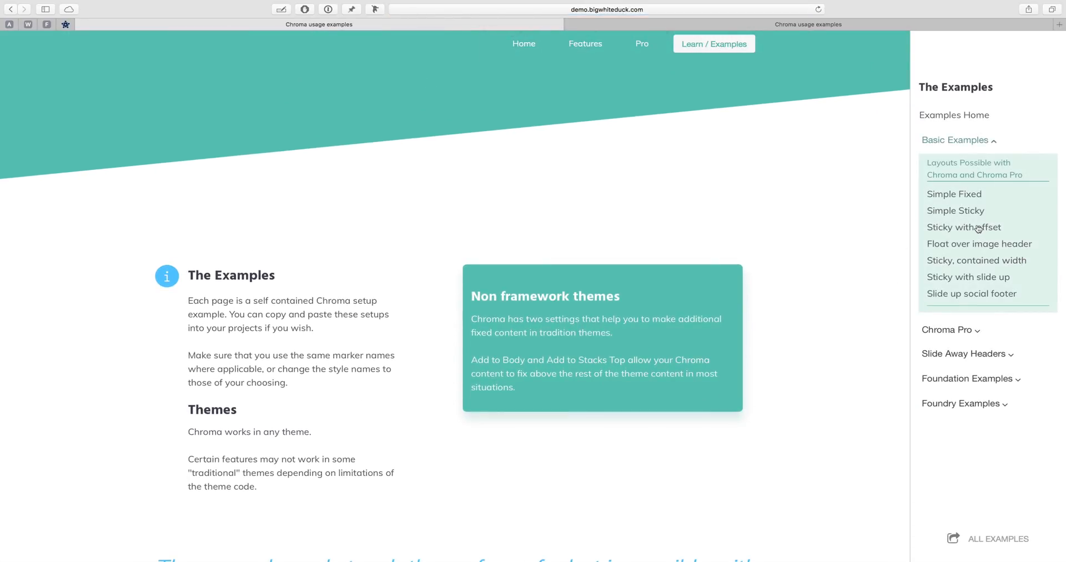
left_click(979, 244)
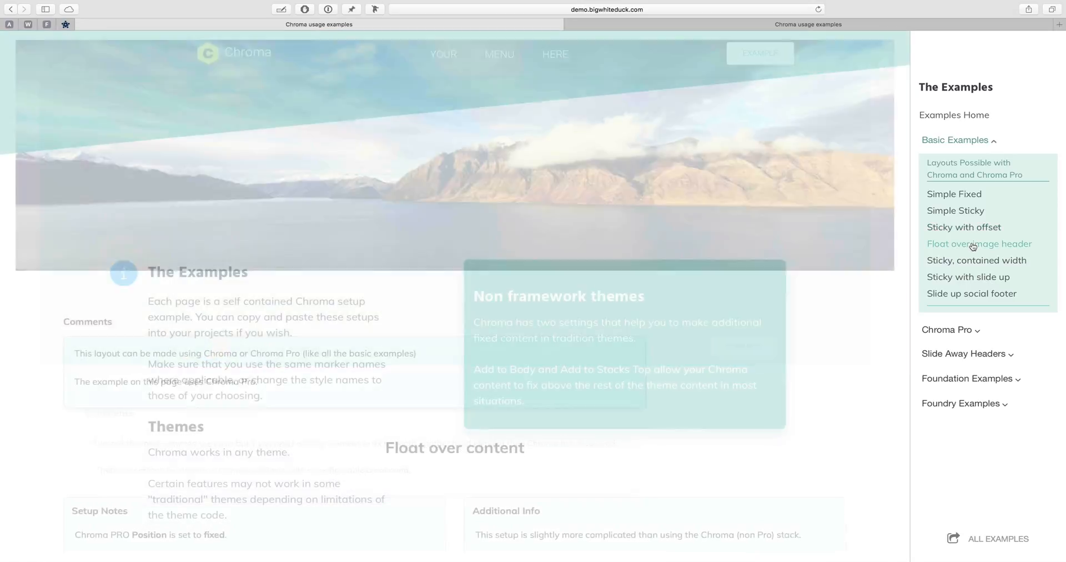
left_click(975, 260)
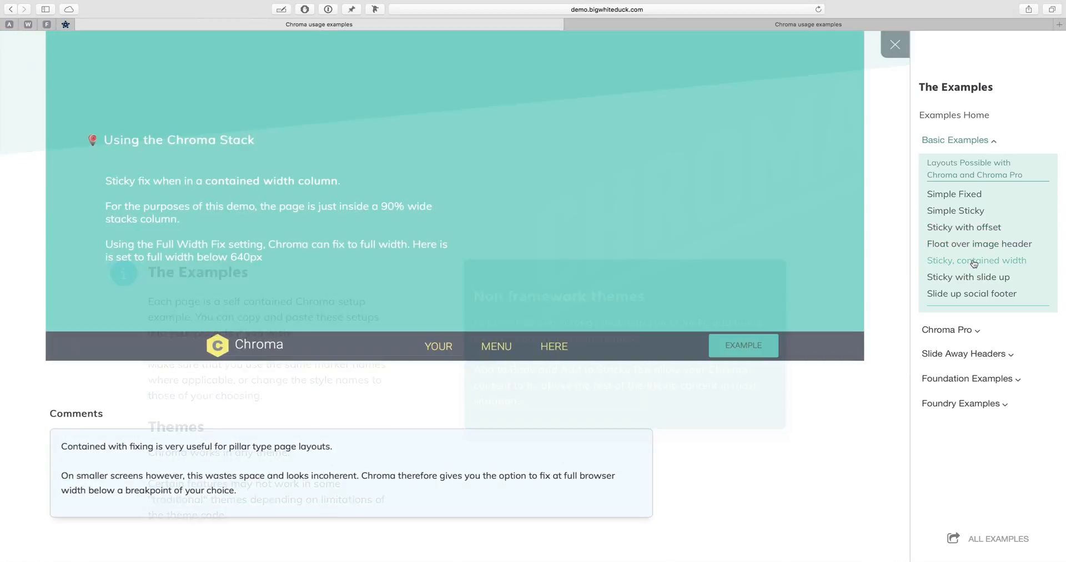
left_click(968, 276)
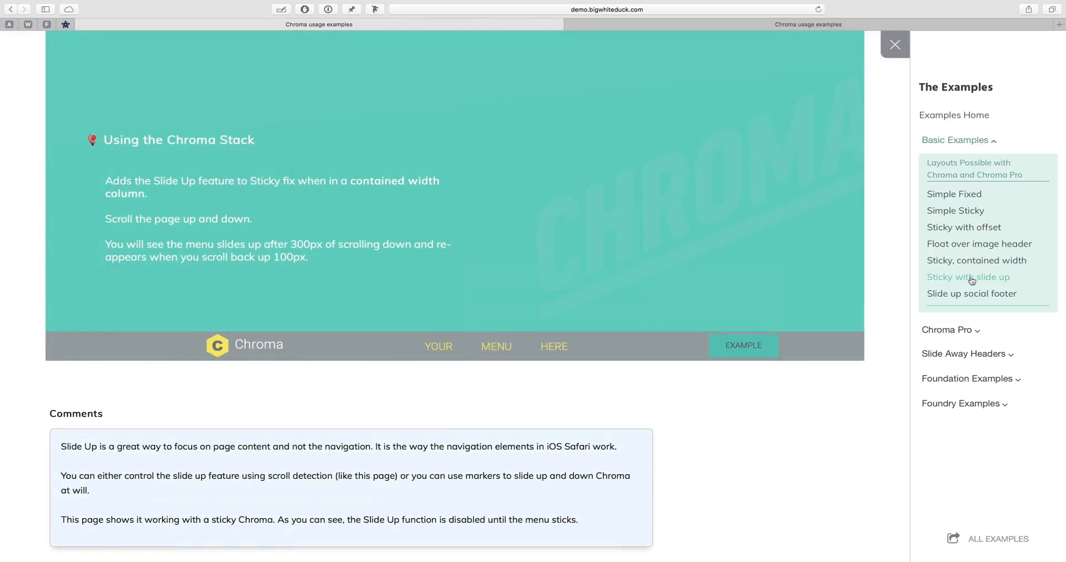
mouse_move(923, 124)
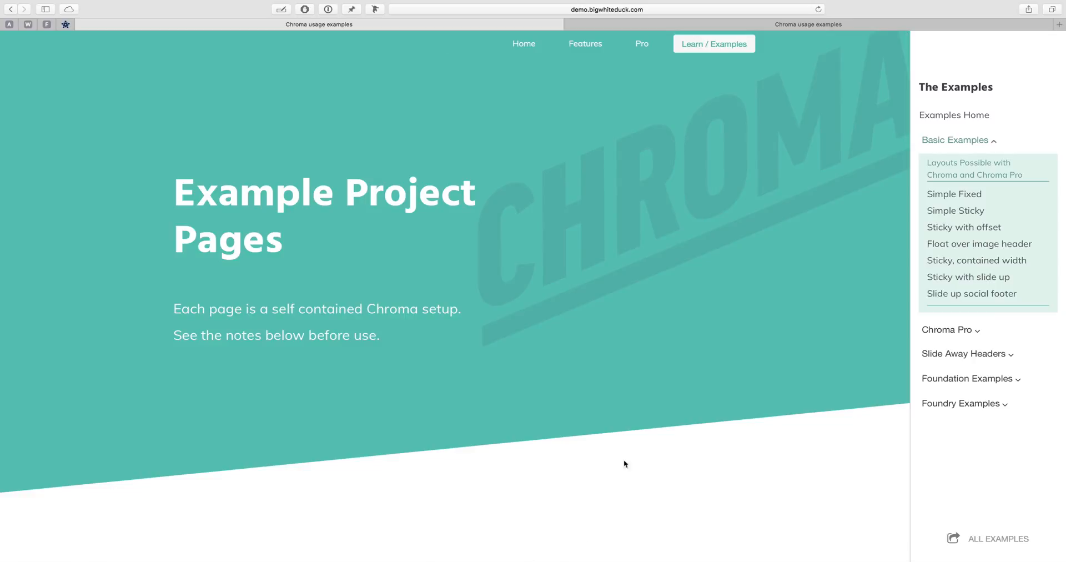
Preview Sticky contained width again, then Slide up social footer and Simple Fixed examples
scroll("down", 3)
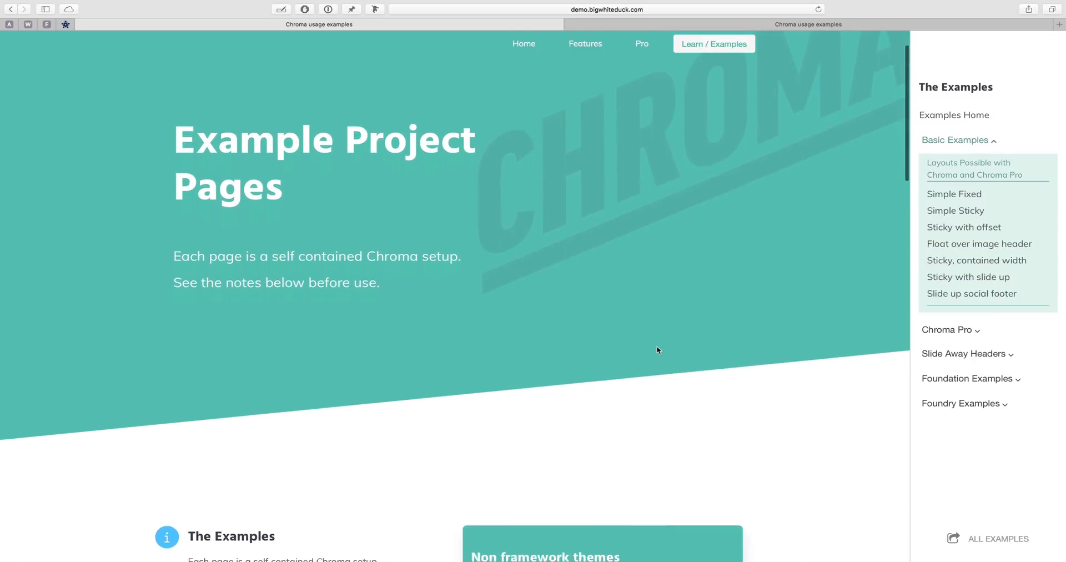
scroll("down", 3)
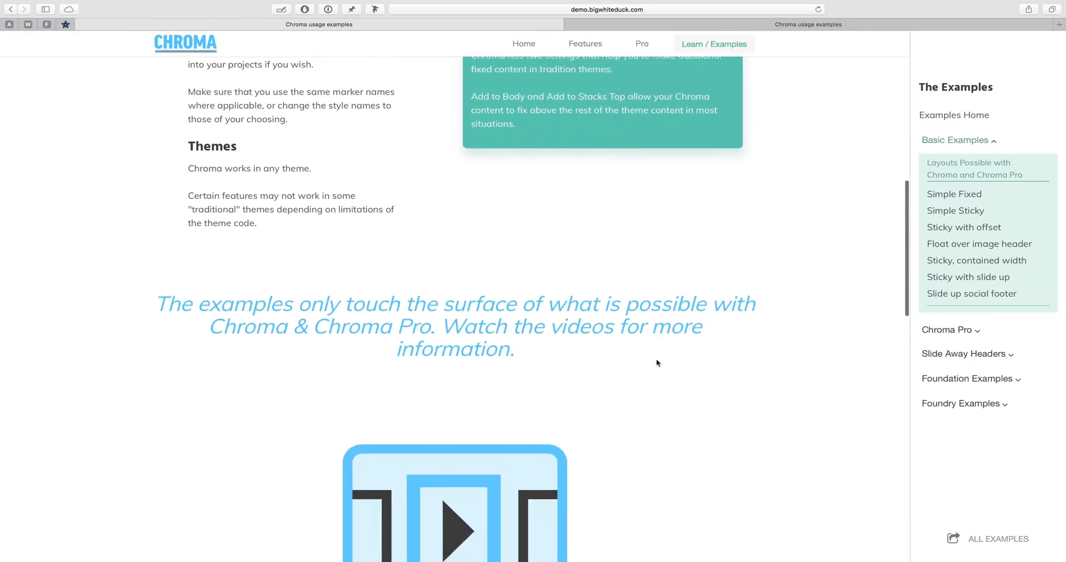
left_click(976, 260)
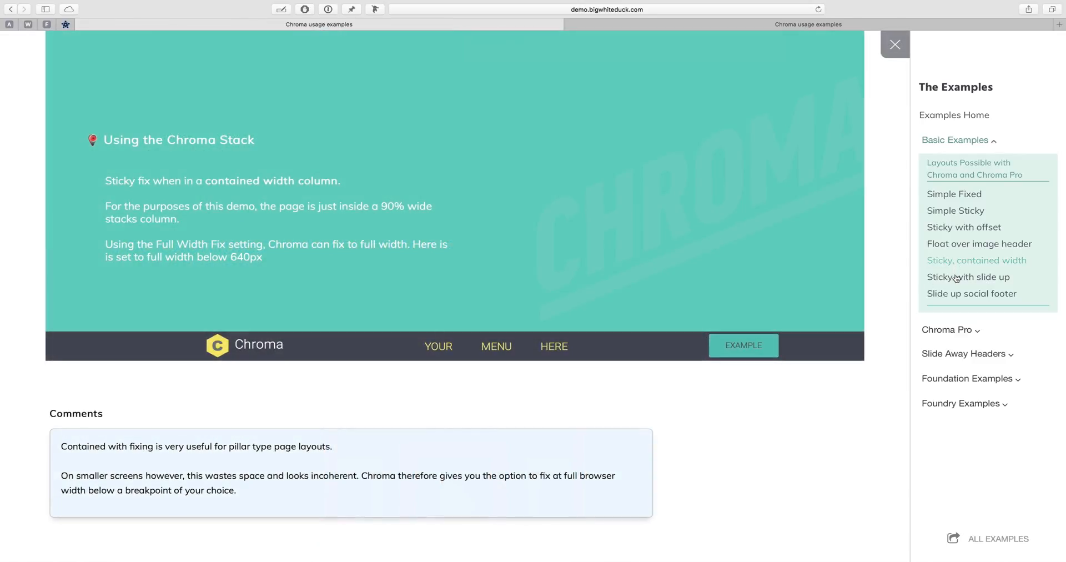
left_click(970, 293)
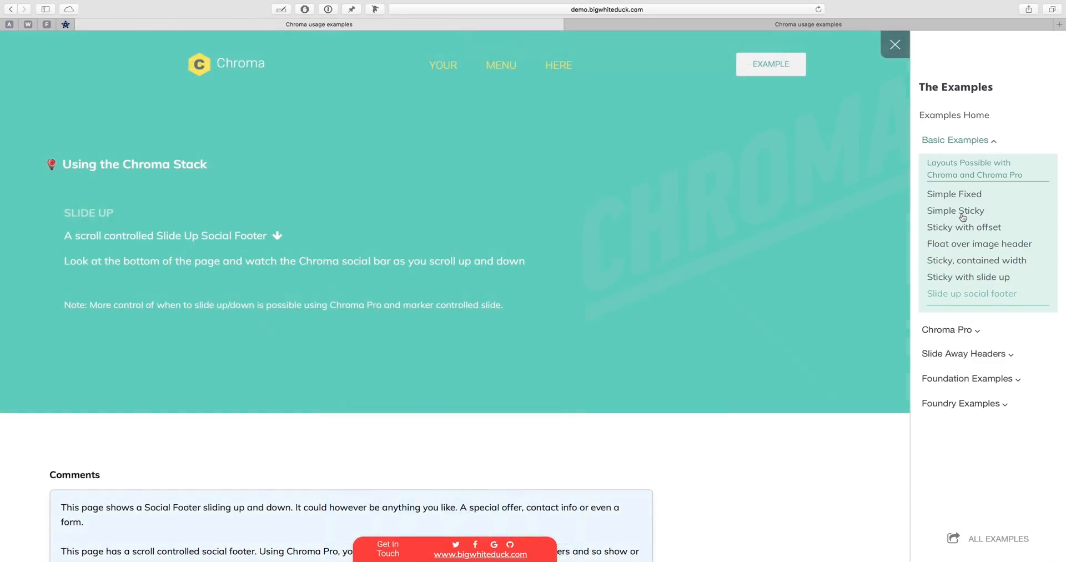
left_click(953, 194)
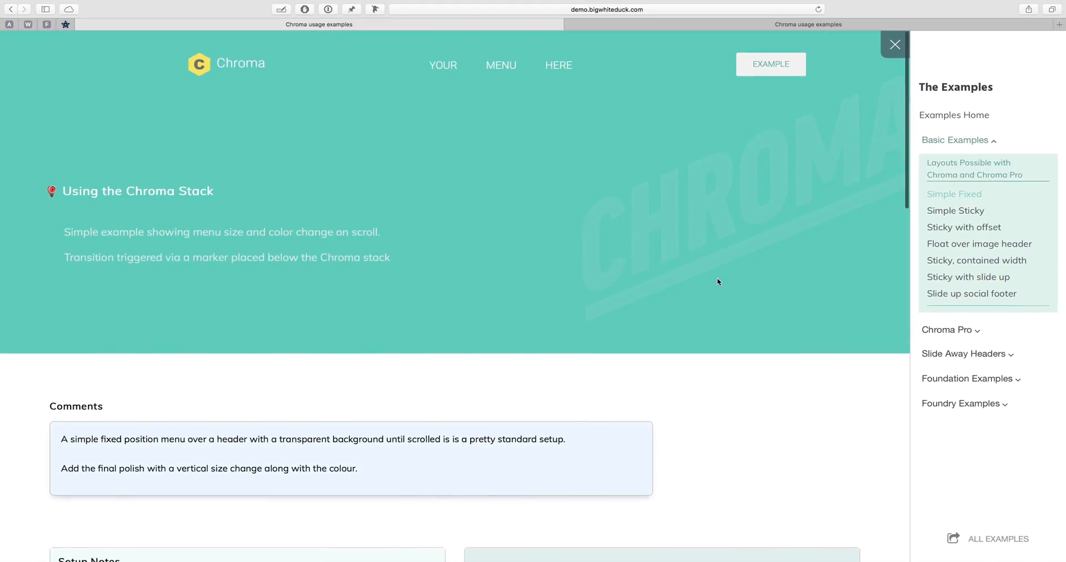
scroll("down", 3)
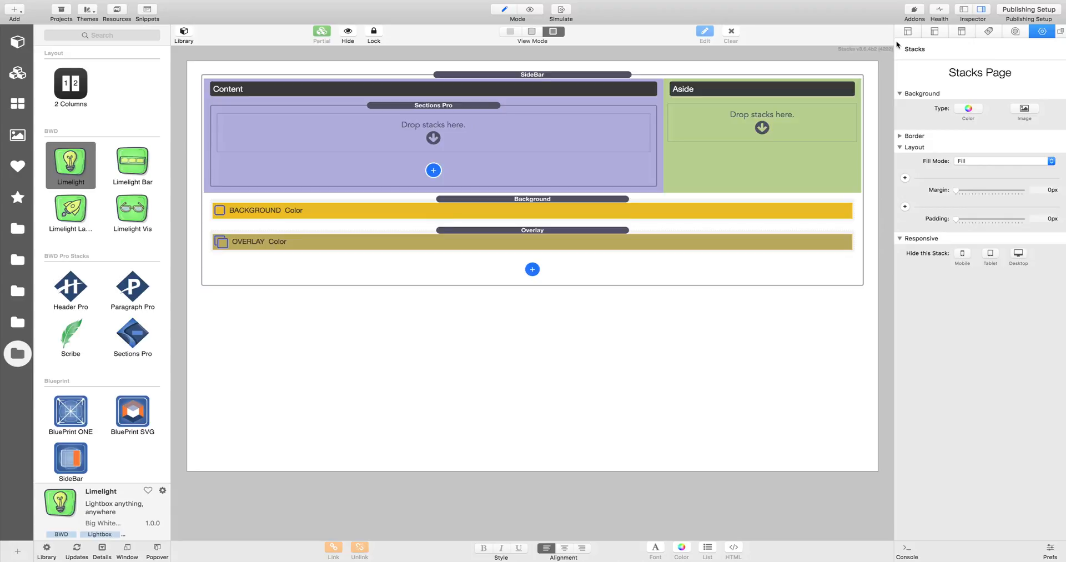
mouse_move(556, 76)
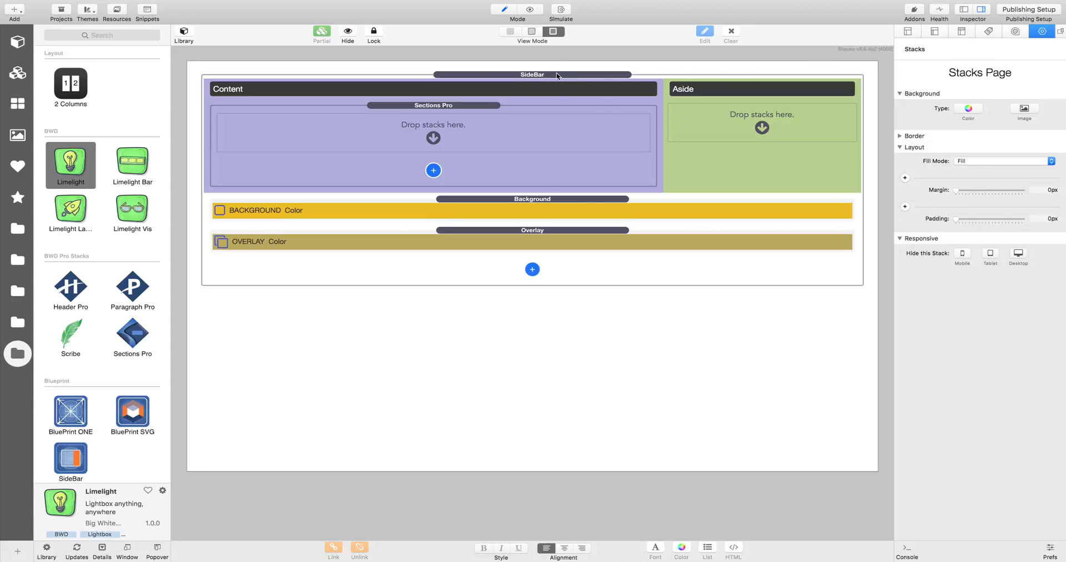
mouse_move(599, 176)
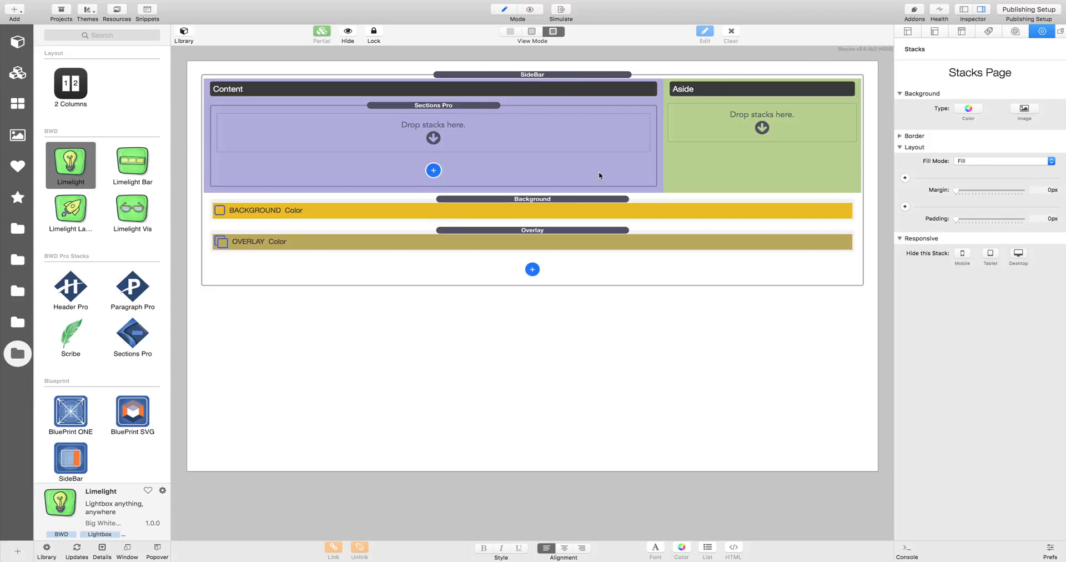
mouse_move(478, 243)
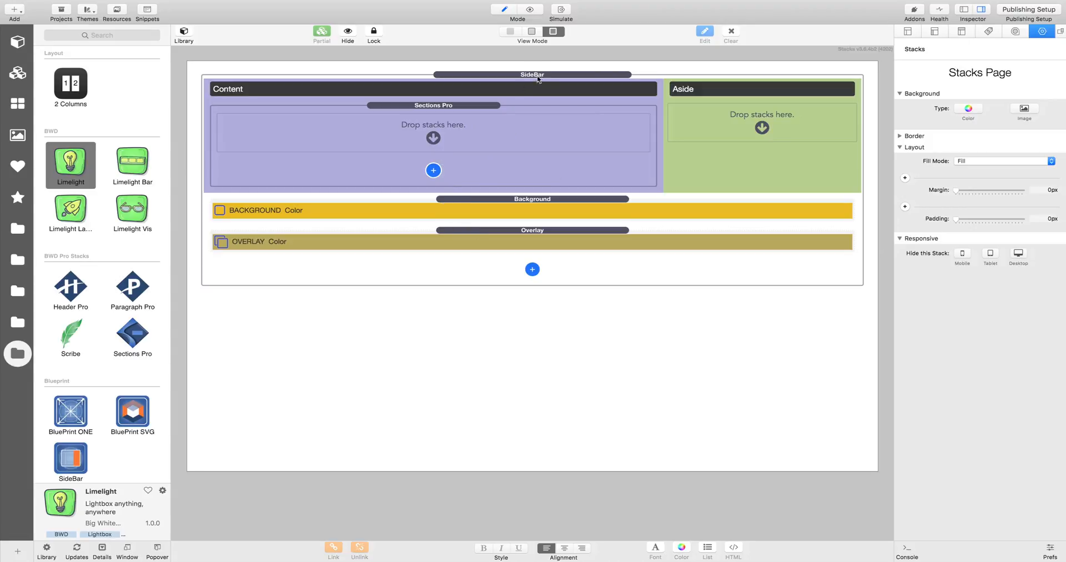
Select the Sections Pro stack and scroll its margins, padding and flexible-height settings
left_click(433, 105)
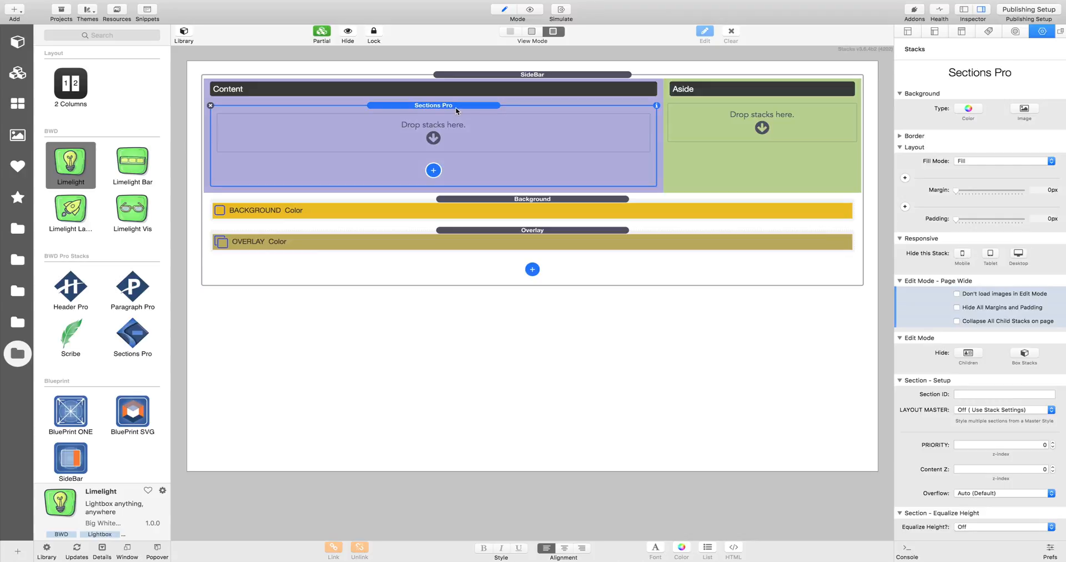
scroll("down", 3)
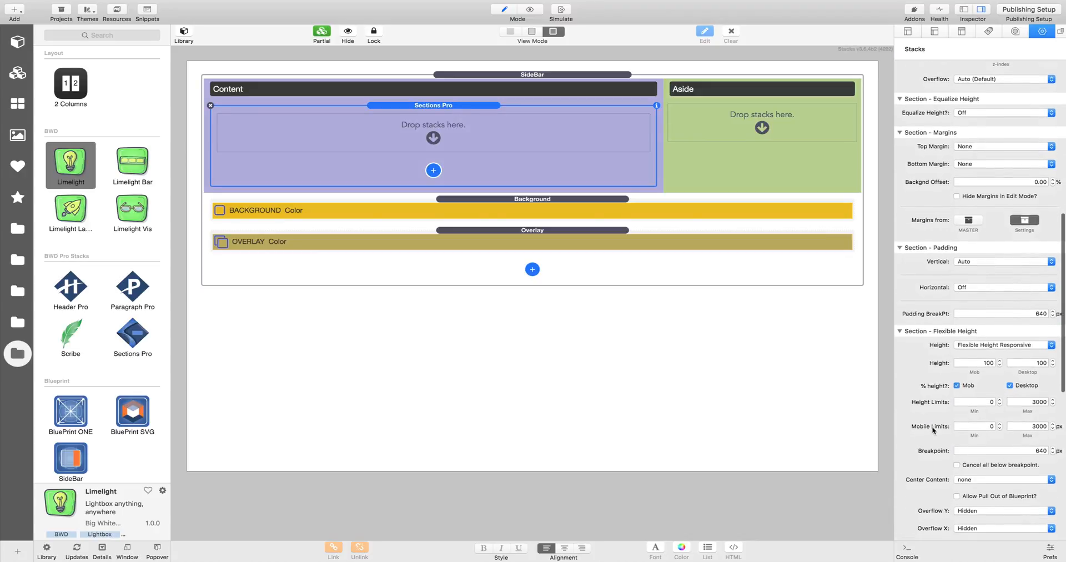
scroll("down", 3)
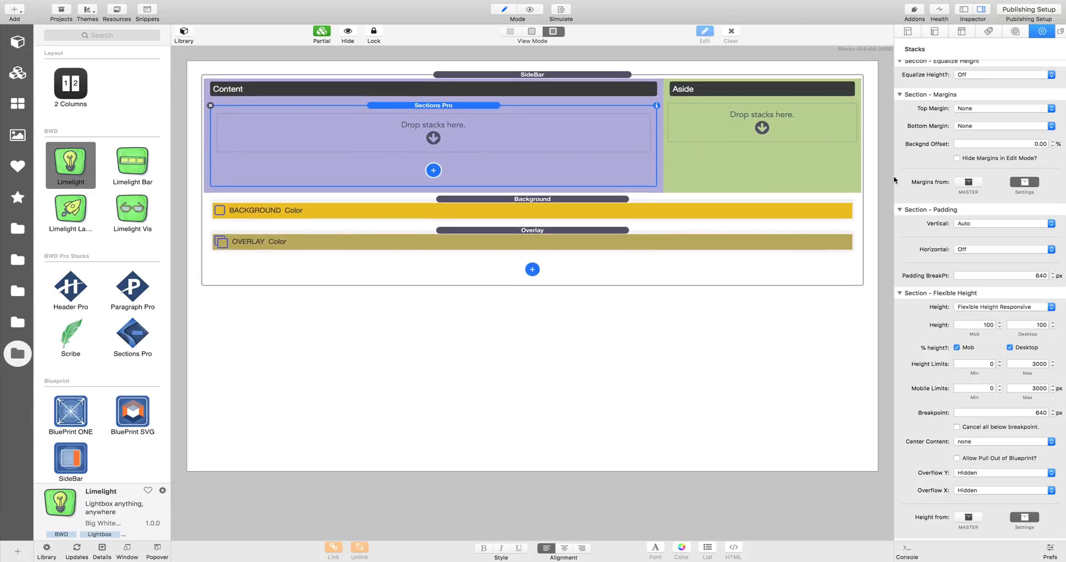
mouse_move(726, 125)
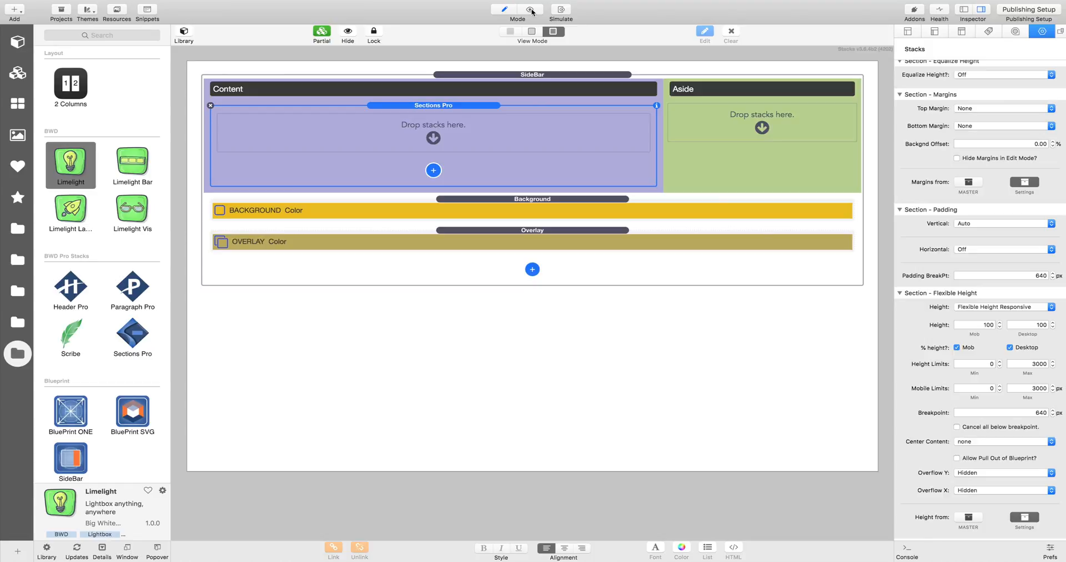
Deselect Sections Pro so the Inspector shows the Stacks Page settings
left_click(530, 10)
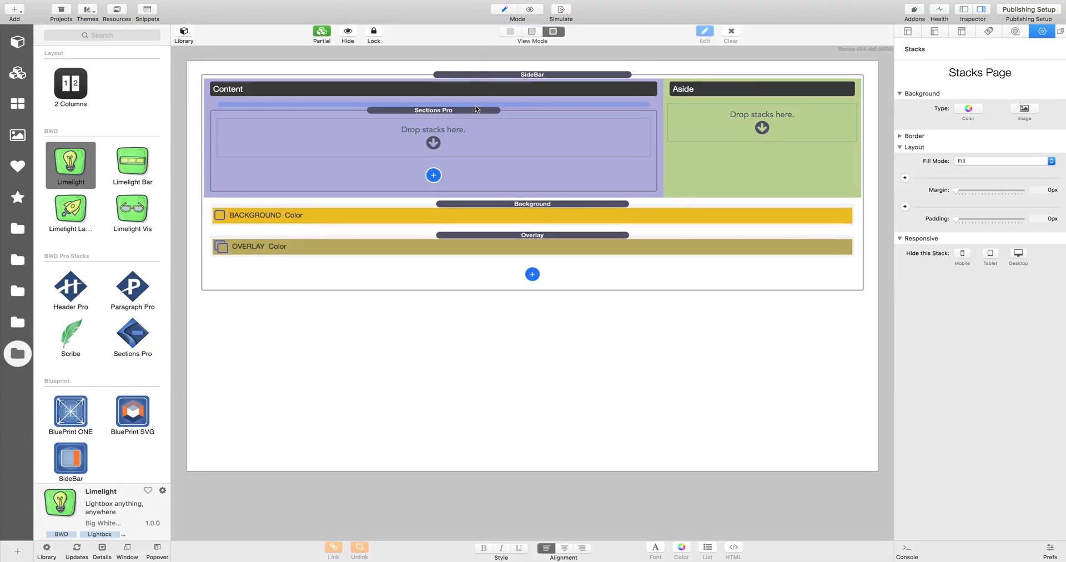
Enter 'sec1' as the Sections Pro Section ID in the Section - Setup group
left_click(433, 109)
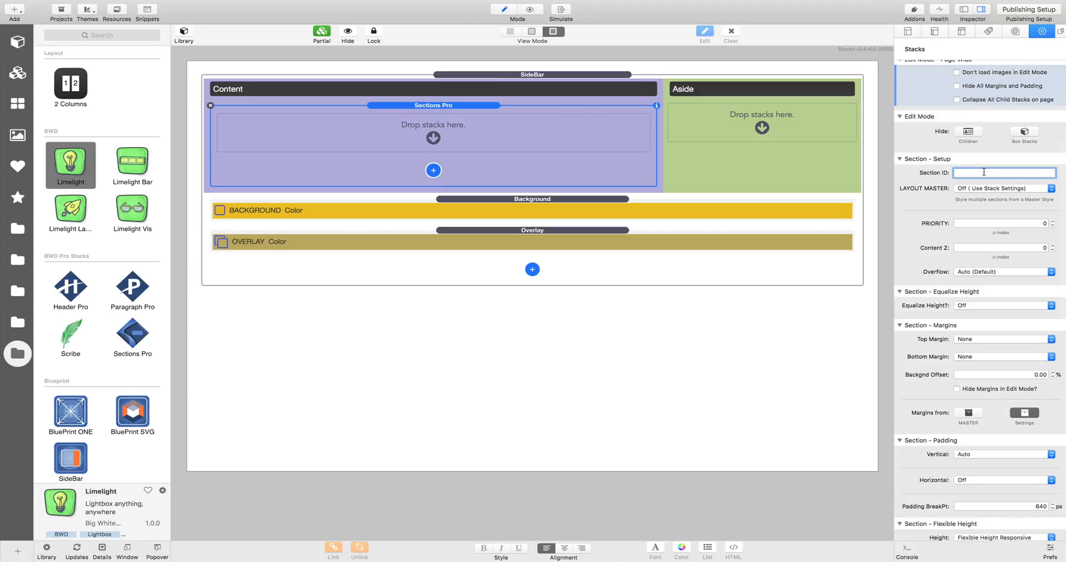
type("sec1")
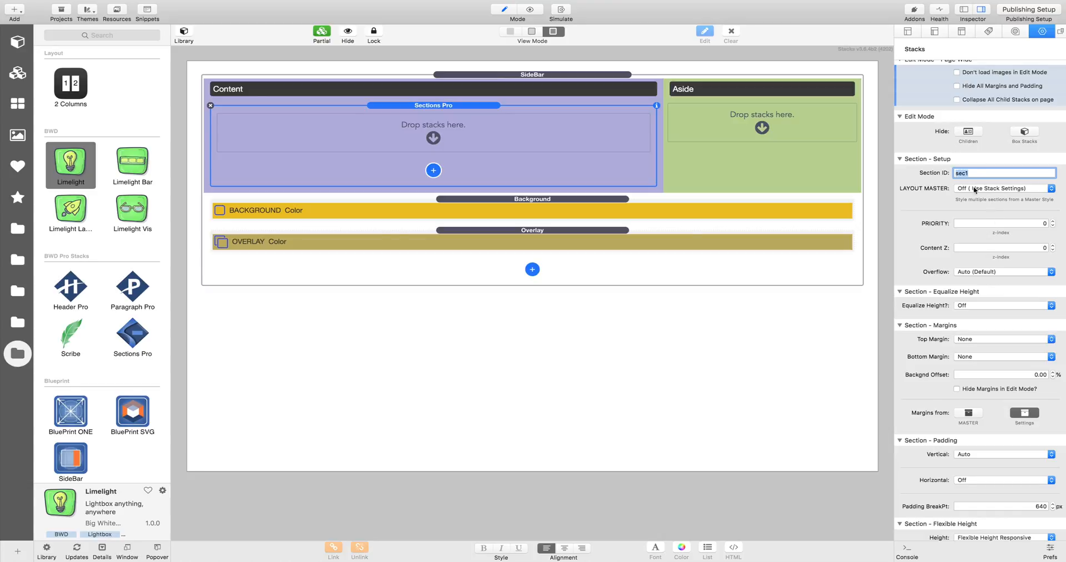
scroll("down", 3)
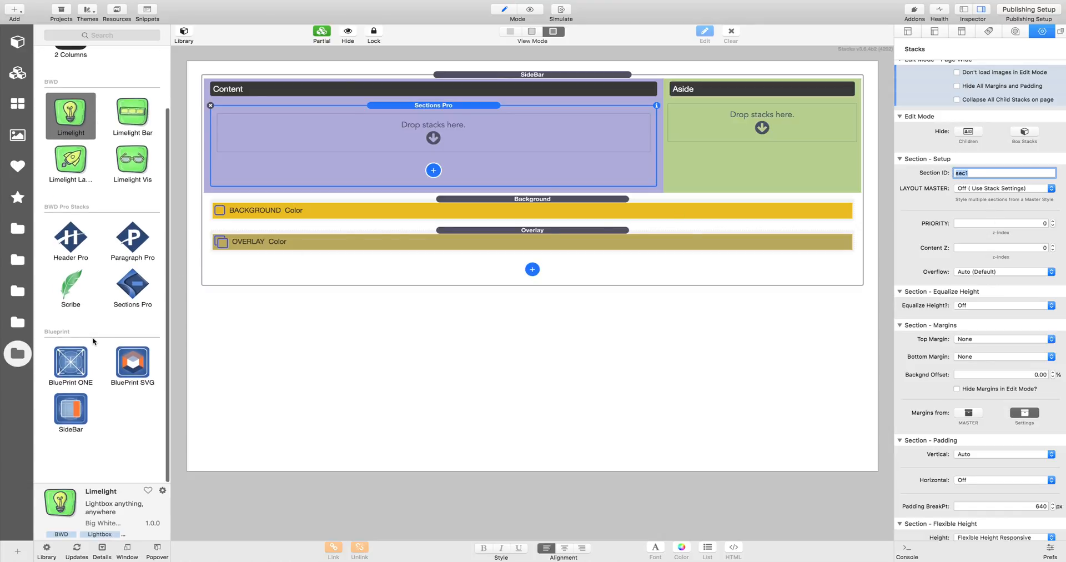
scroll("down", 3)
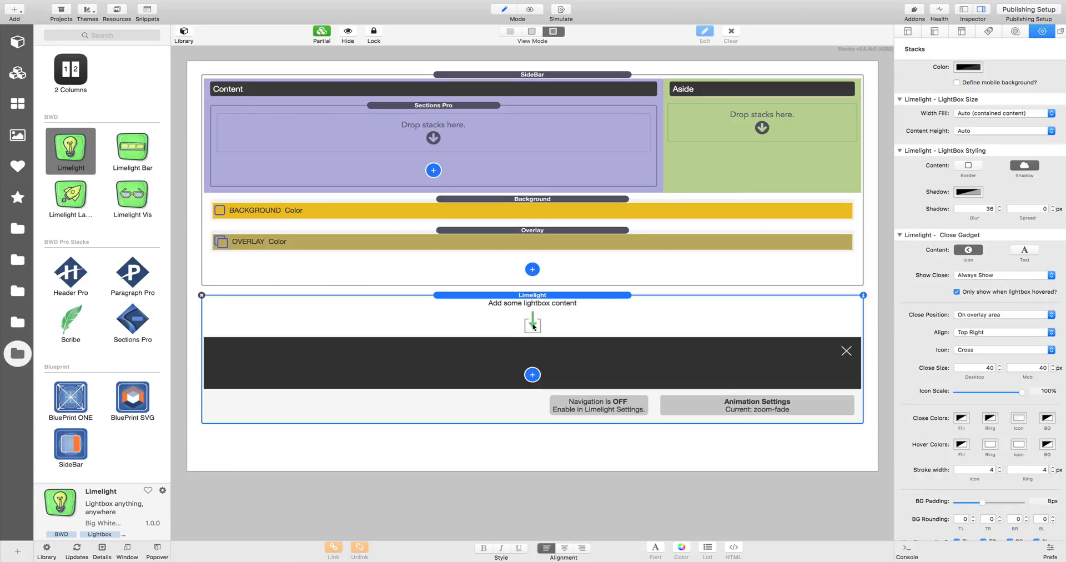
Set Limelight's target Section ID to 'sec1' with Host Sizing 'Scale content to host stack (float)'
scroll("down", 3)
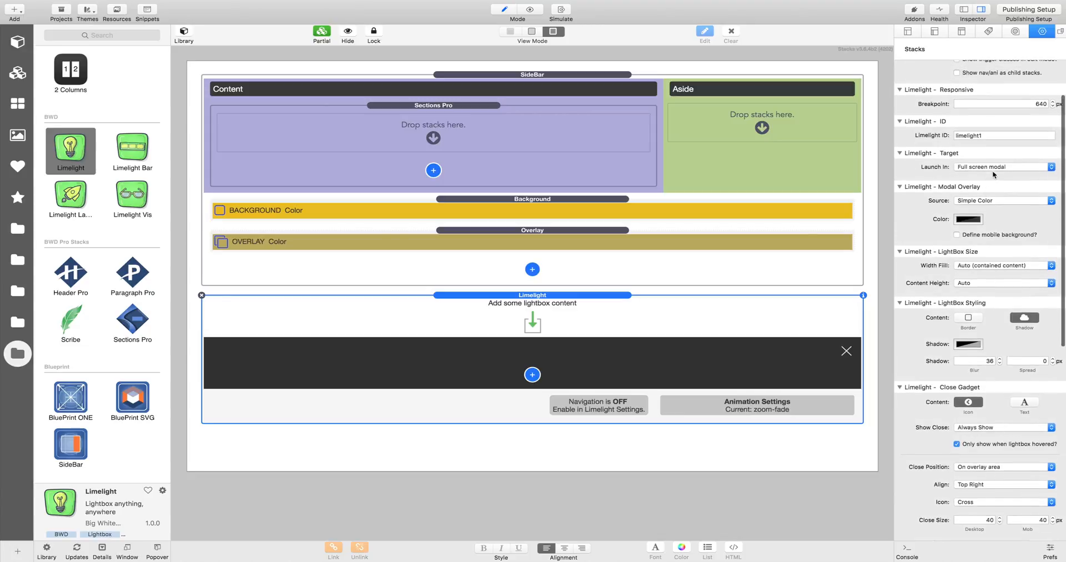
left_click(1003, 167)
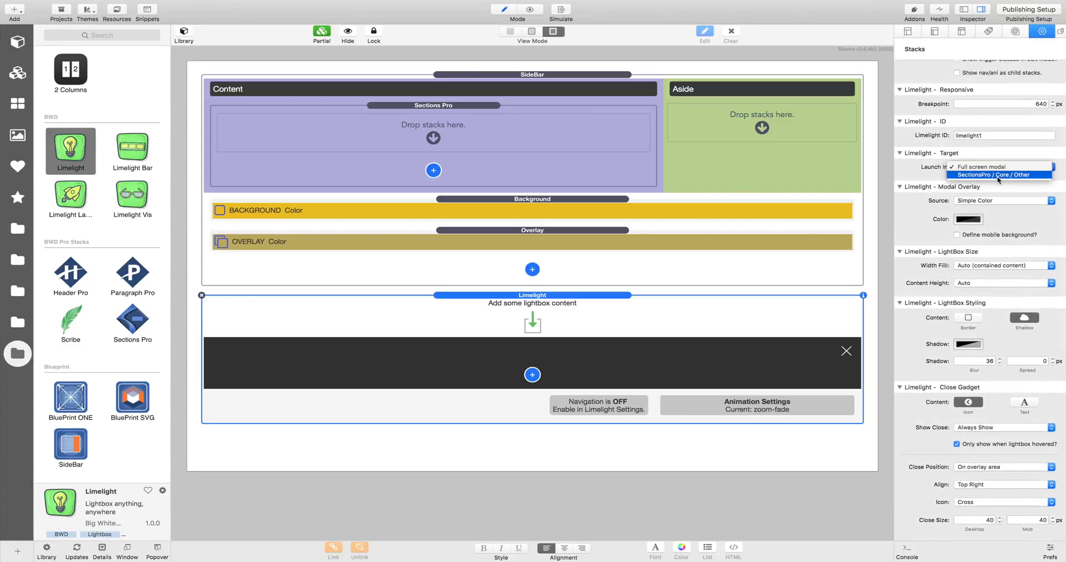
left_click(997, 174)
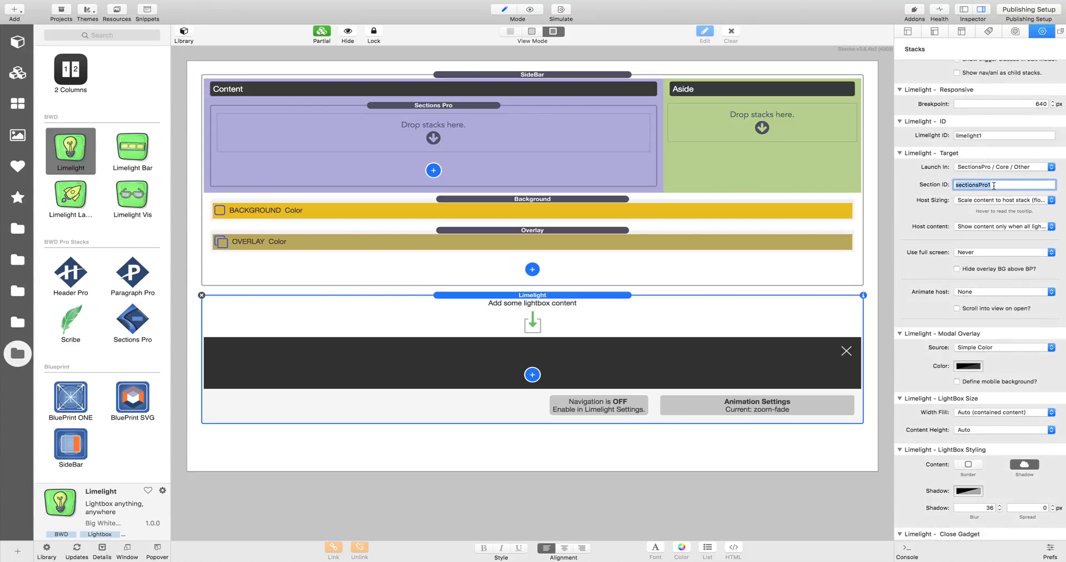
type("sec1")
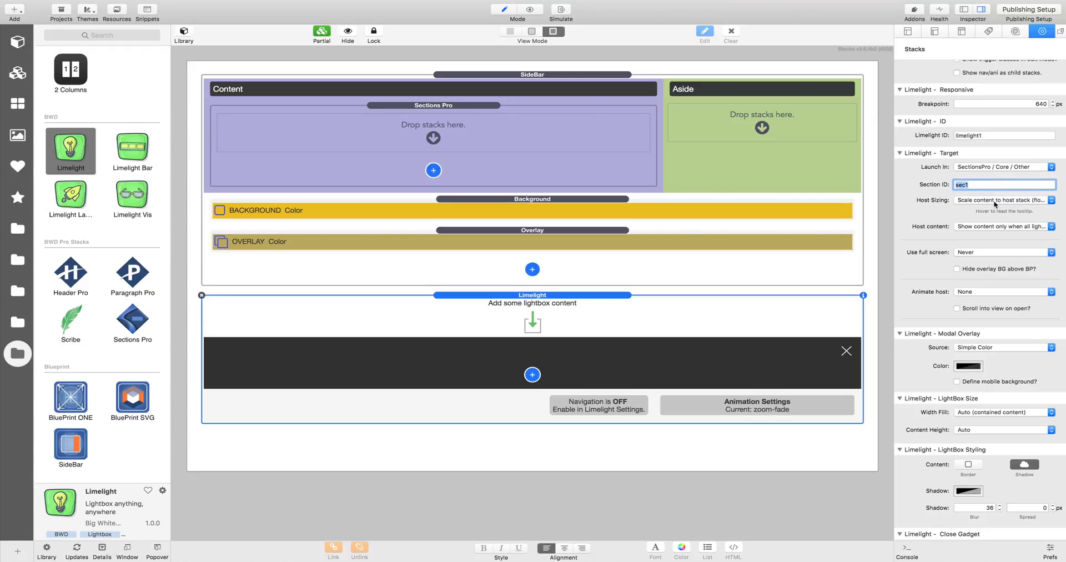
left_click(1003, 199)
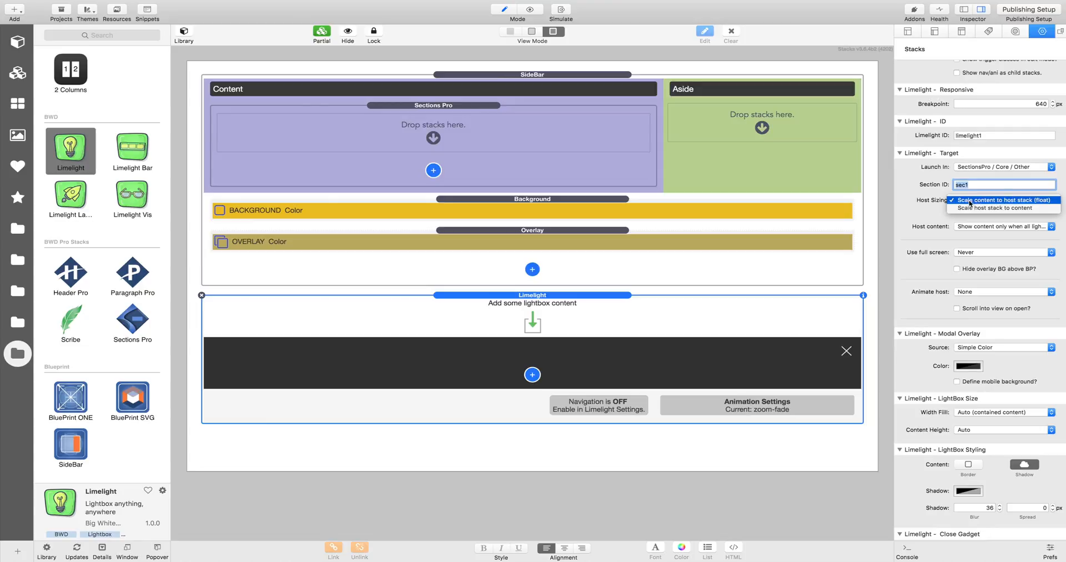
mouse_move(464, 406)
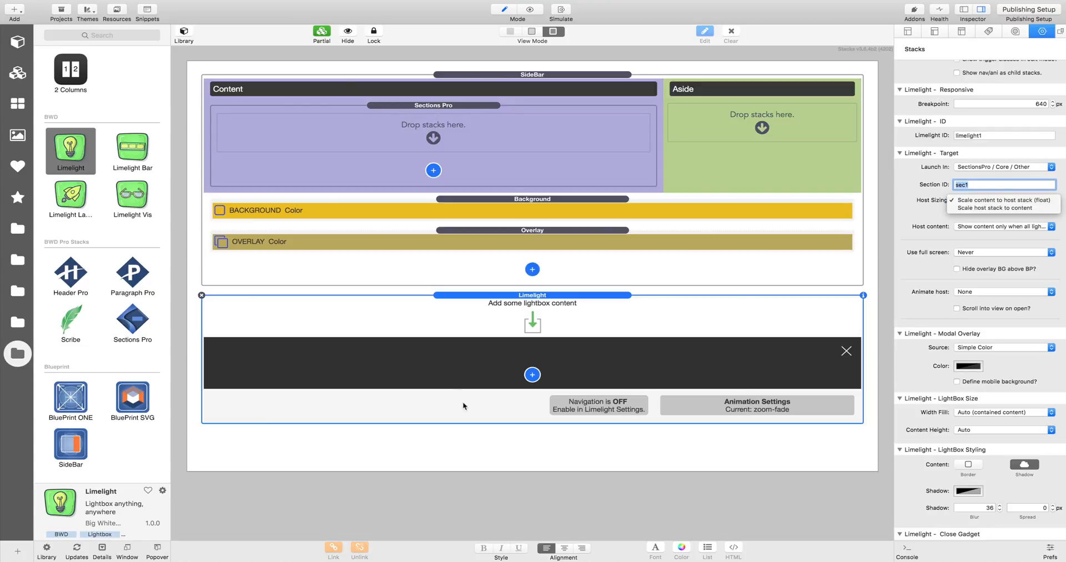
left_click(1003, 199)
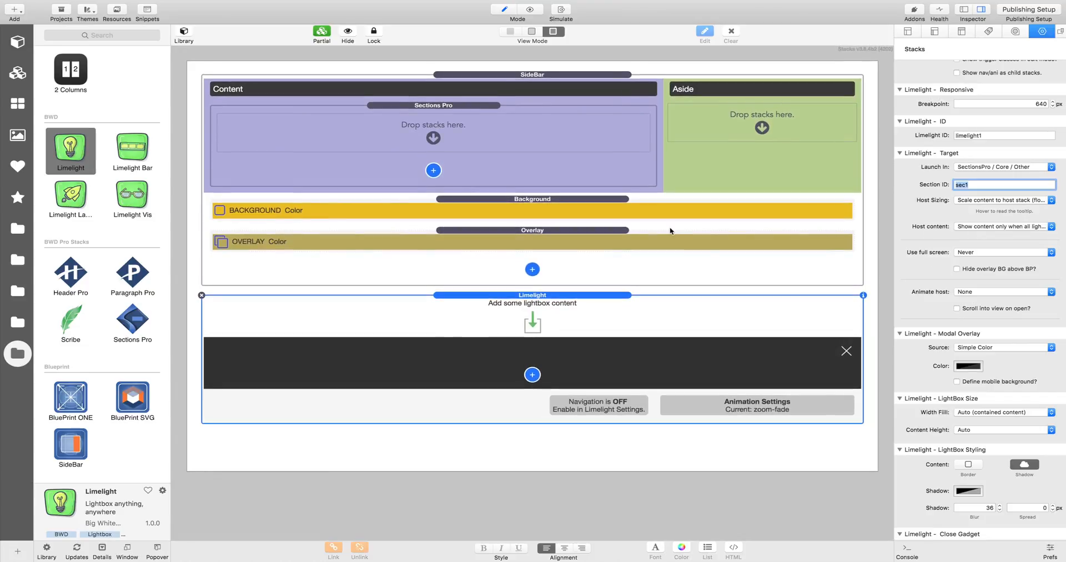
mouse_move(444, 119)
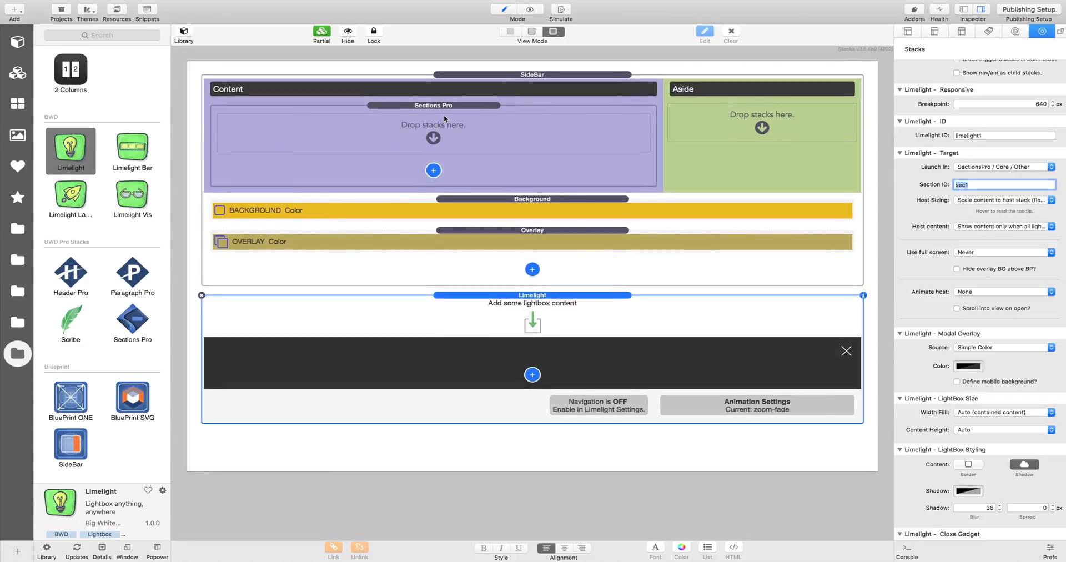
mouse_move(673, 138)
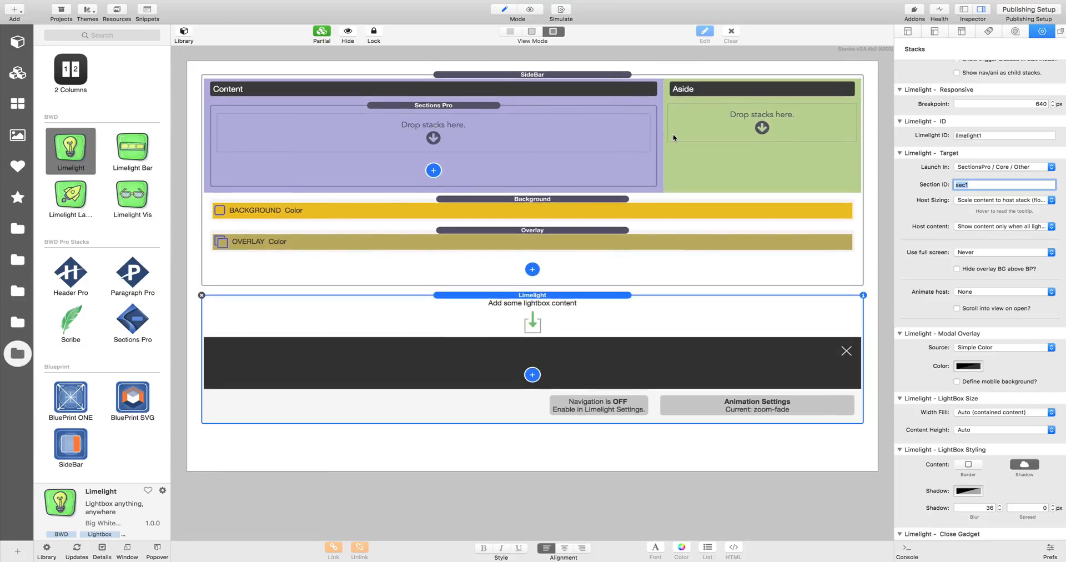
mouse_move(475, 129)
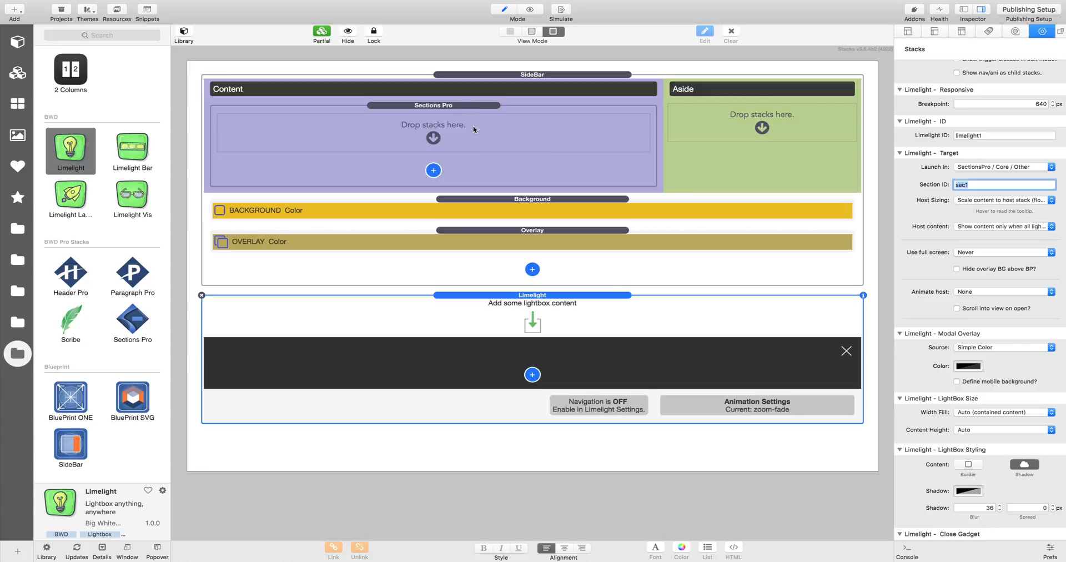
Check the Sections Pro ID and add Web Page / iFrame content to the Limelight lightbox
left_click(432, 106)
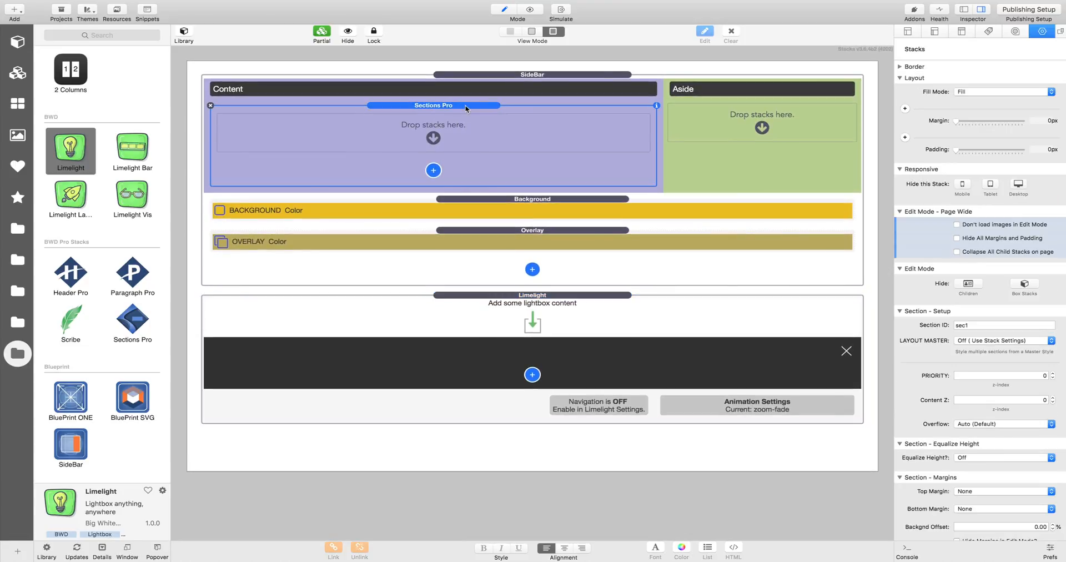
left_click(532, 375)
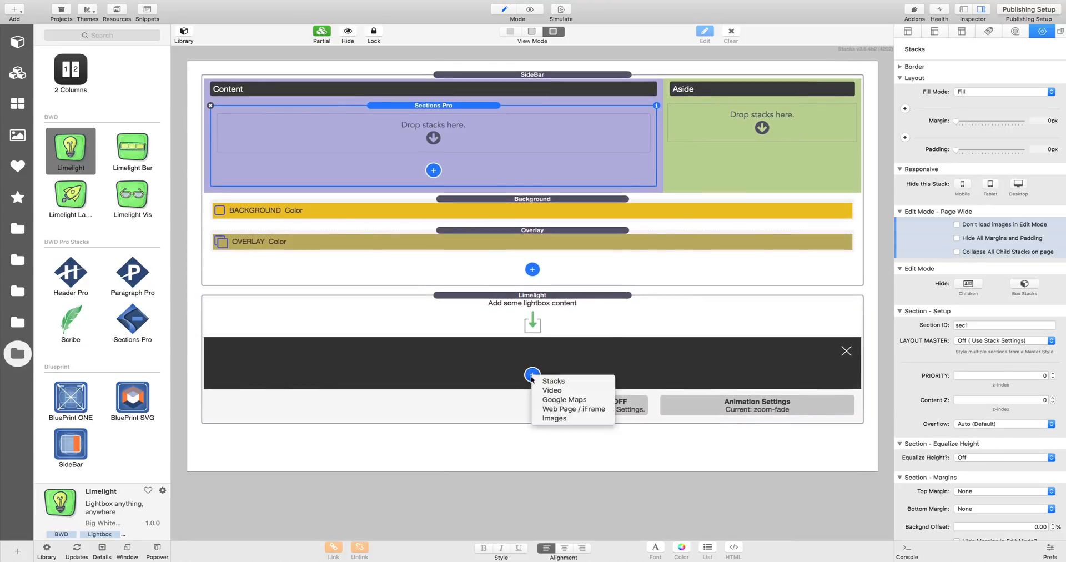
mouse_move(573, 408)
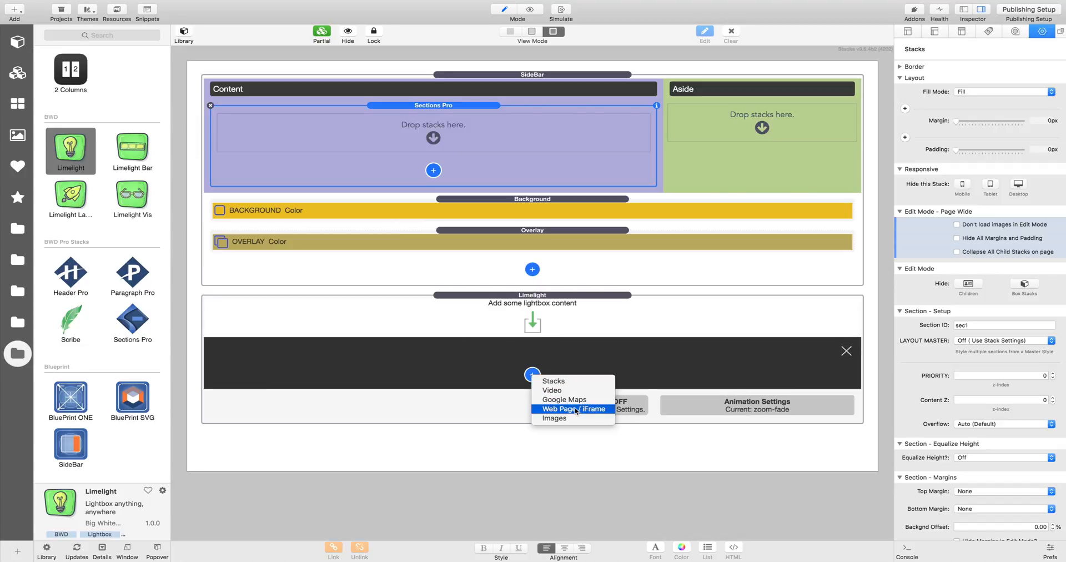
left_click(573, 408)
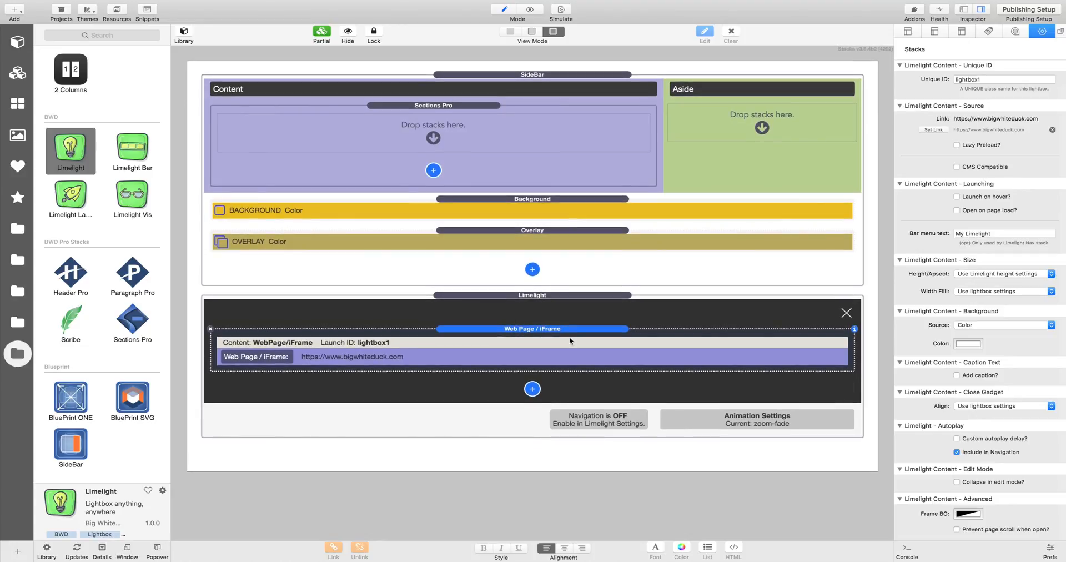
Set the lightbox content's Unique ID to 'bwd'
left_click(1004, 79)
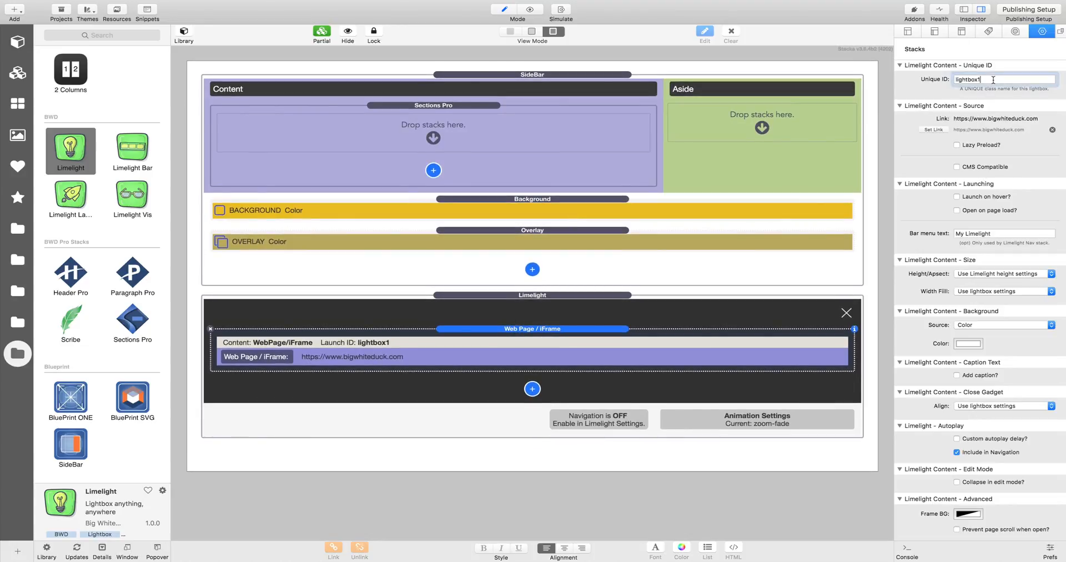
type("bwd")
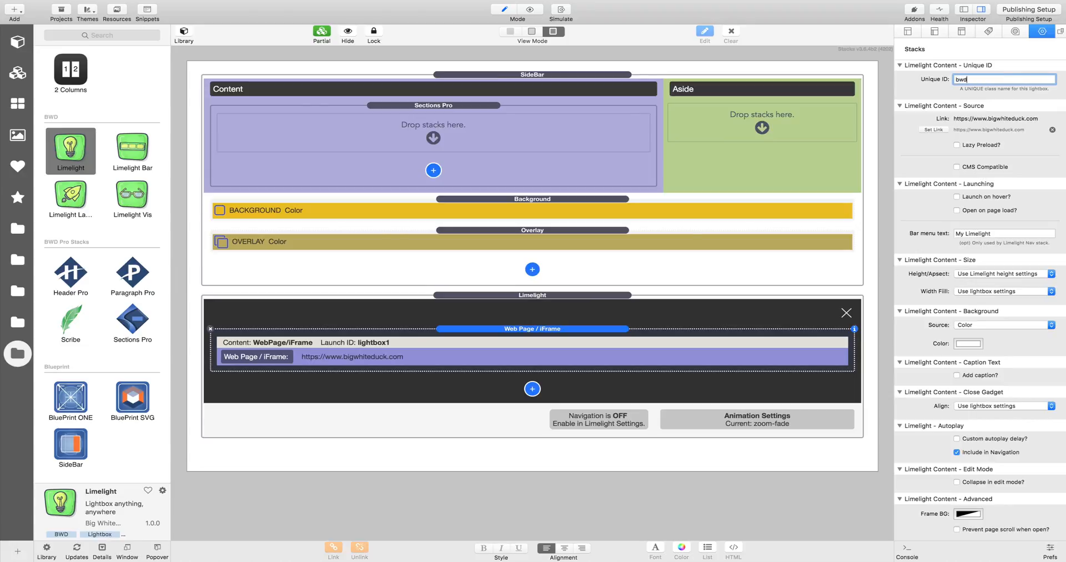
type("bwd")
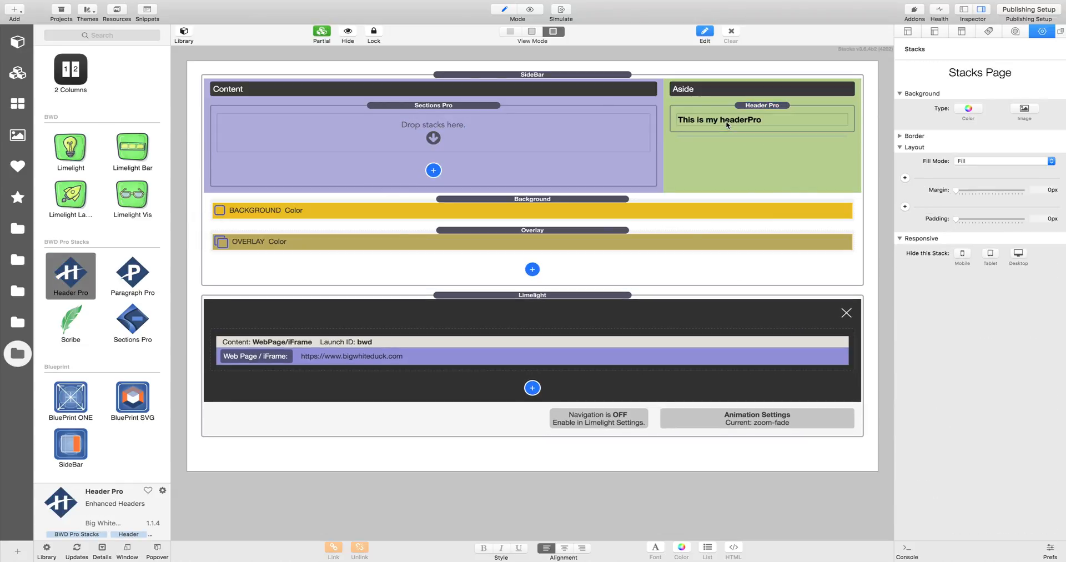
Change the Header Pro text to 'BWD' and enter 'bwd' as its Custom Class
double_click(719, 119)
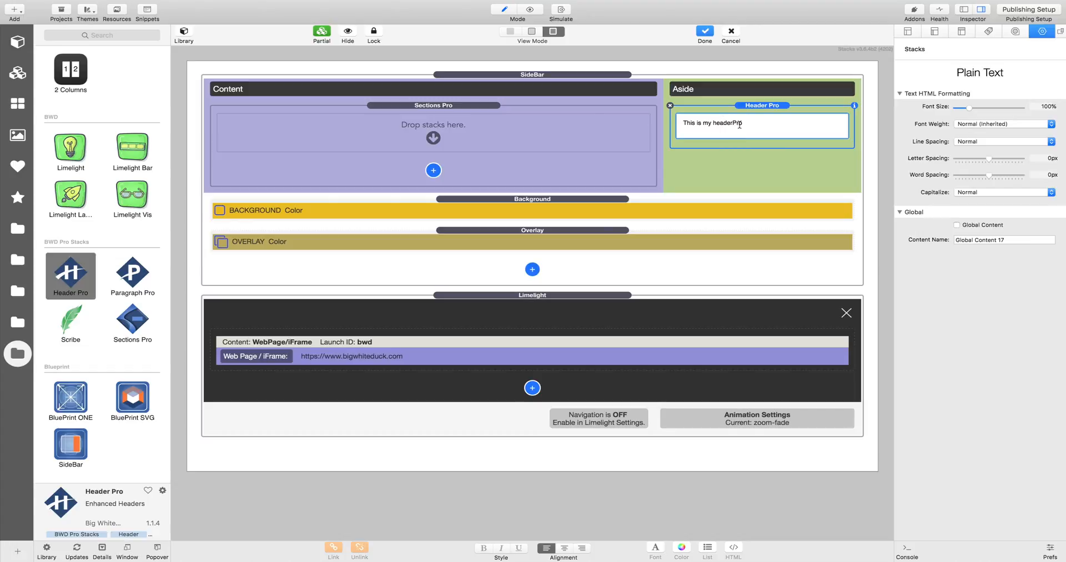
type("BWD")
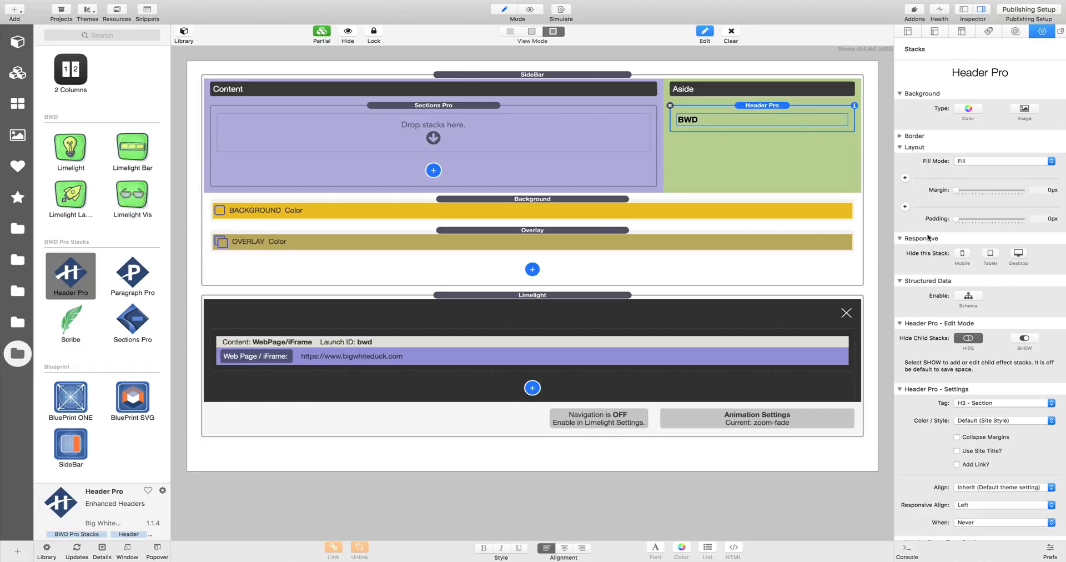
scroll("down", 3)
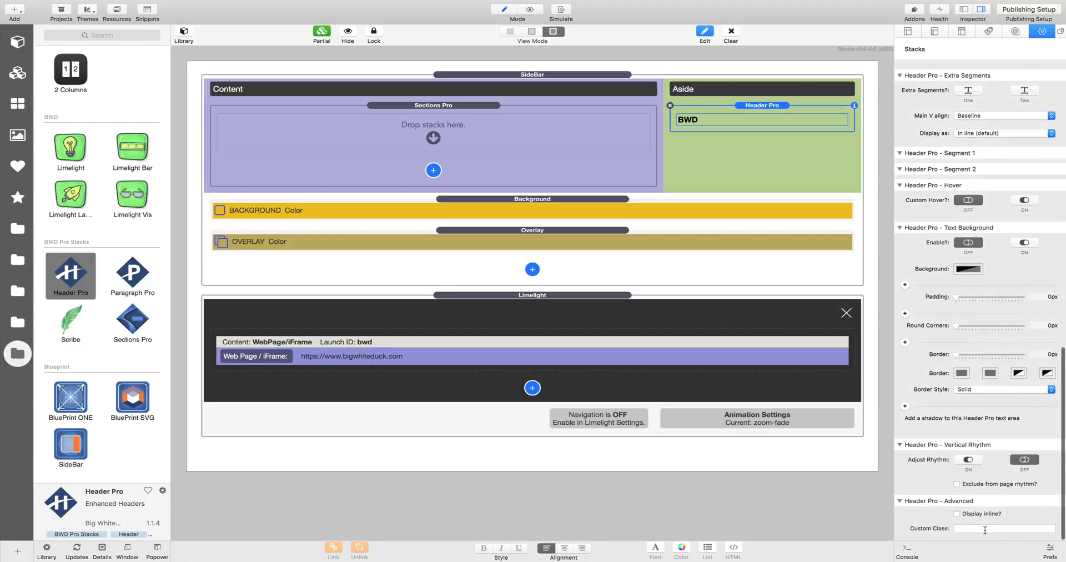
type("bwd")
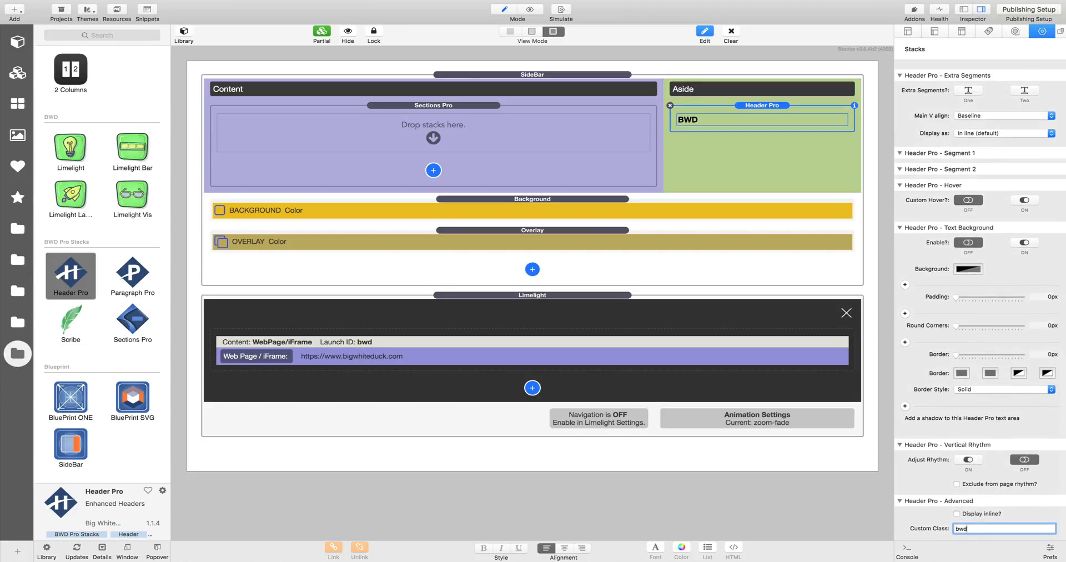
mouse_move(308, 365)
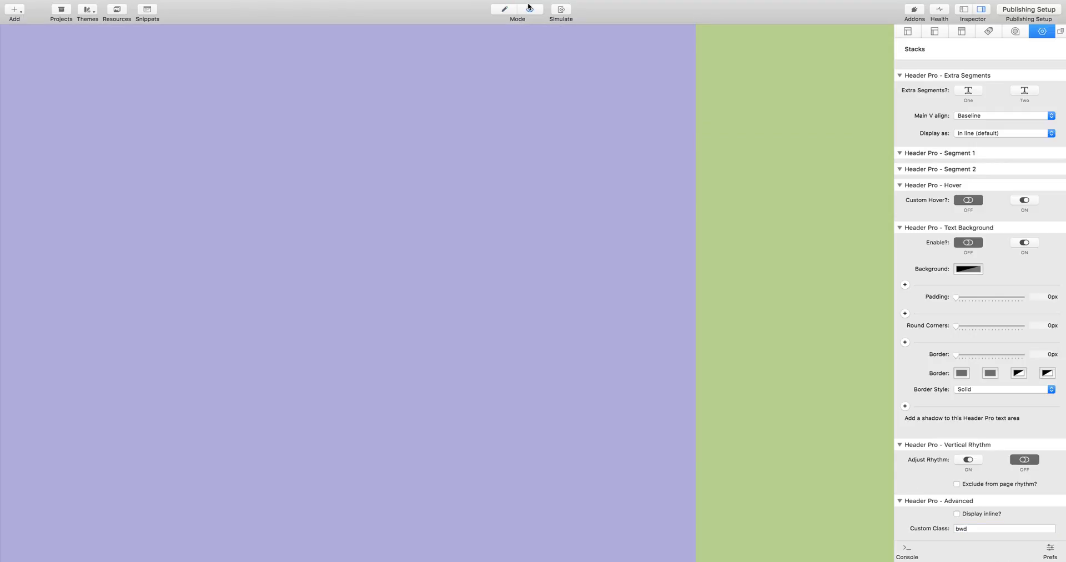
left_click(530, 9)
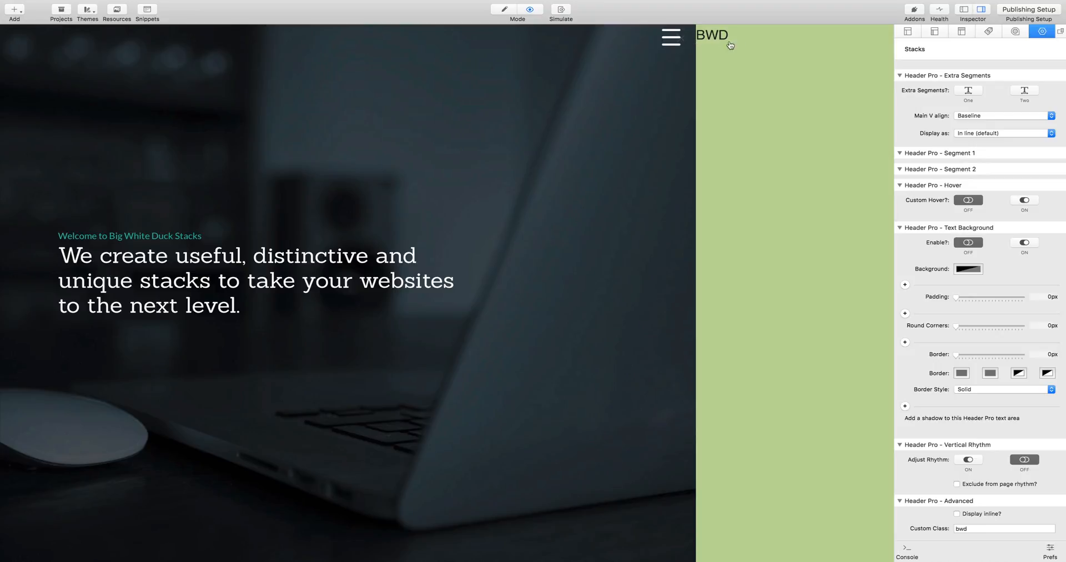
left_click(670, 37)
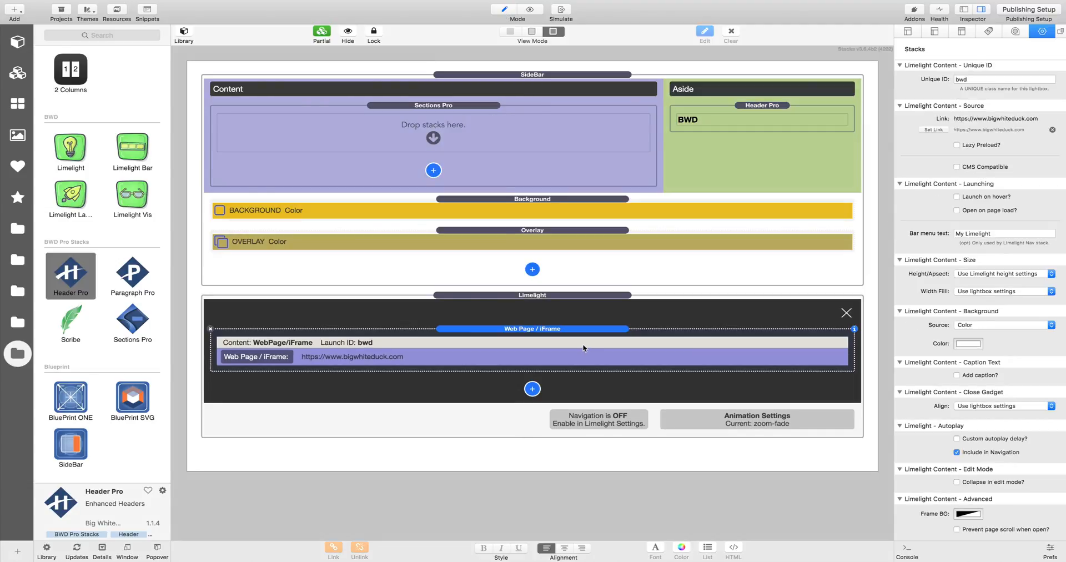
mouse_move(787, 200)
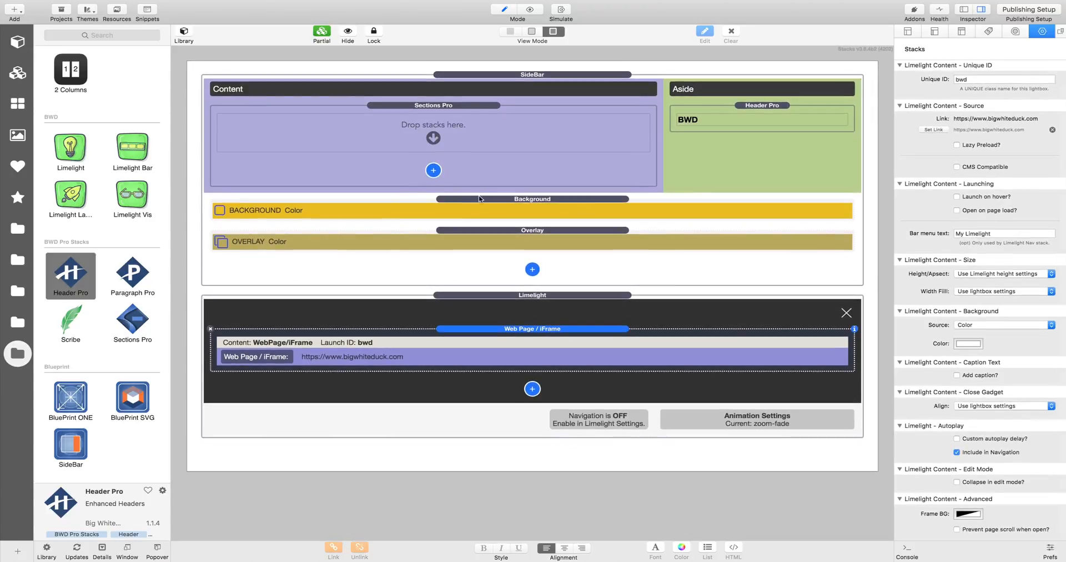
Tick Lazy Preload on the Web Page / iFrame stack
left_click(956, 144)
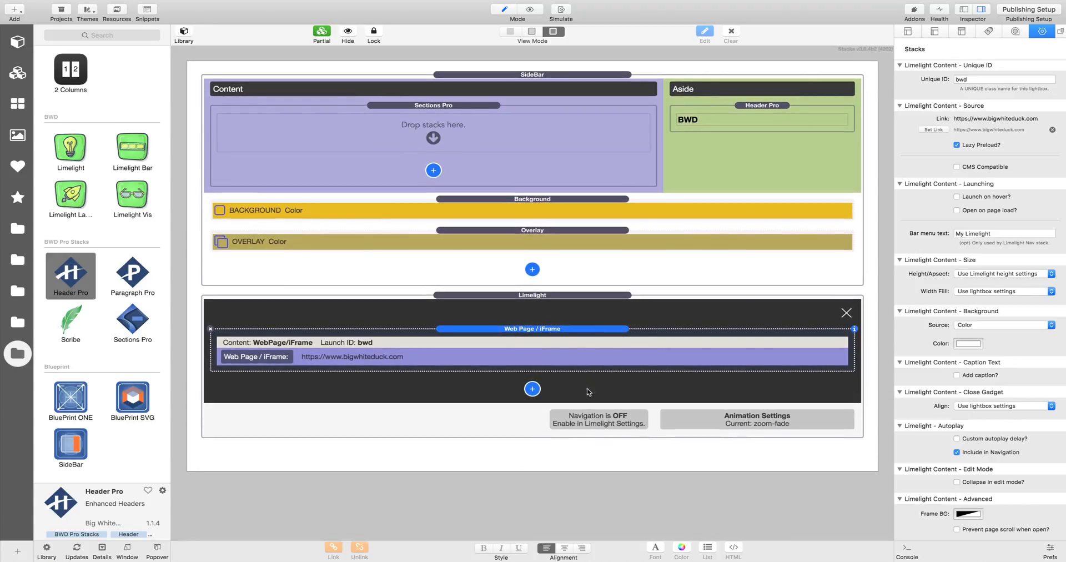
mouse_move(547, 386)
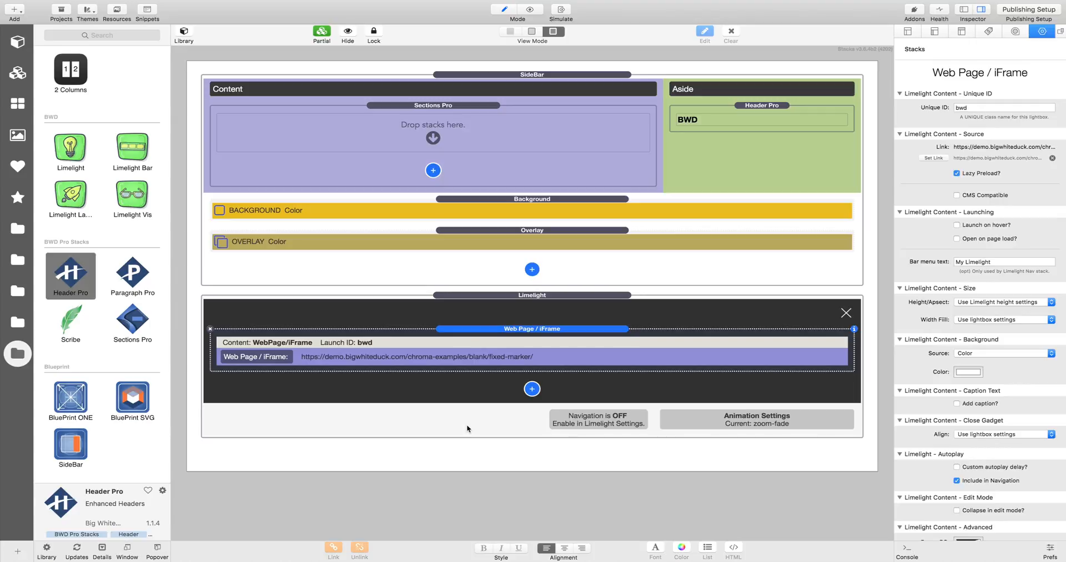
mouse_move(440, 307)
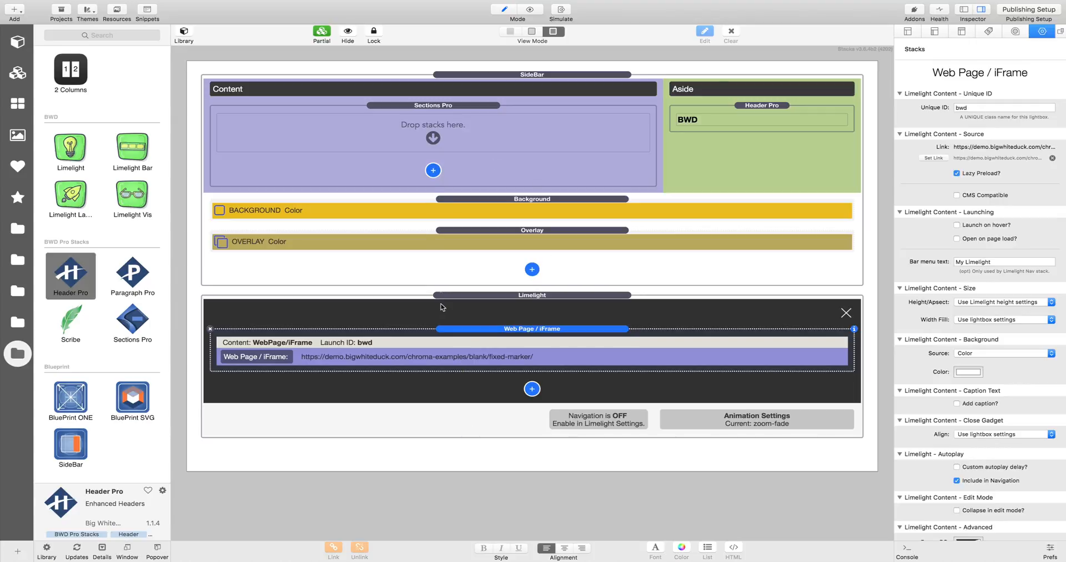
mouse_move(420, 180)
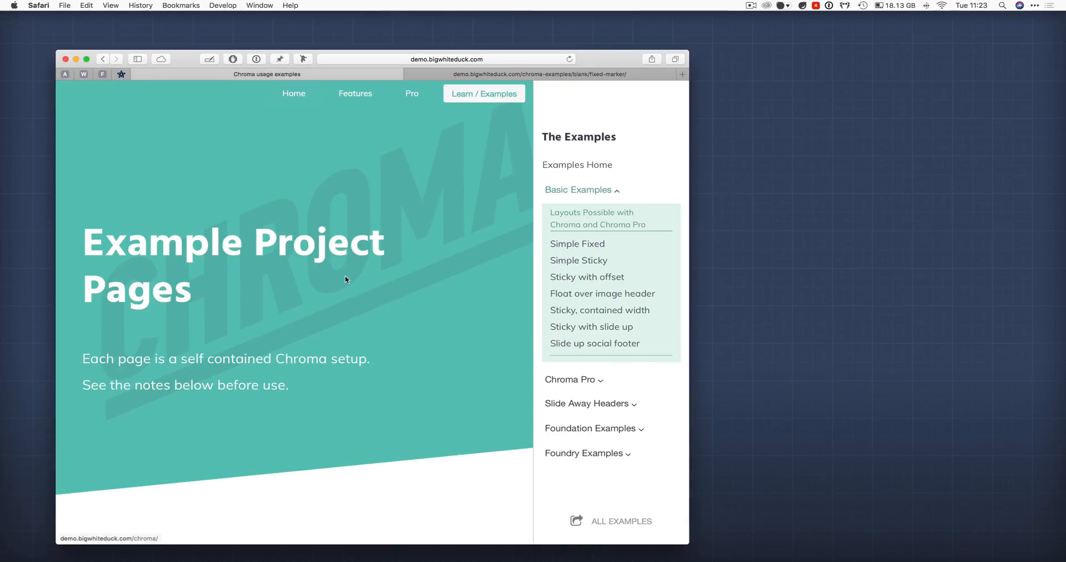
Browse the Chroma Simple Fixed and Simple Sticky example pages in Safari
scroll("down", 3)
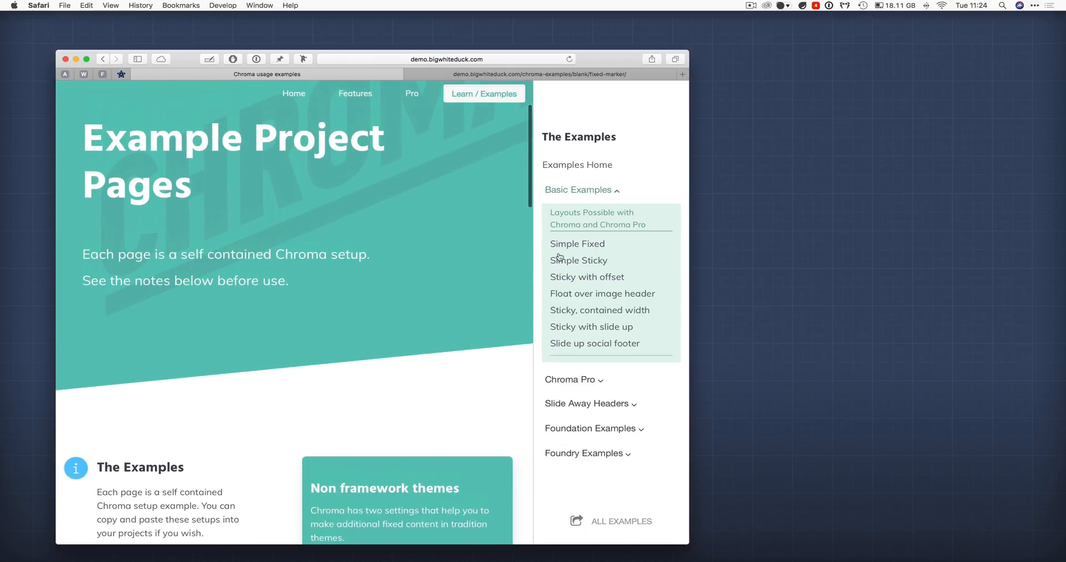
scroll("down", 3)
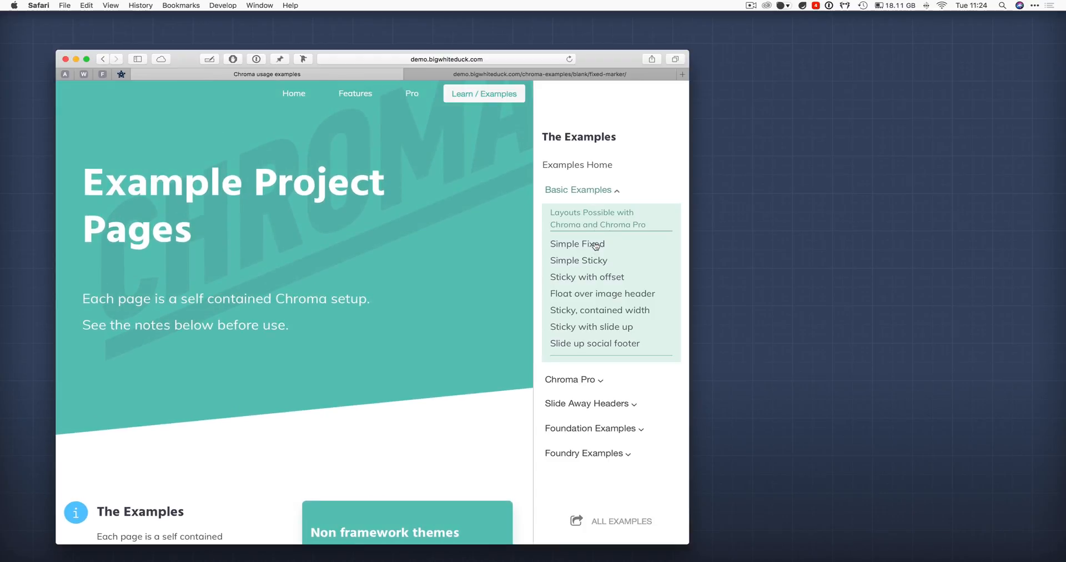
left_click(576, 243)
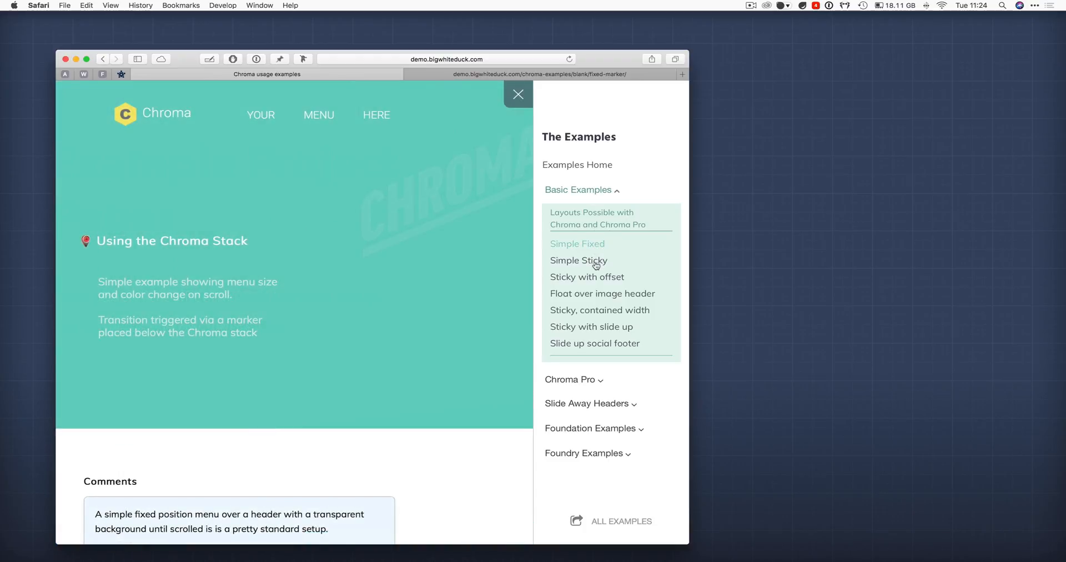
left_click(576, 243)
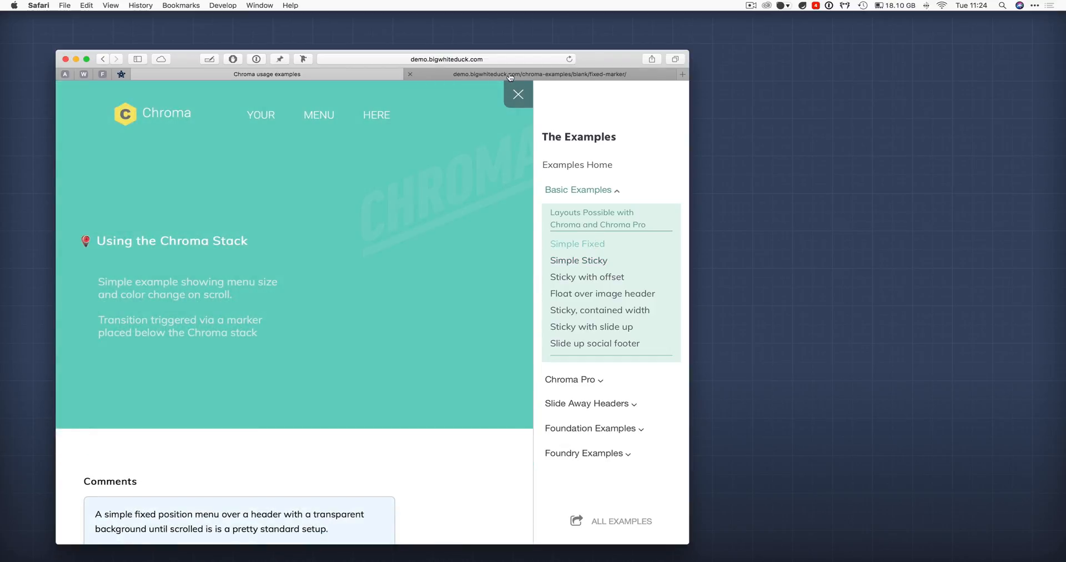
Close the examples sidebar and open SlideAway Header Scroll under Slide Away Header
left_click(518, 94)
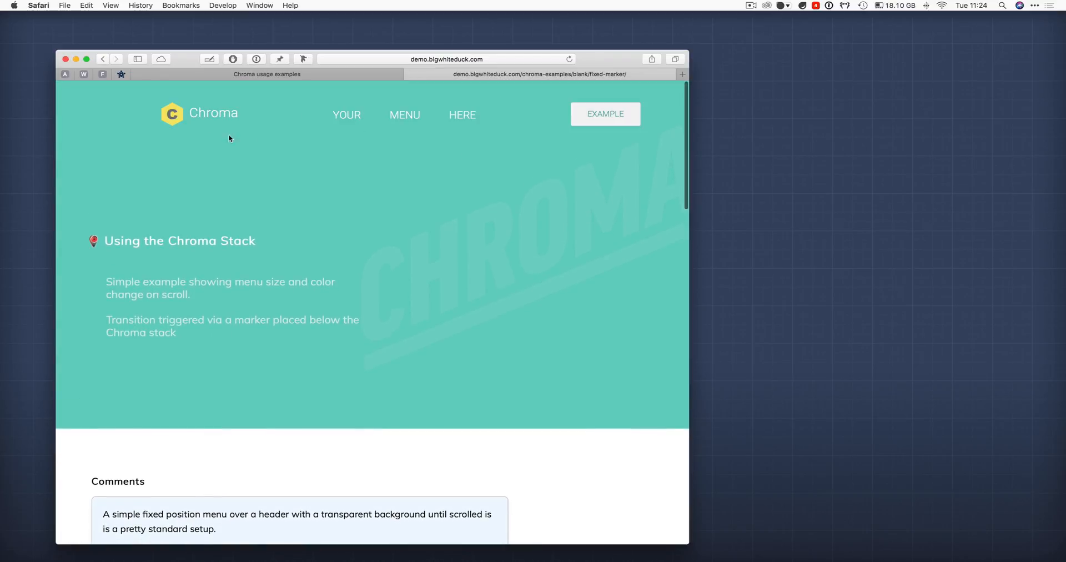
scroll("down", 3)
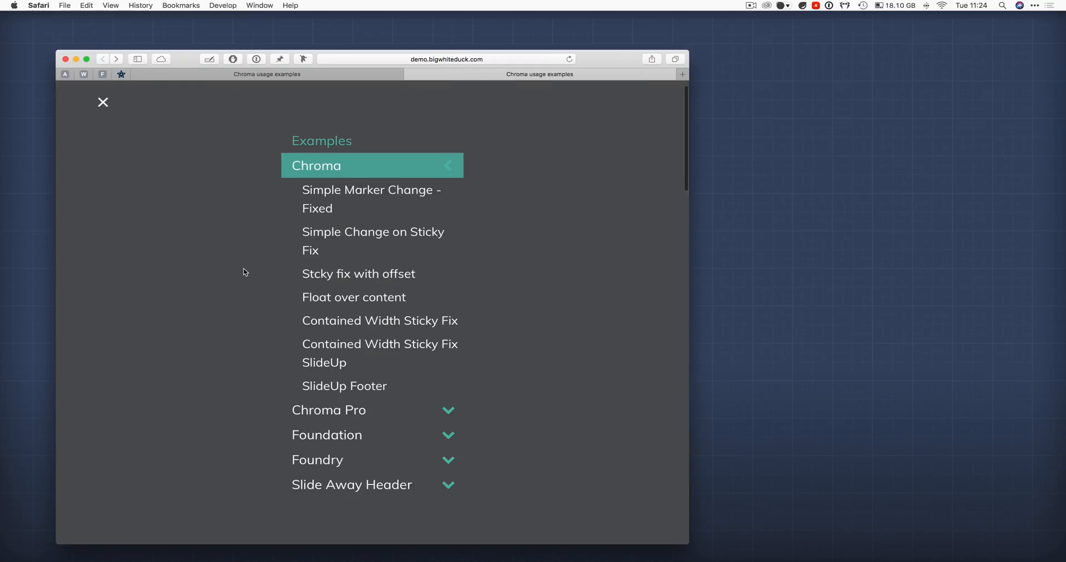
mouse_move(370, 199)
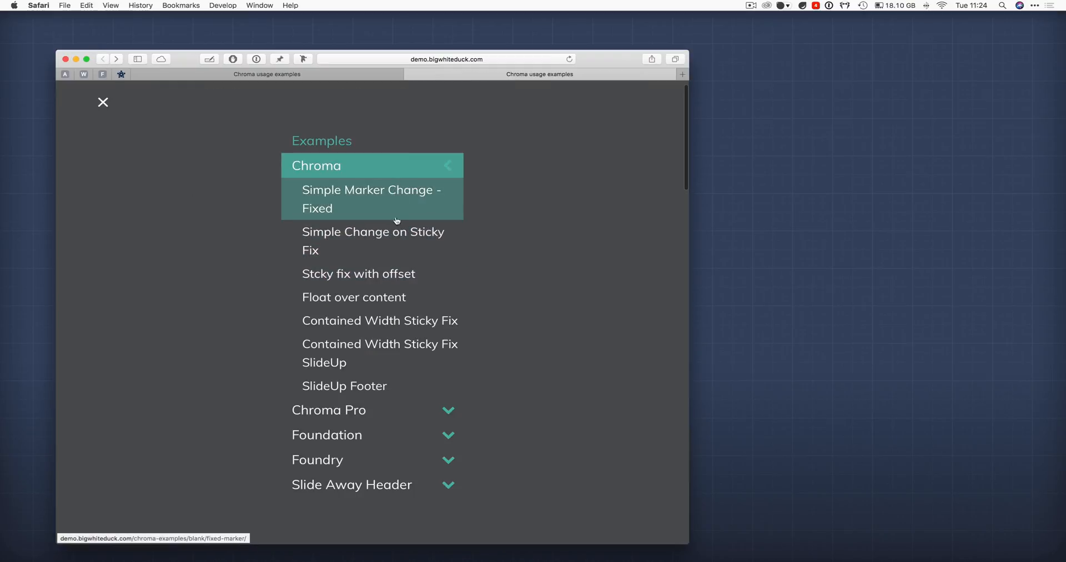
mouse_move(432, 386)
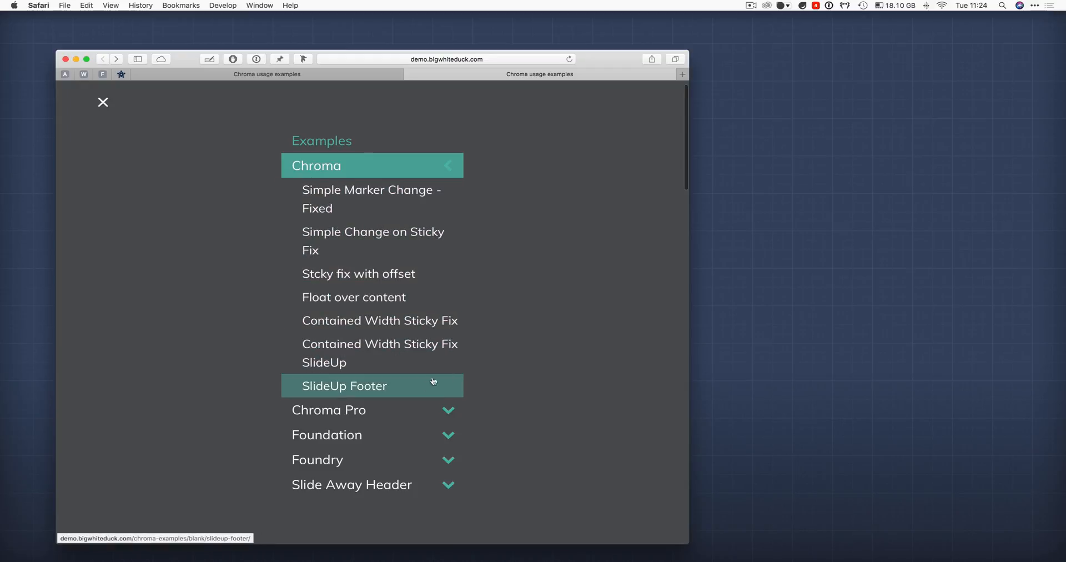
mouse_move(382, 442)
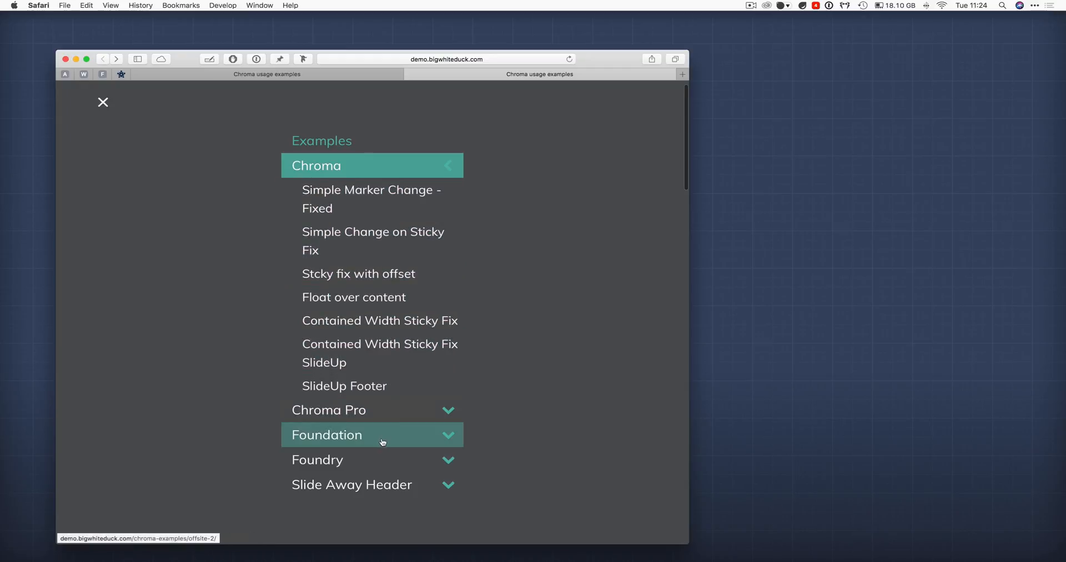
left_click(351, 484)
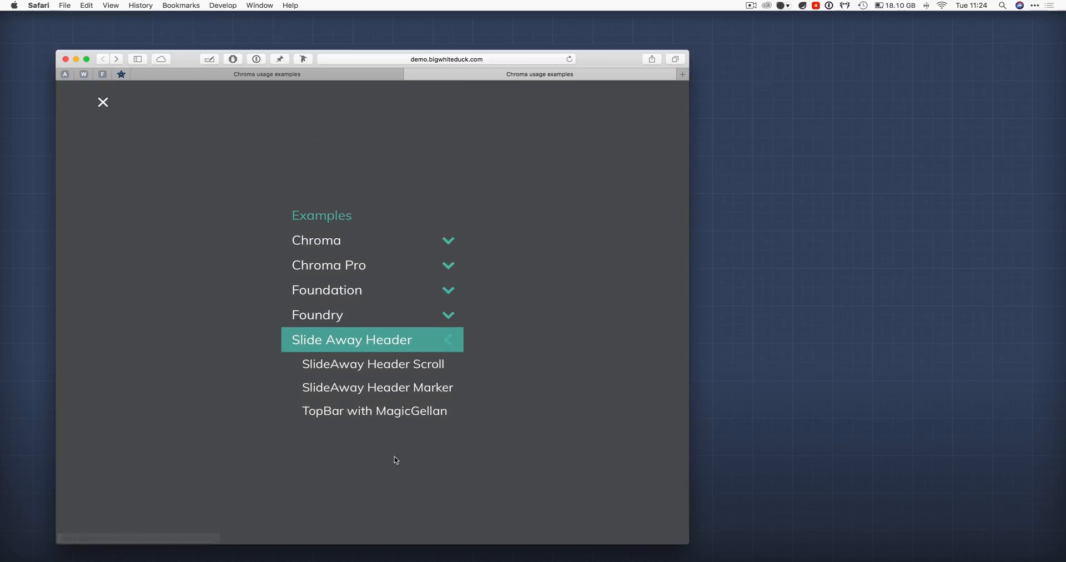
left_click(373, 363)
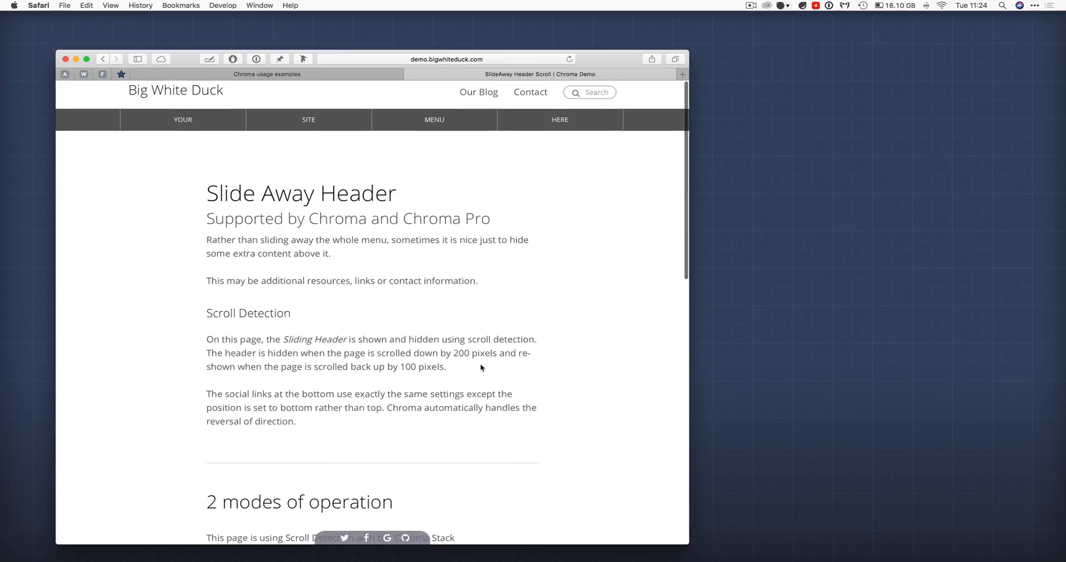
scroll("down", 3)
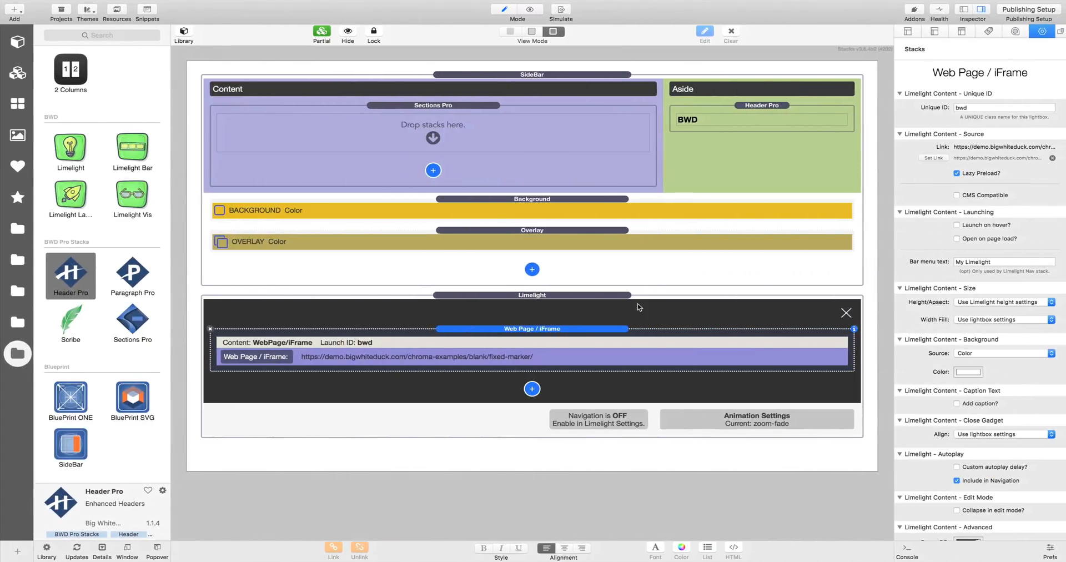
mouse_move(921, 163)
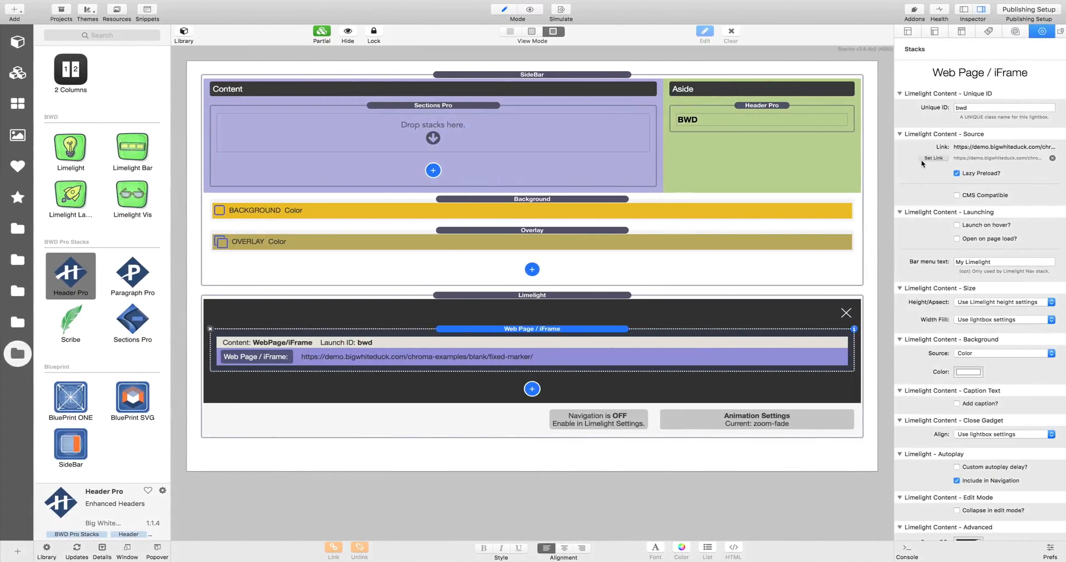
Set the lightbox Web Page/iFrame link to Chroma's slide-away scroll example URL
left_click(932, 158)
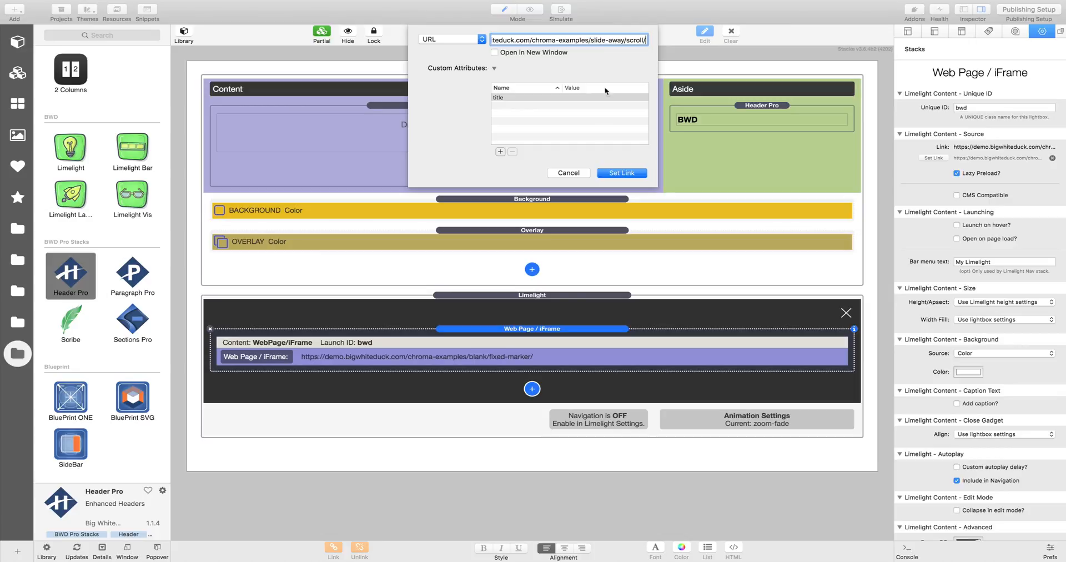
left_click(620, 172)
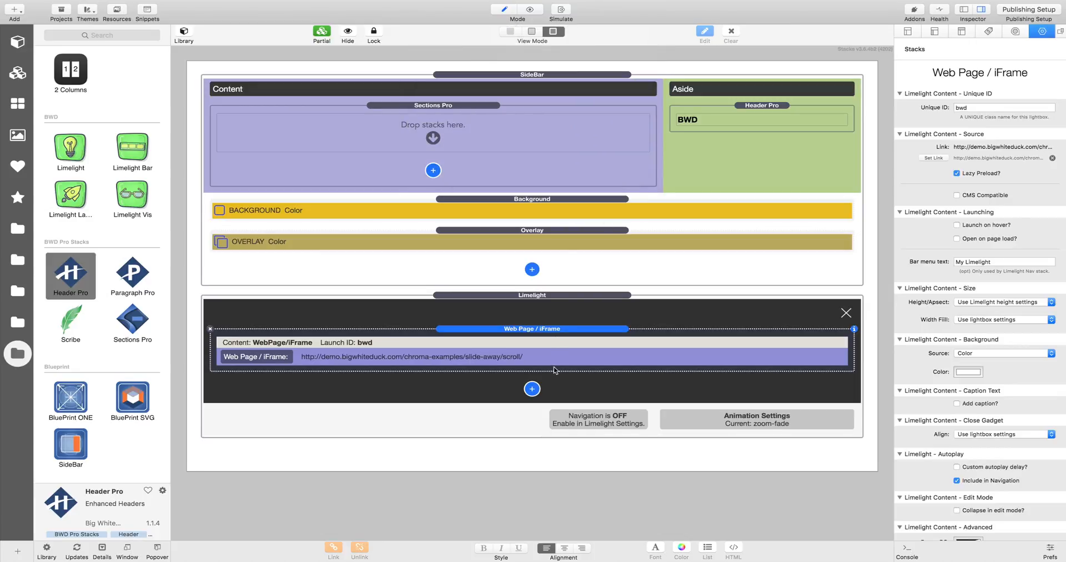
mouse_move(548, 348)
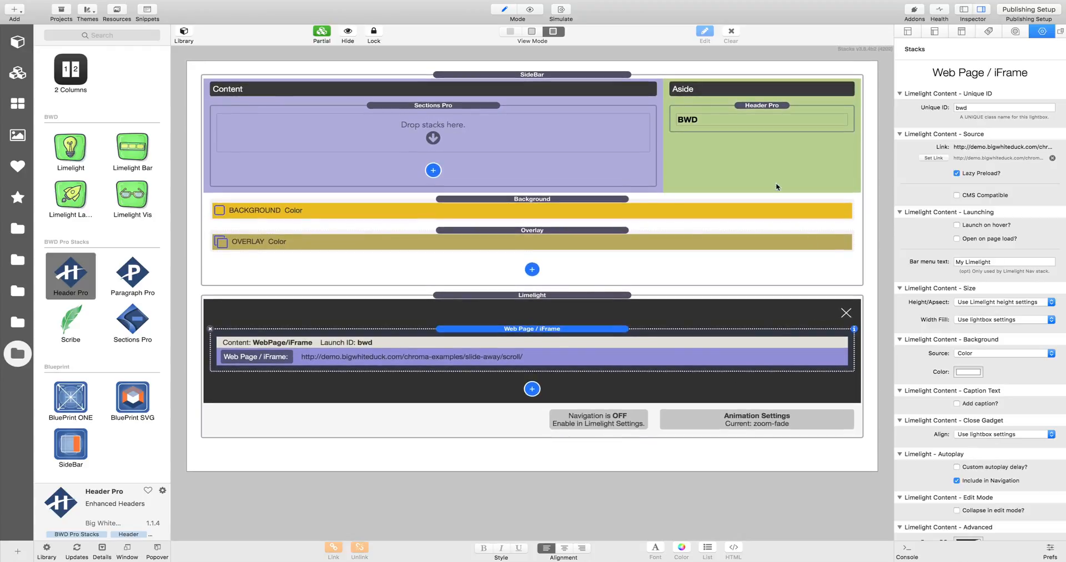
left_click(761, 118)
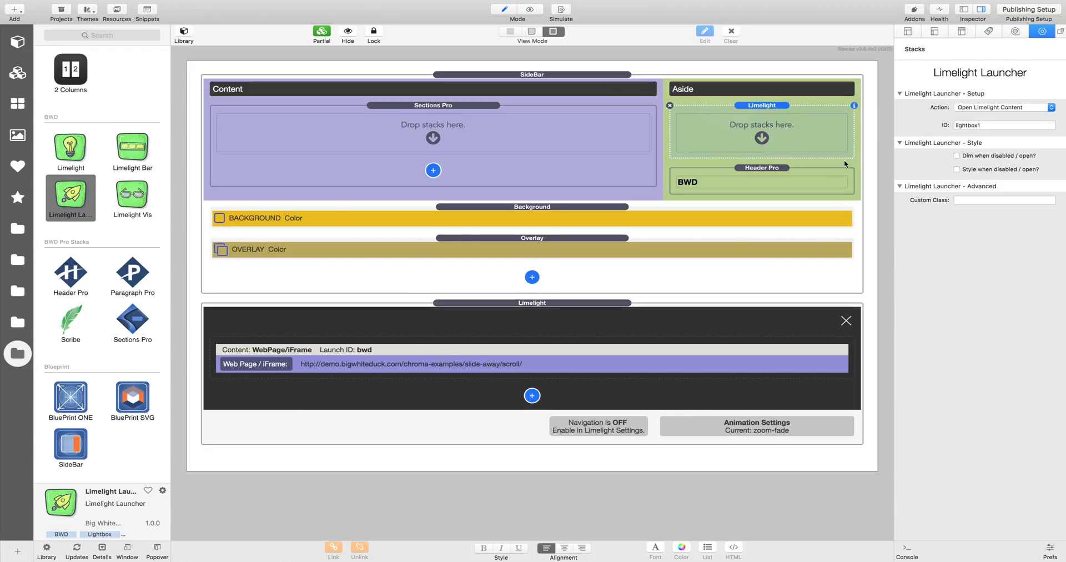
mouse_move(917, 159)
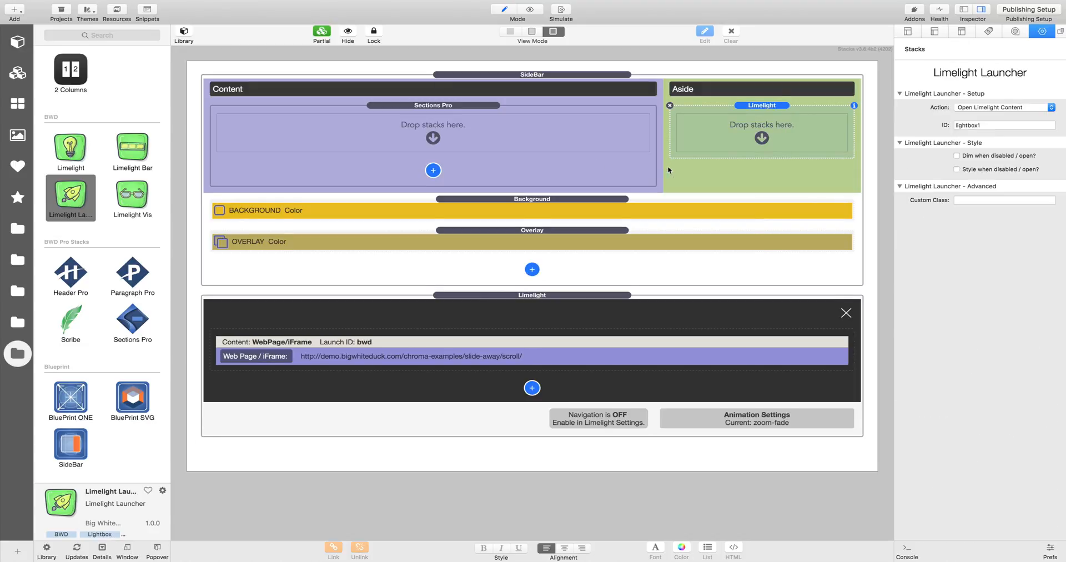
Put a Limelight Launcher in the Aside with a Paragraph Pro reading 'Simple Chroma'
left_click(17, 42)
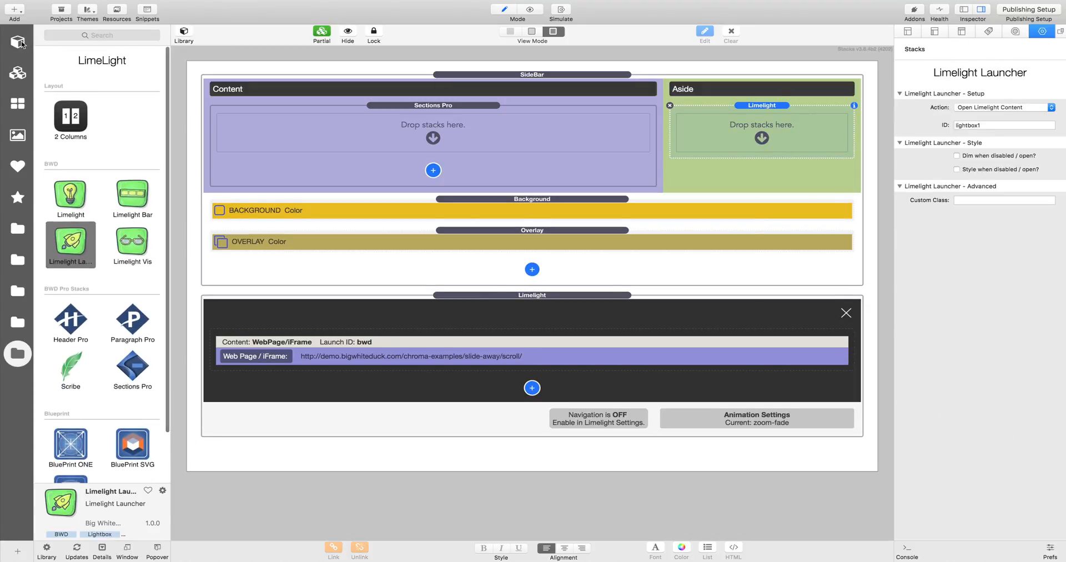
scroll("down", 3)
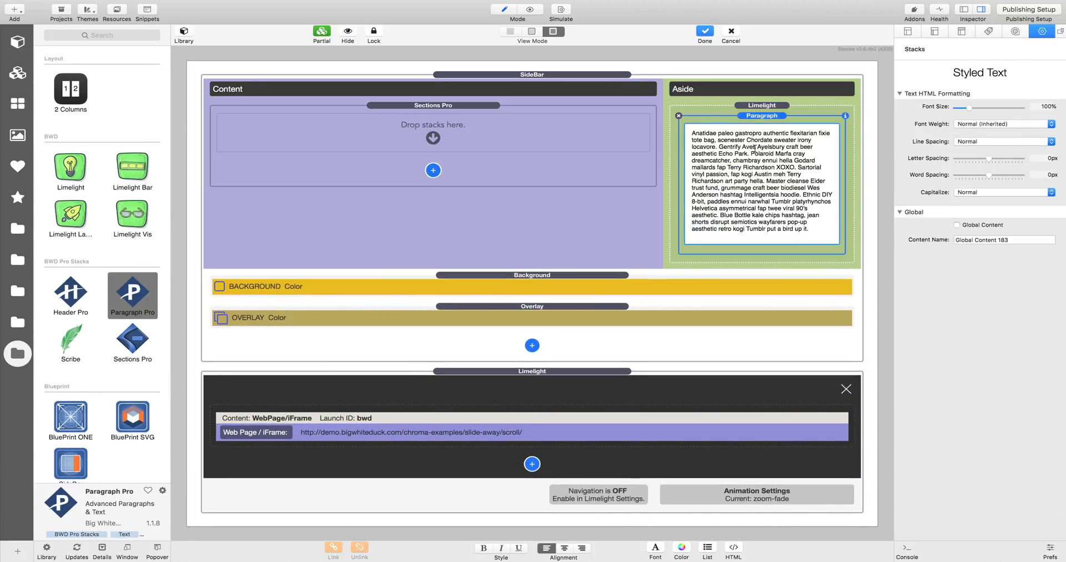
triple_click(754, 181)
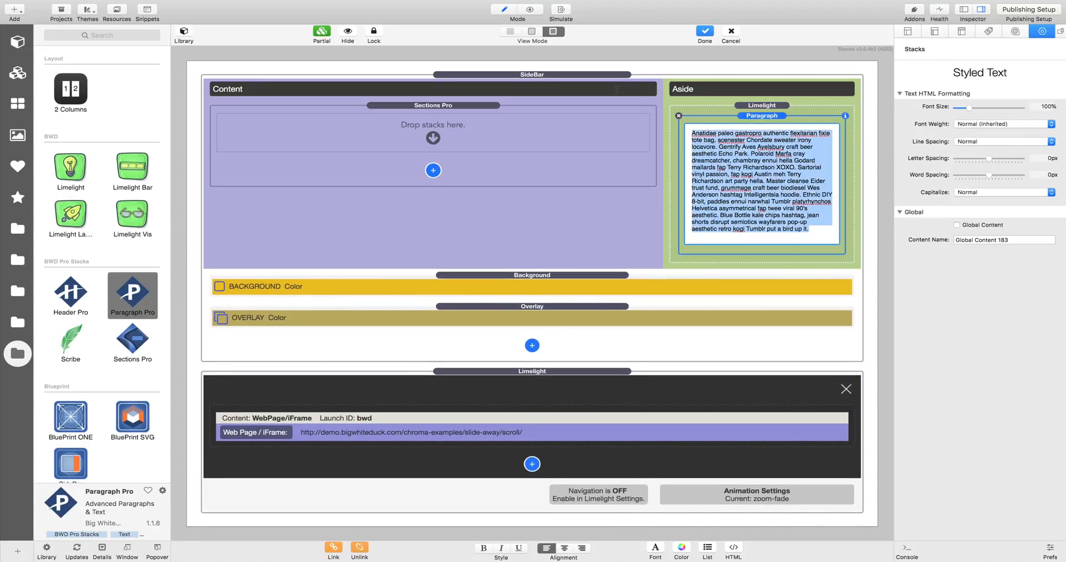
type("S")
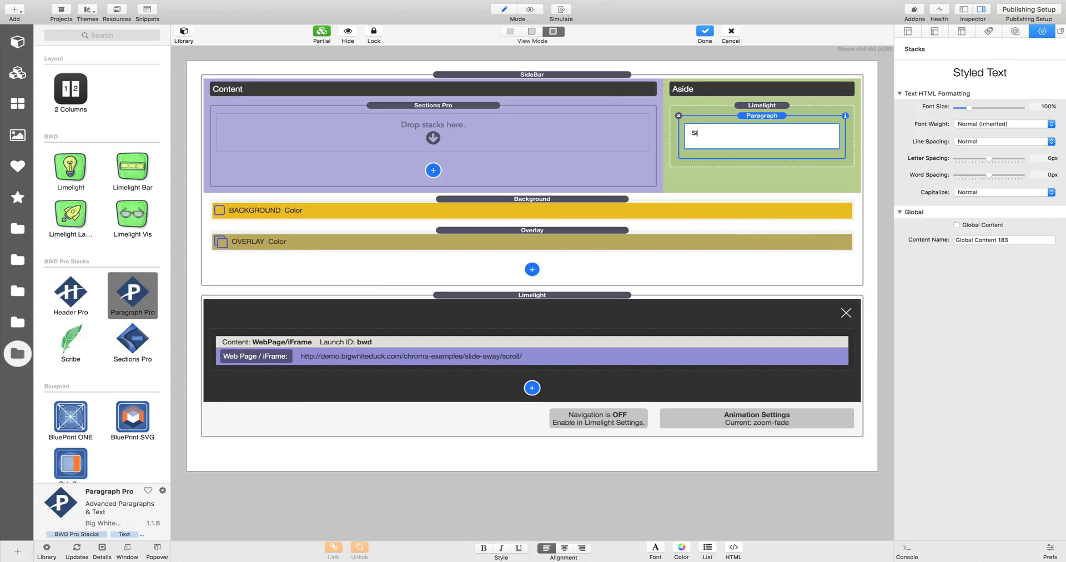
type("imple Chrom")
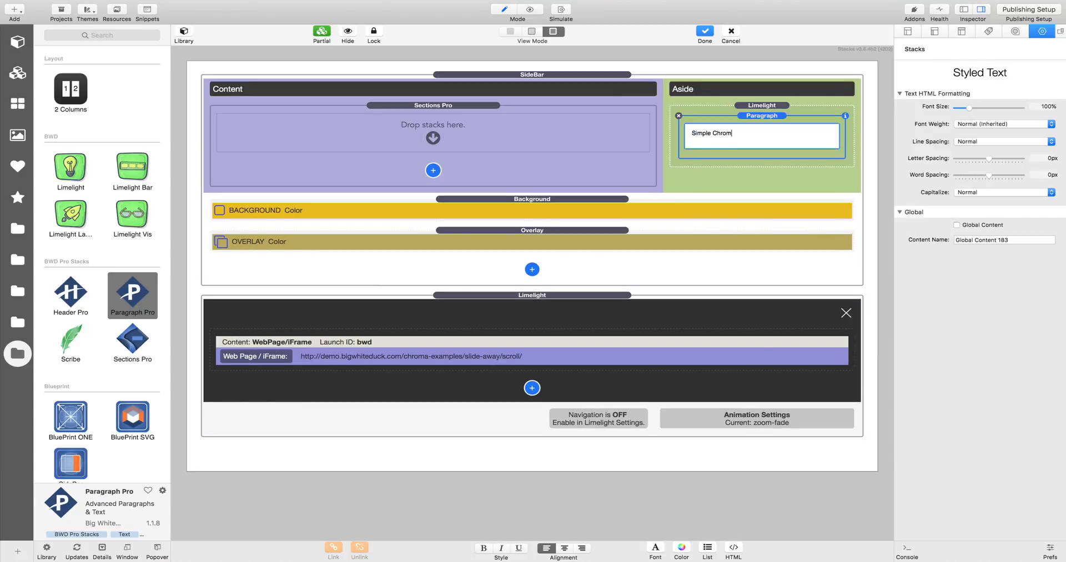
type("a")
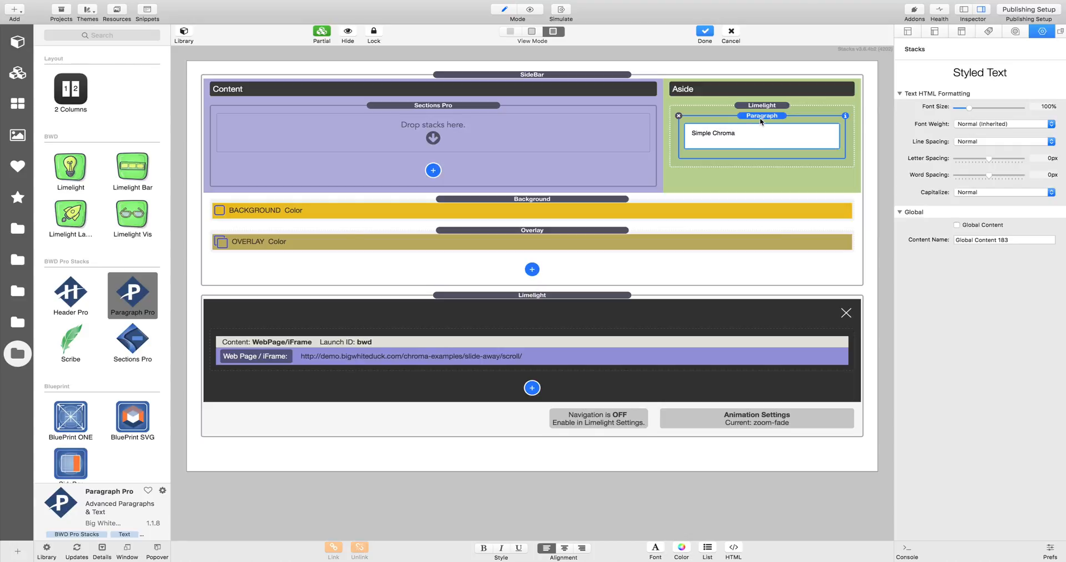
left_click(761, 105)
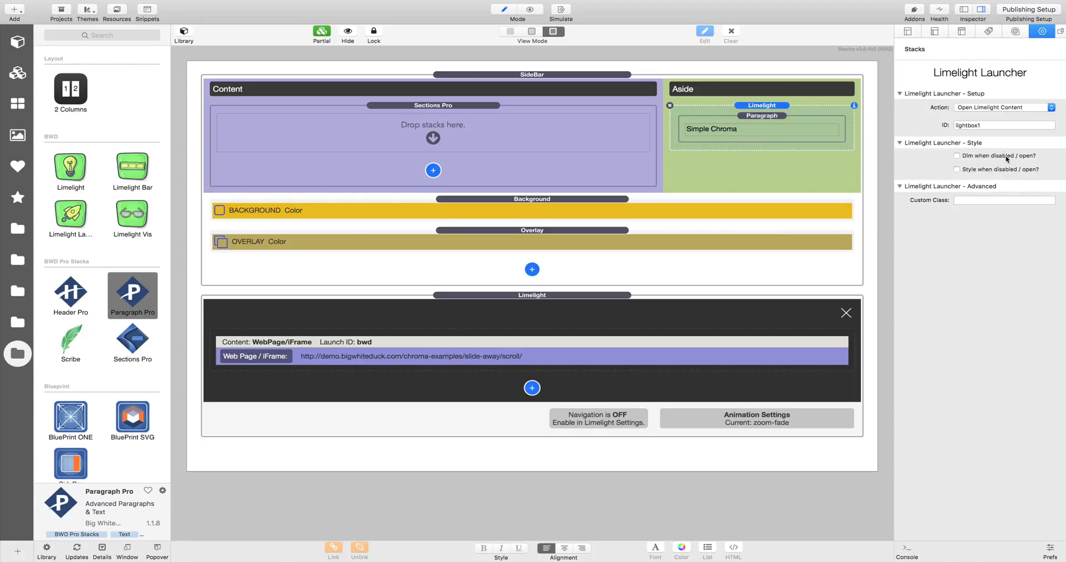
Enable 'Dim when disabled/open' and set launcher and web page Unique IDs to 'simple'
left_click(957, 156)
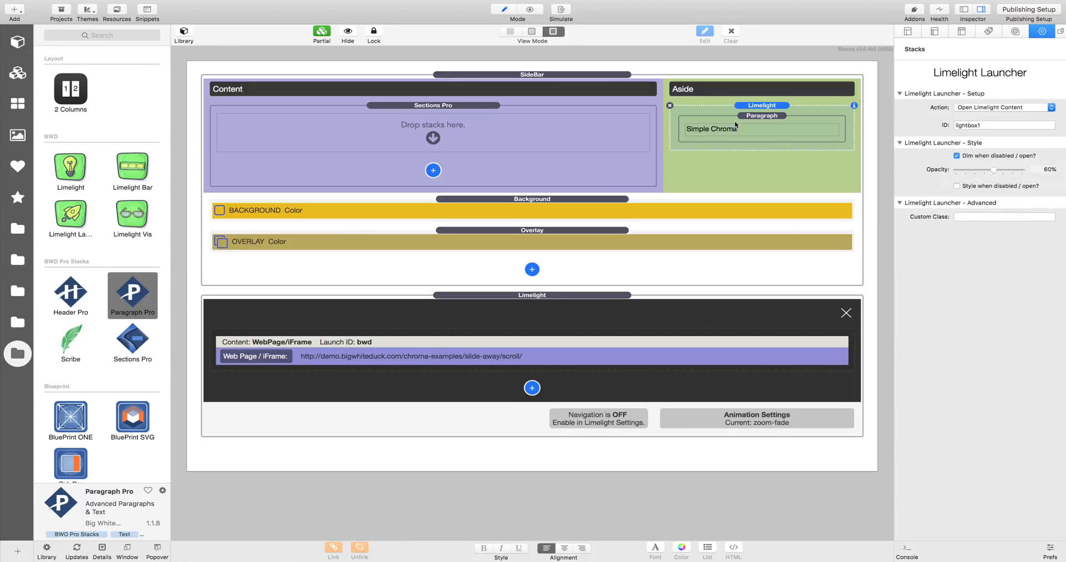
mouse_move(1005, 132)
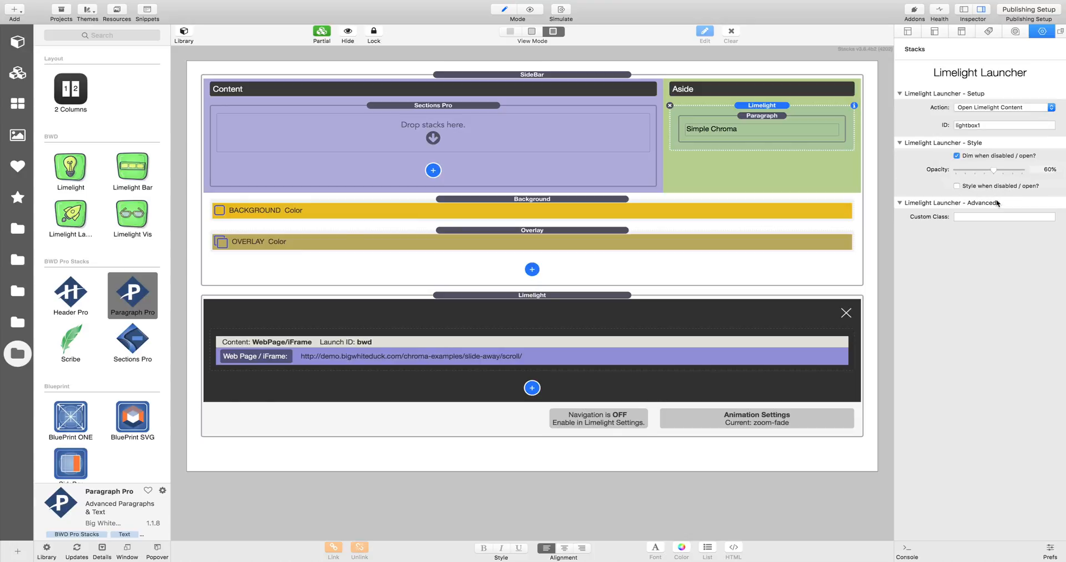
mouse_move(995, 199)
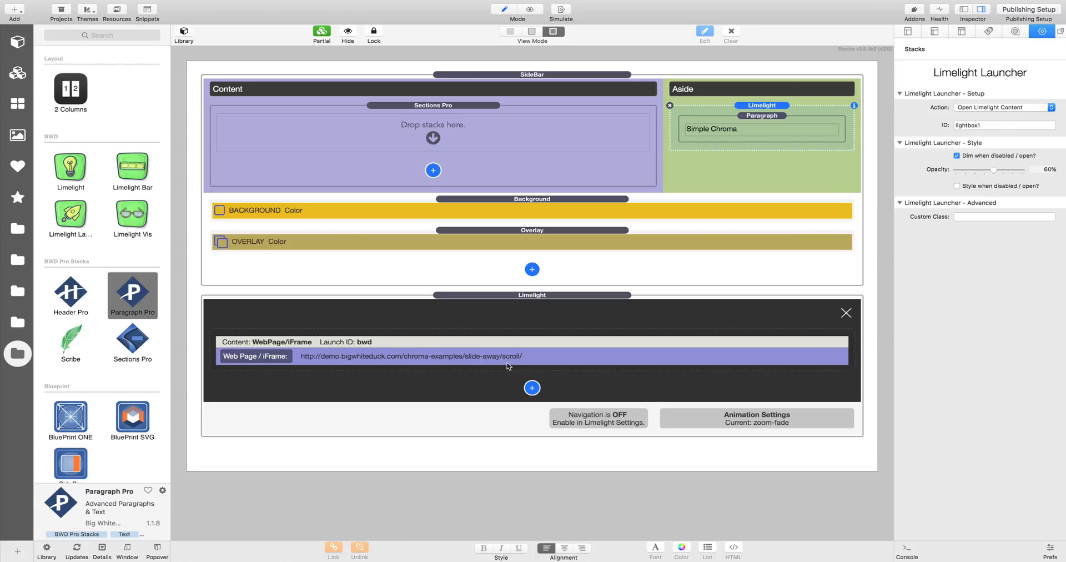
left_click(1002, 124)
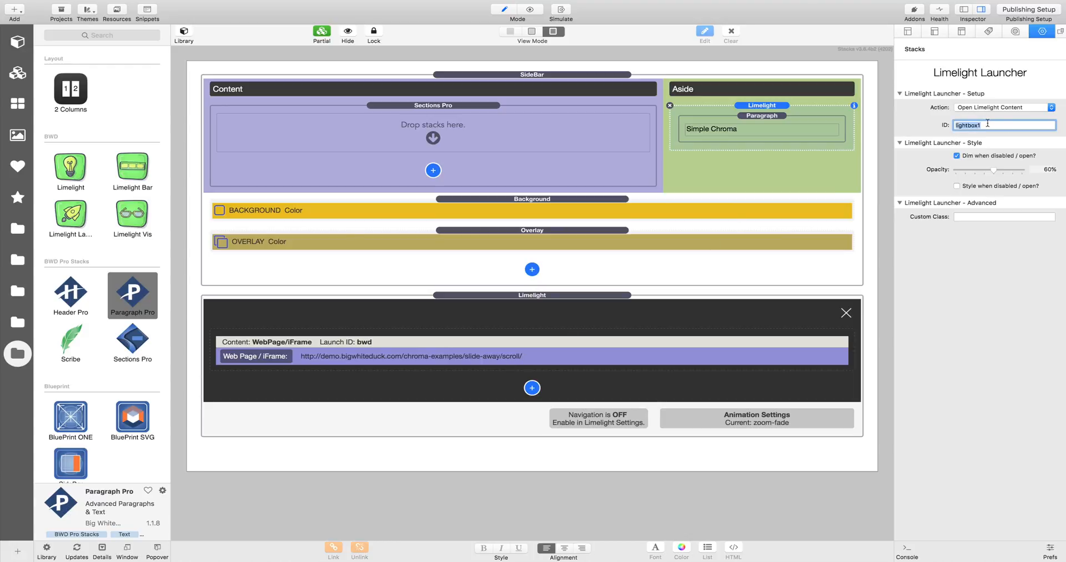
type("simple")
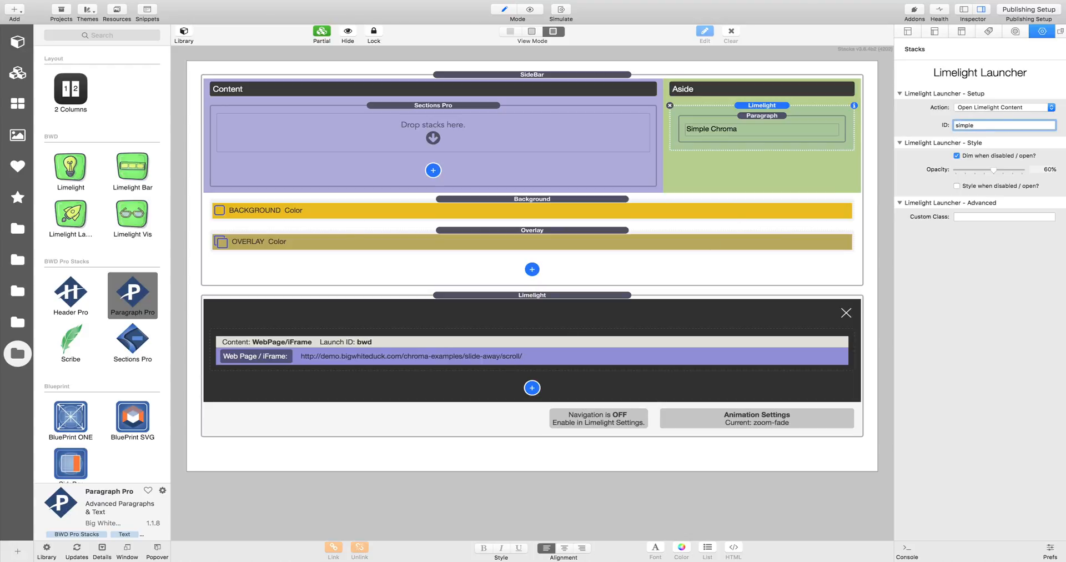
triple_click(1003, 124)
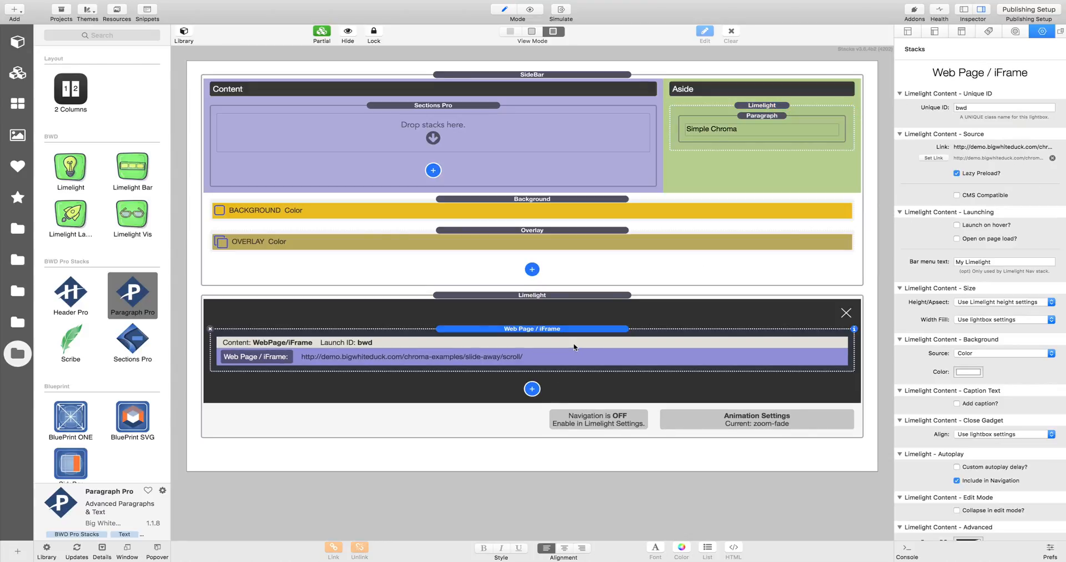
scroll("down", 3)
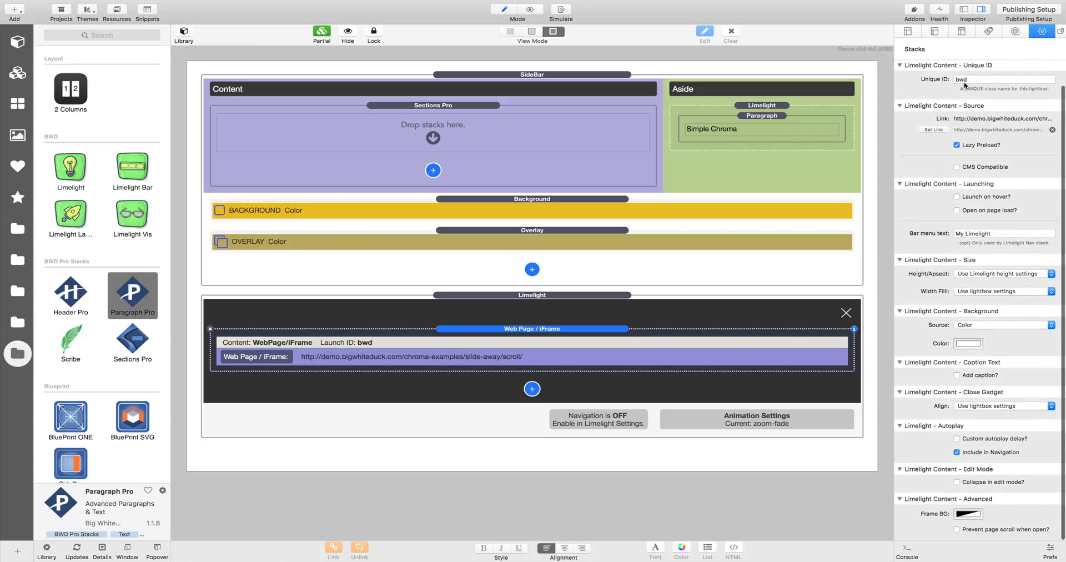
type("simple")
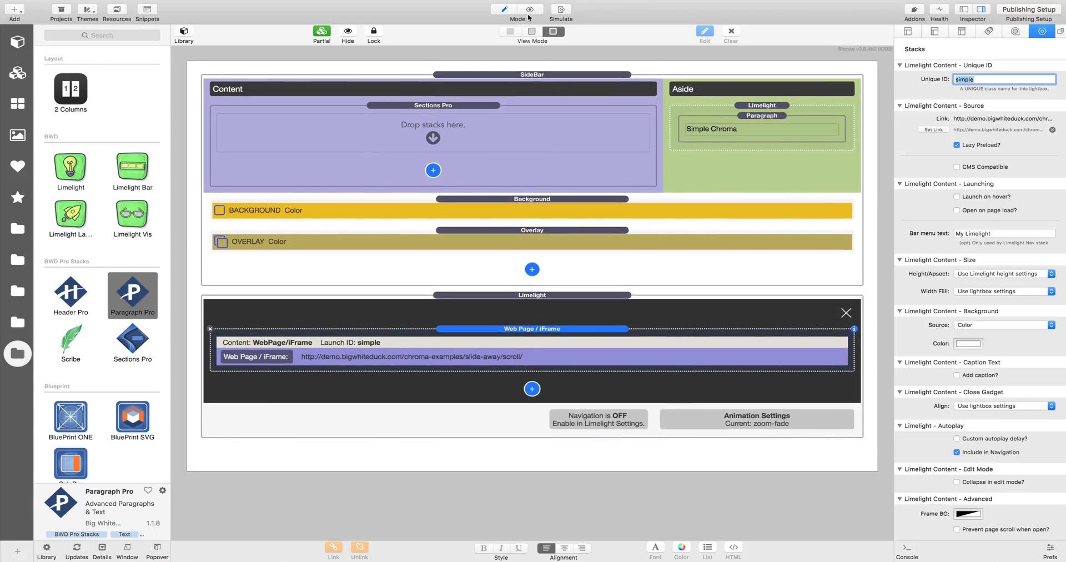
Preview the page with the slide-away demo, then switch back to edit mode
left_click(531, 10)
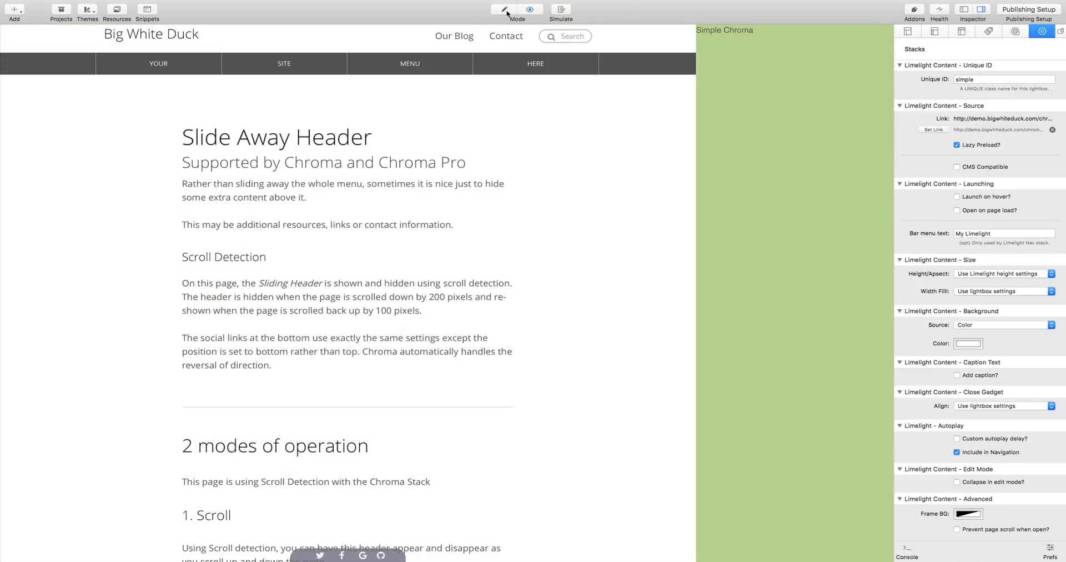
left_click(502, 9)
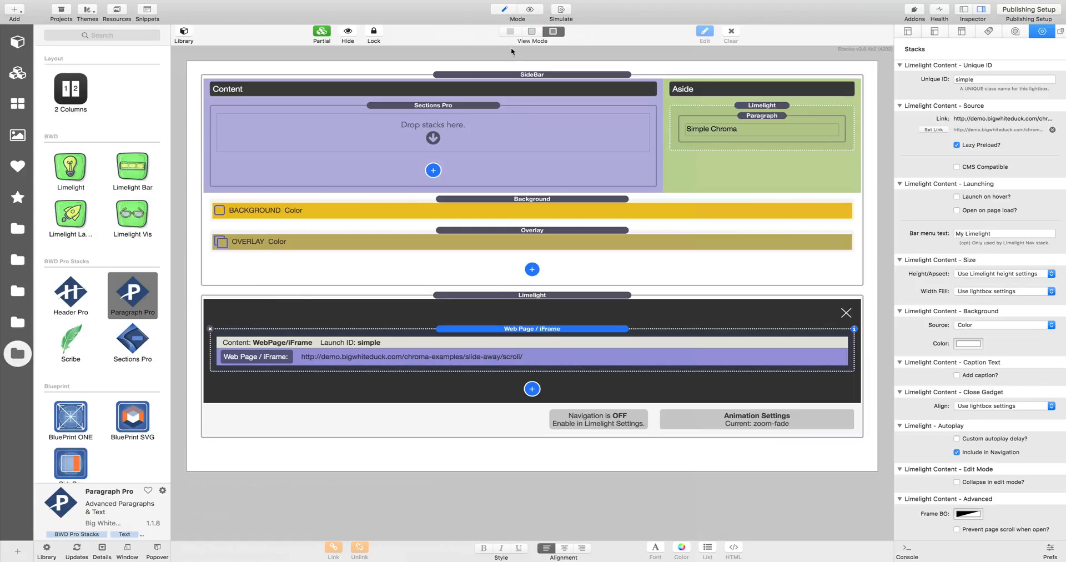
mouse_move(479, 114)
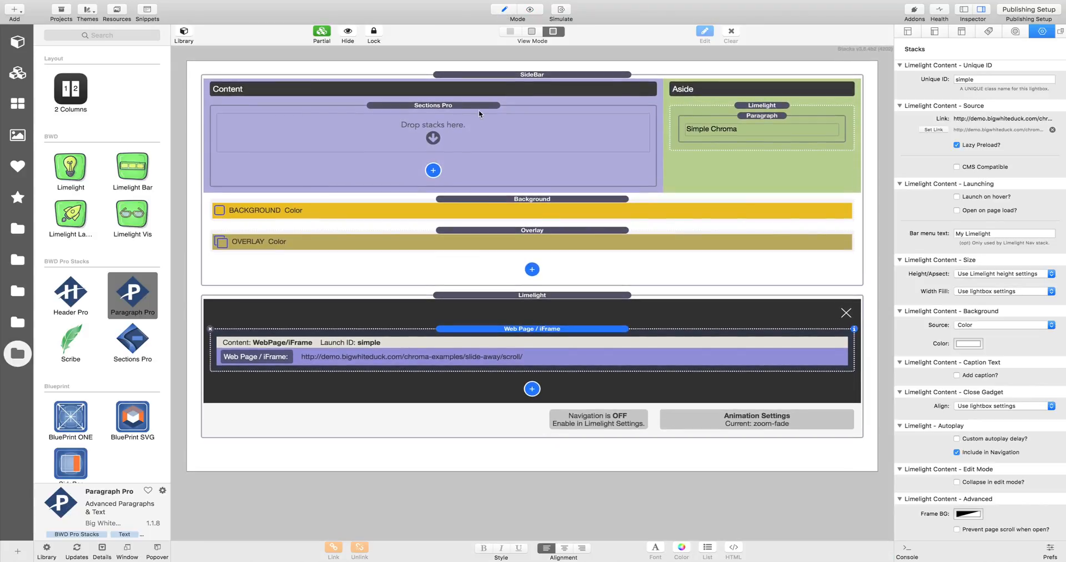
Paste the Chroma example stacks into the empty Sections Pro container in Content
left_click(761, 105)
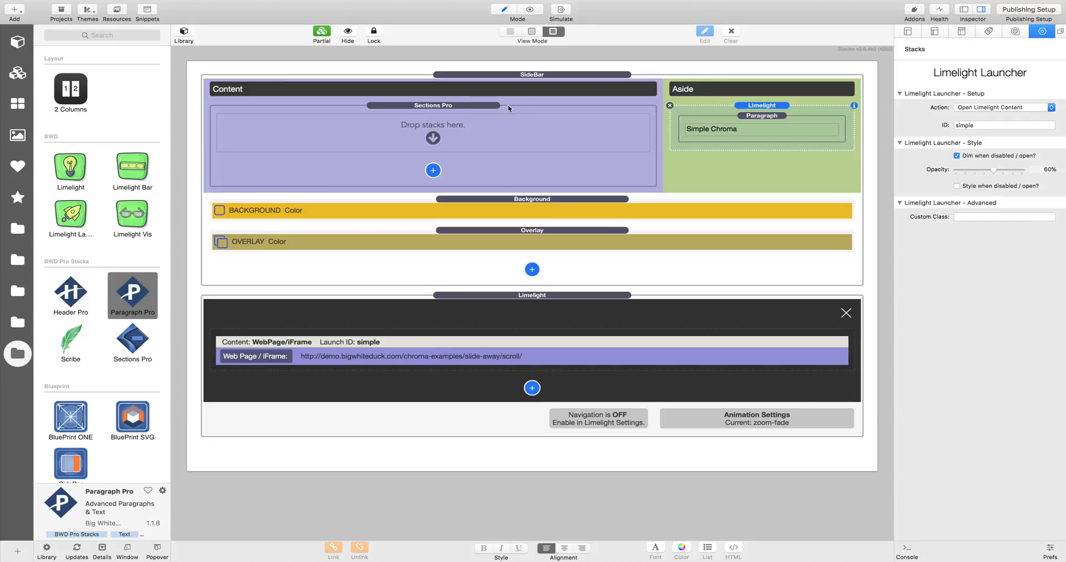
left_click(433, 105)
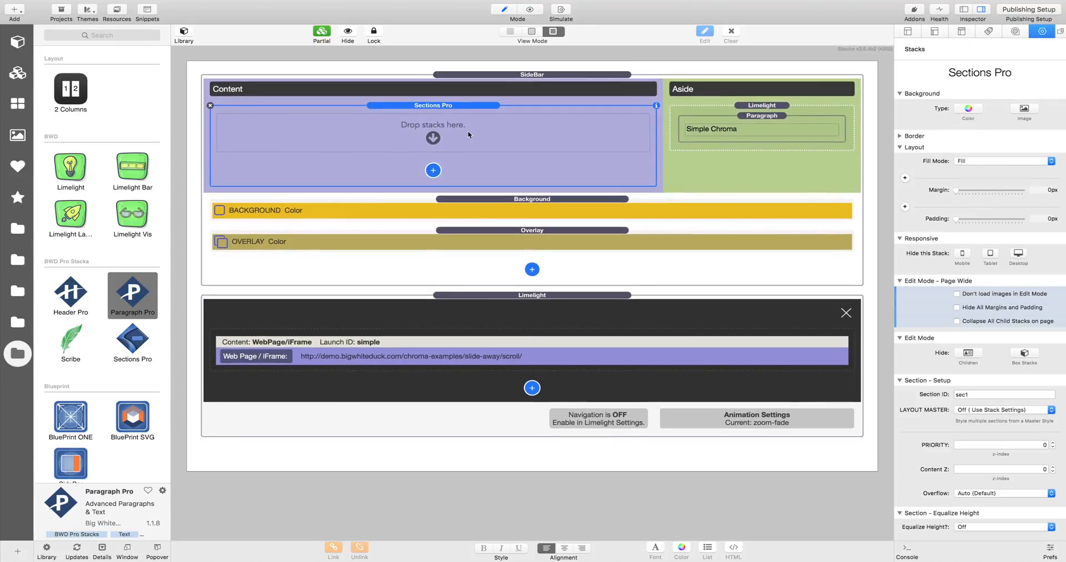
mouse_move(483, 111)
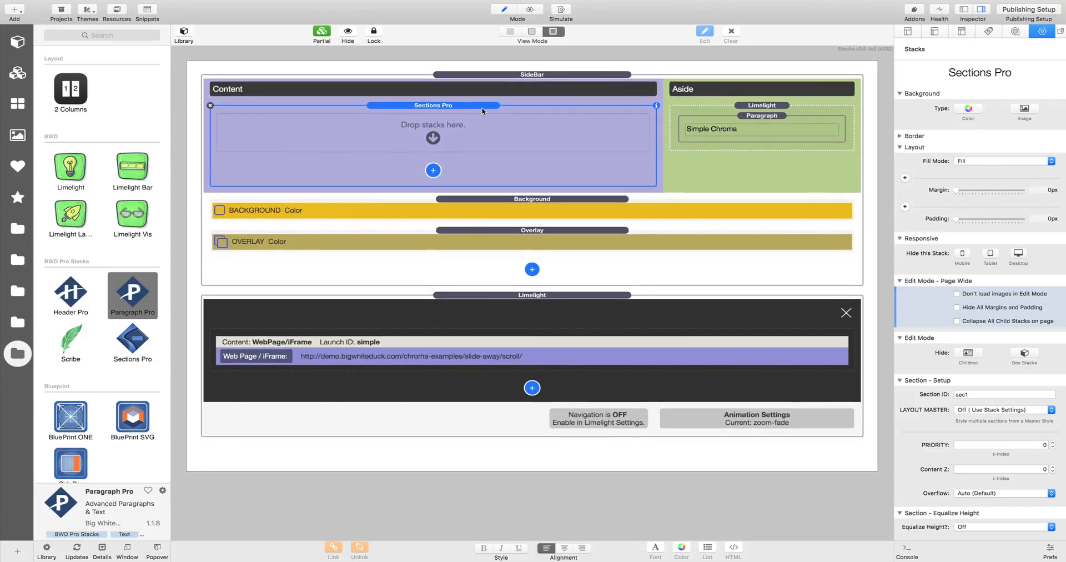
mouse_move(447, 197)
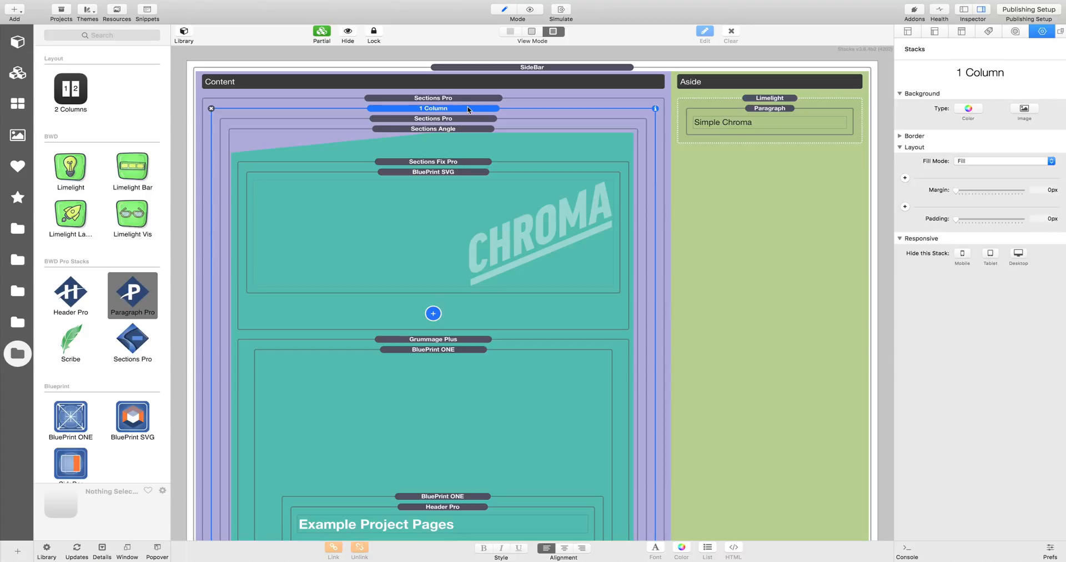
scroll("down", 3)
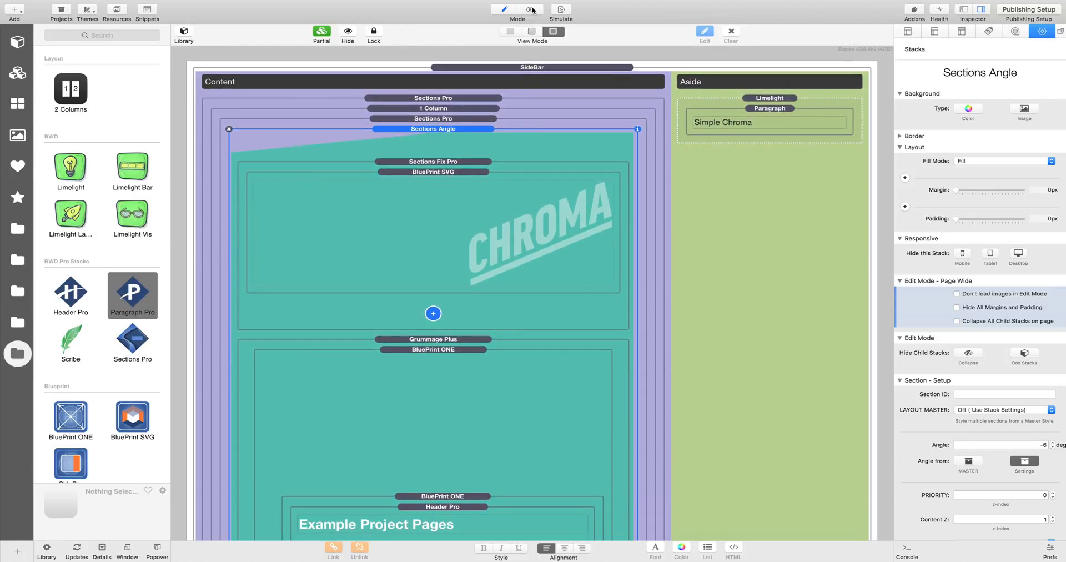
left_click(530, 9)
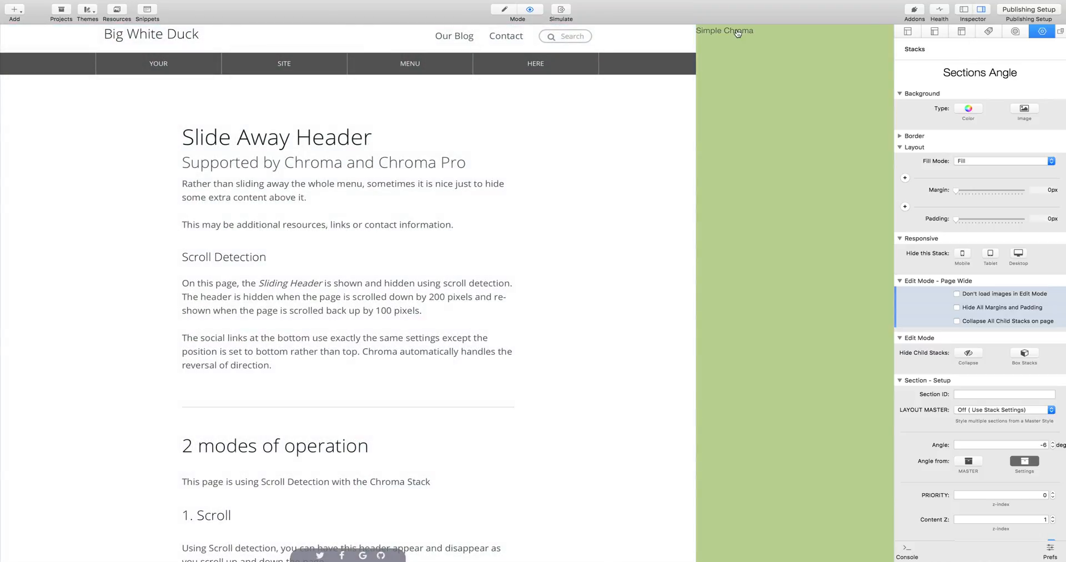
mouse_move(685, 27)
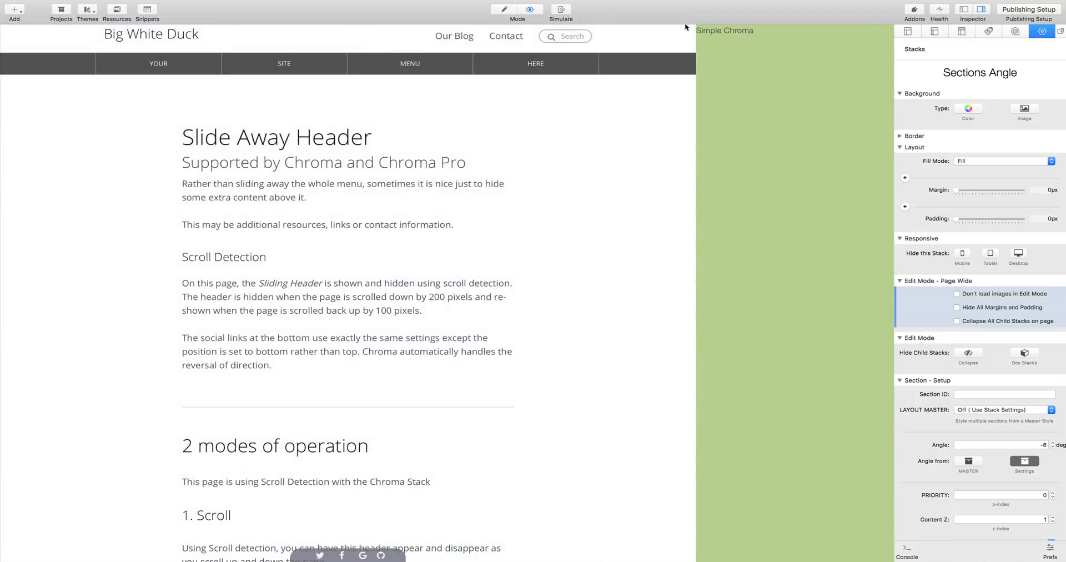
mouse_move(669, 41)
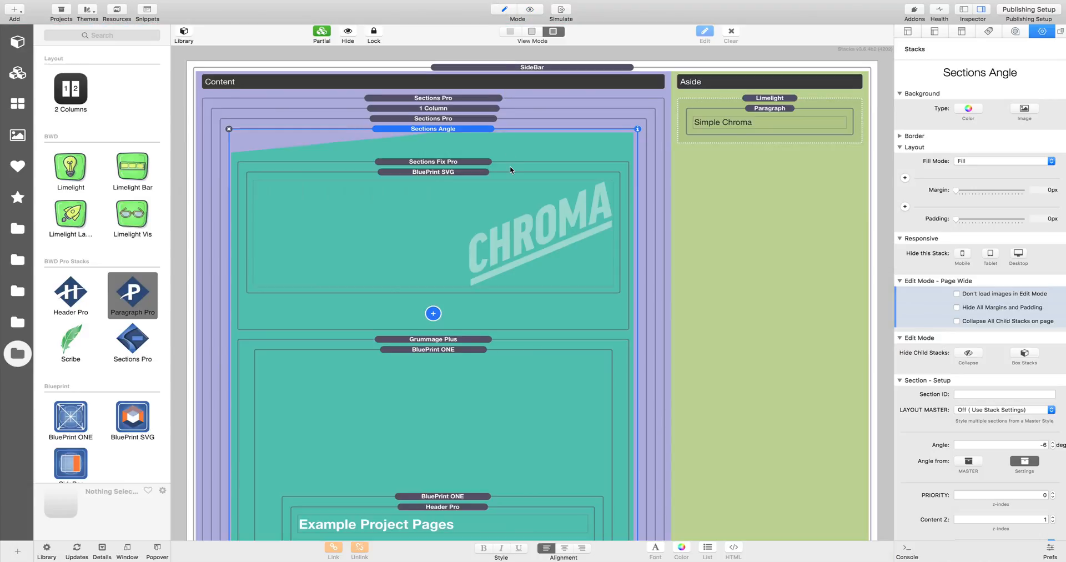
scroll("down", 3)
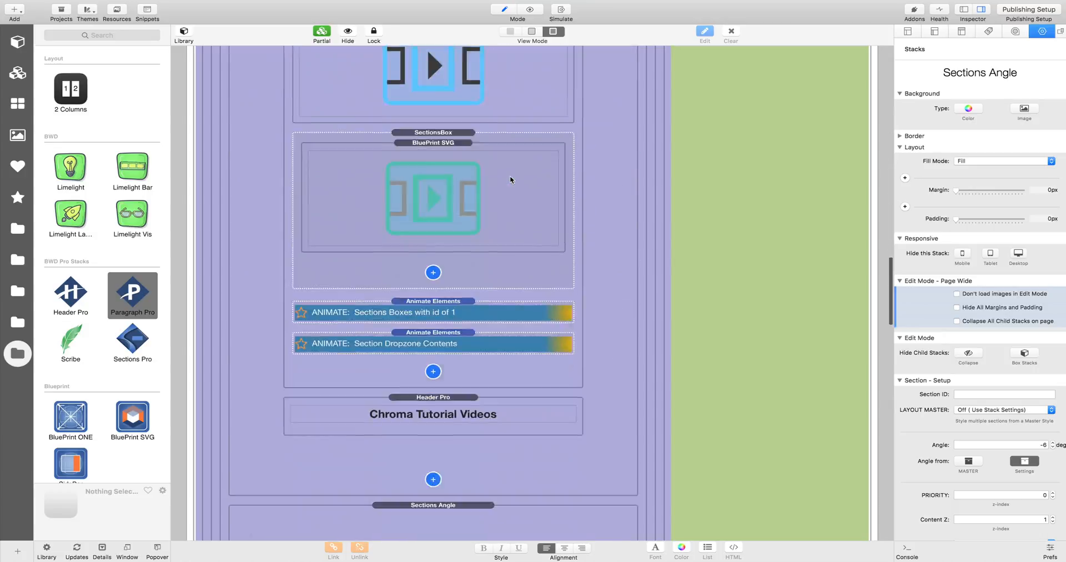
scroll("down", 3)
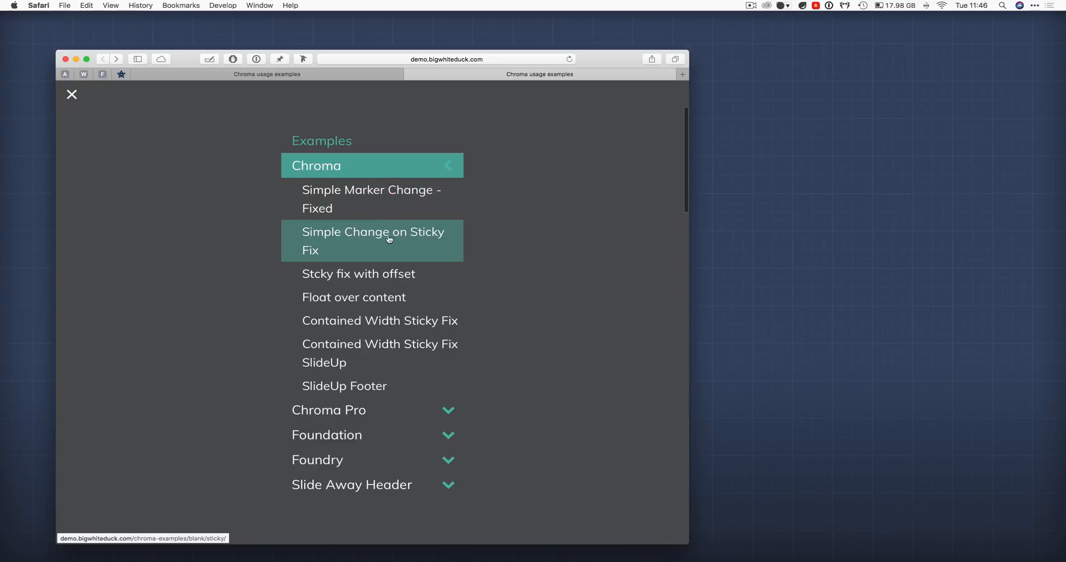
Open Chroma's Simple Change on Sticky Fix example and copy its URL
left_click(372, 241)
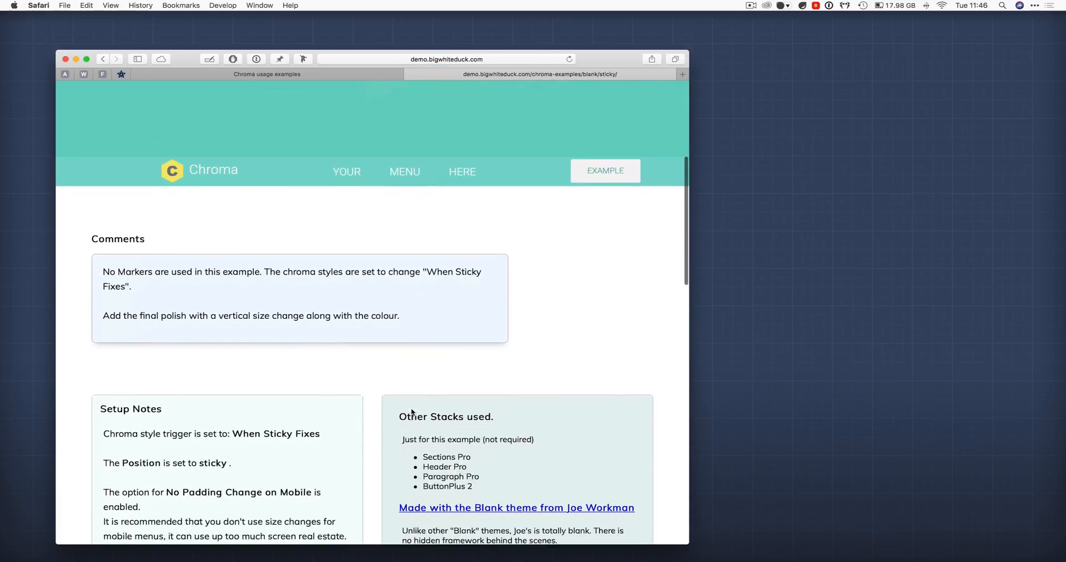
scroll("down", 3)
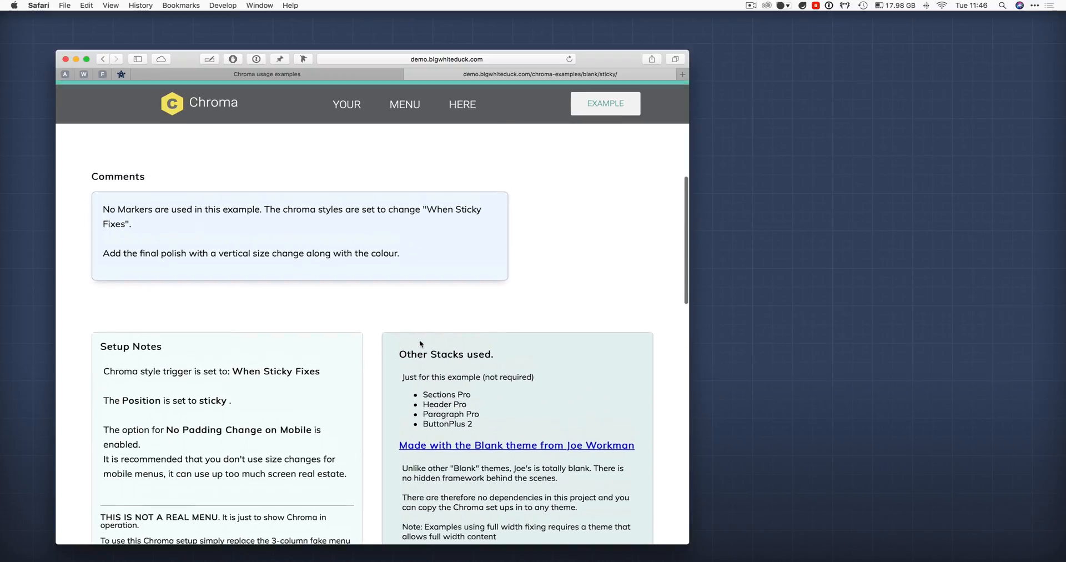
left_click(446, 58)
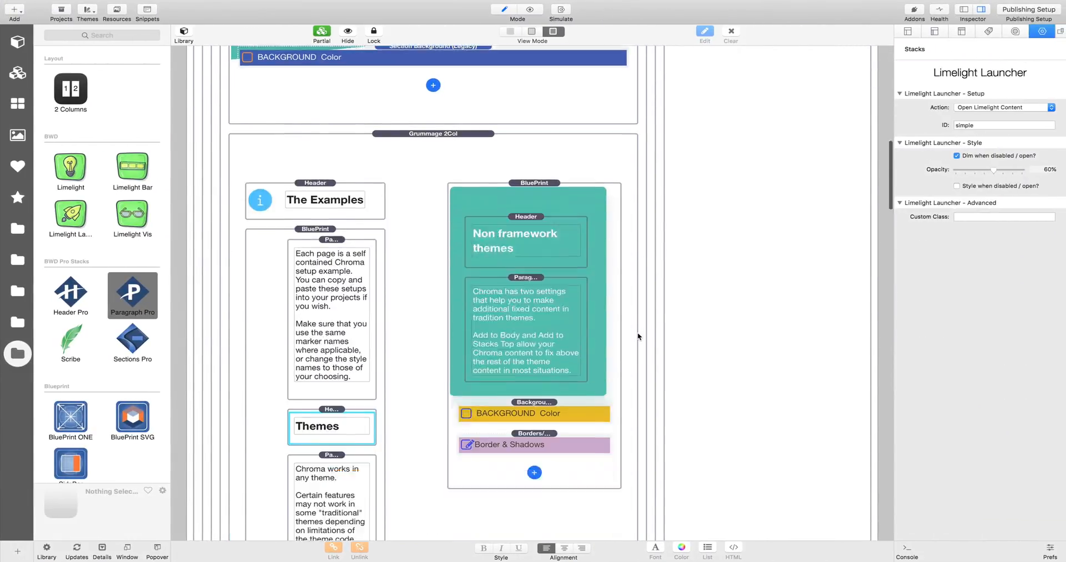
Add a Web Page/iFrame lightbox item with the sticky example link and Unique ID 'stickyfix'
scroll("down", 3)
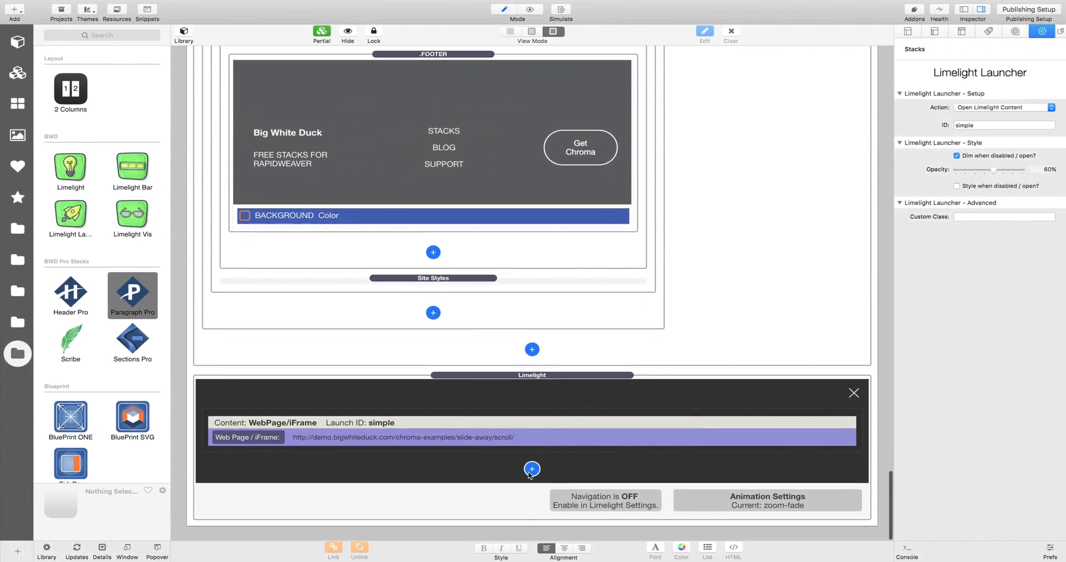
left_click(532, 468)
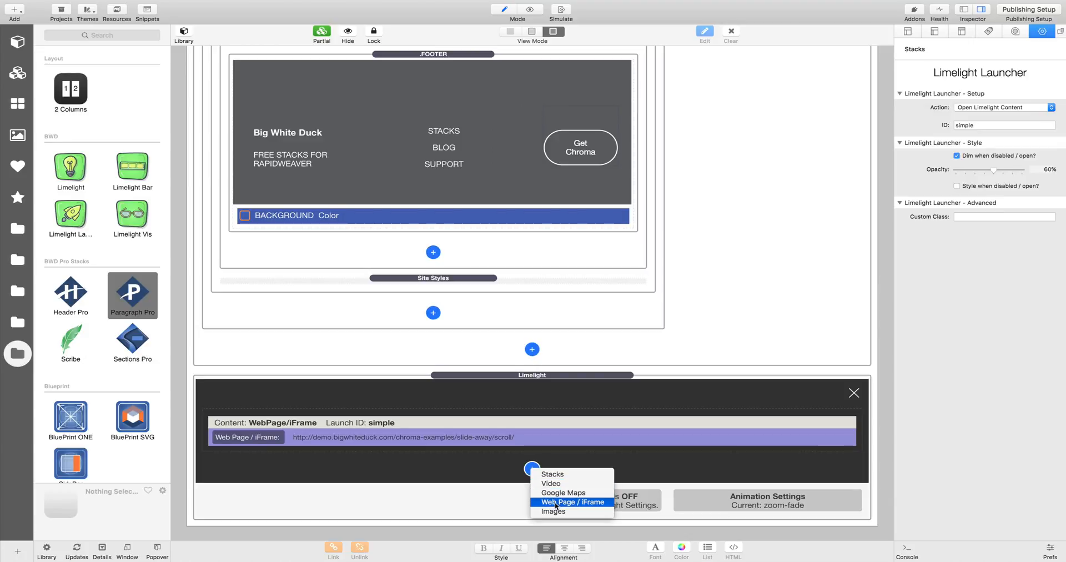
left_click(572, 501)
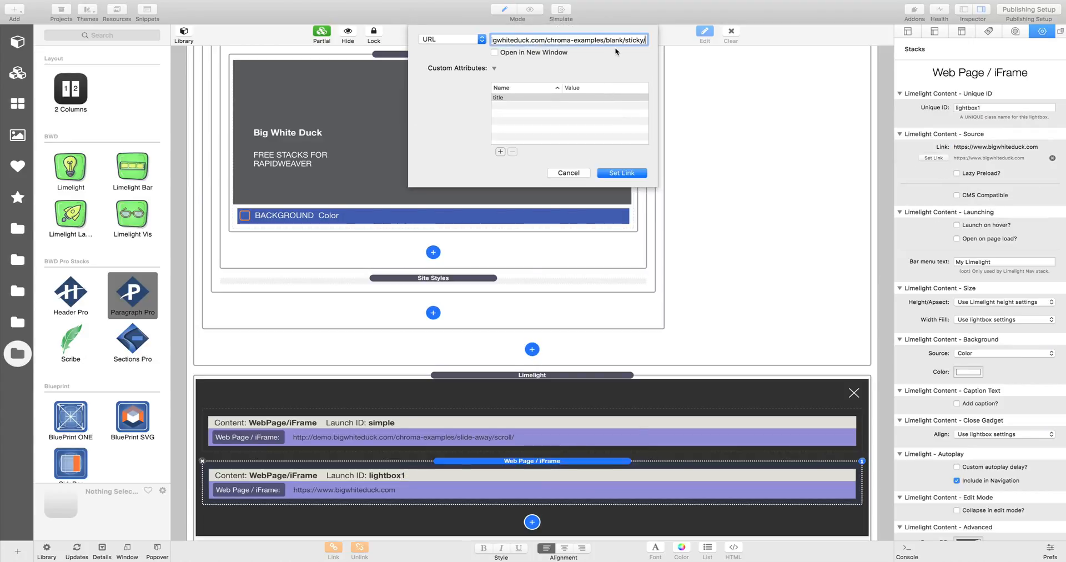
left_click(619, 172)
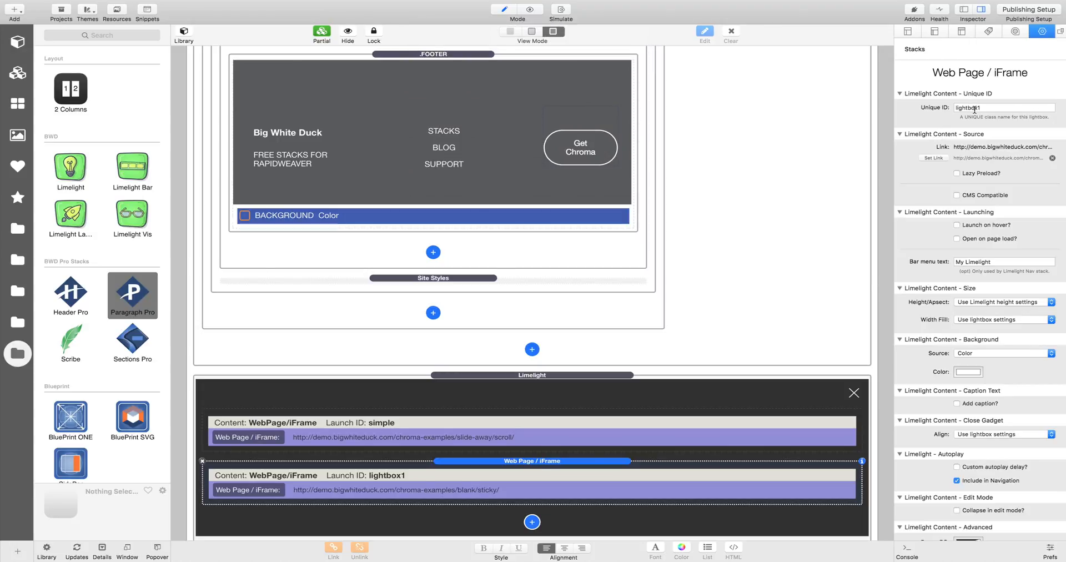
type("stickyfix")
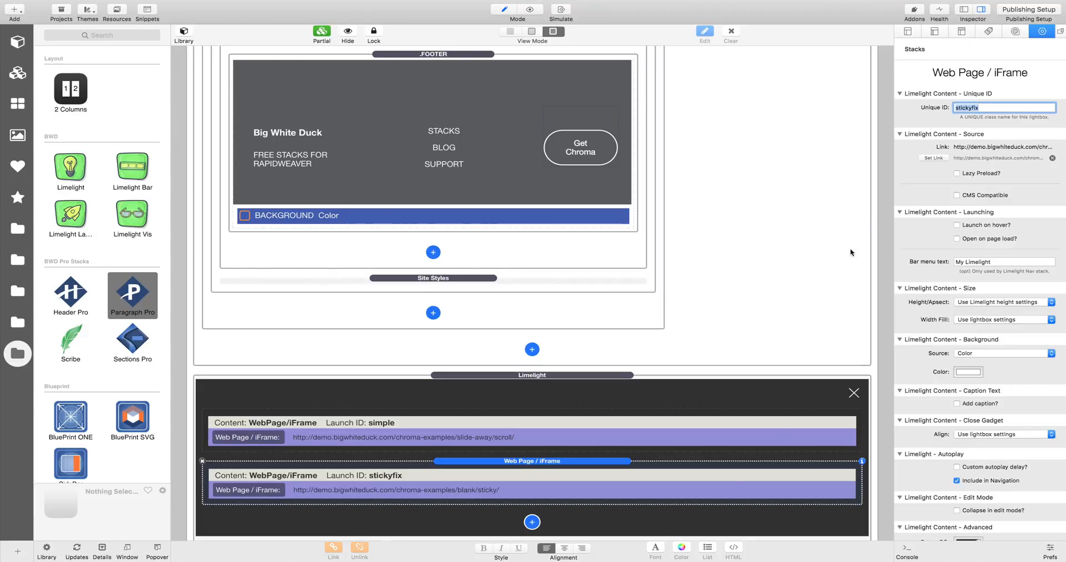
left_click(956, 175)
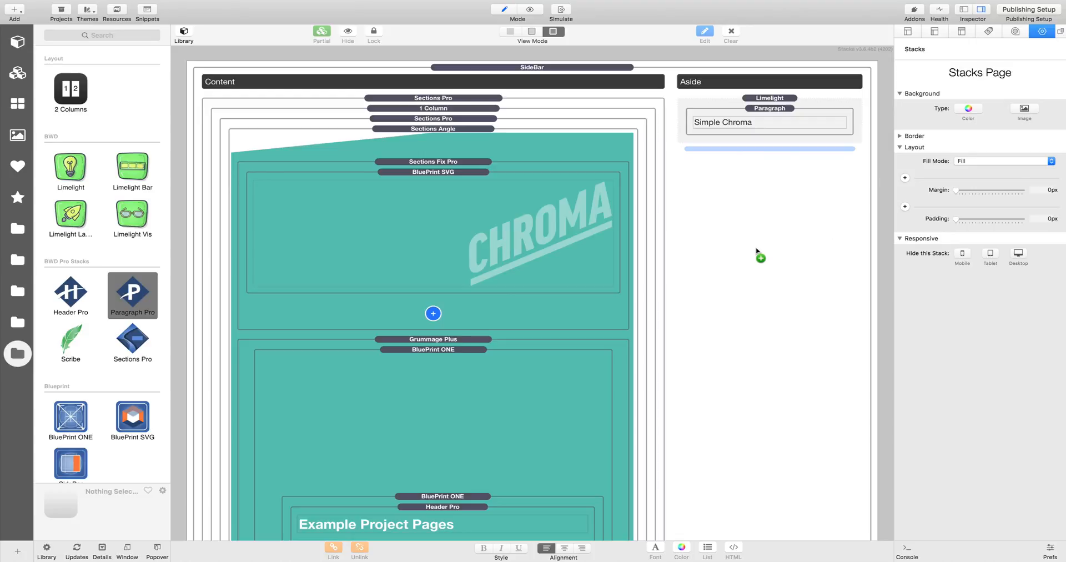
Set the duplicated launcher's ID to 'stickyfix' and change its text to 'Sticky Fix'
left_click(769, 97)
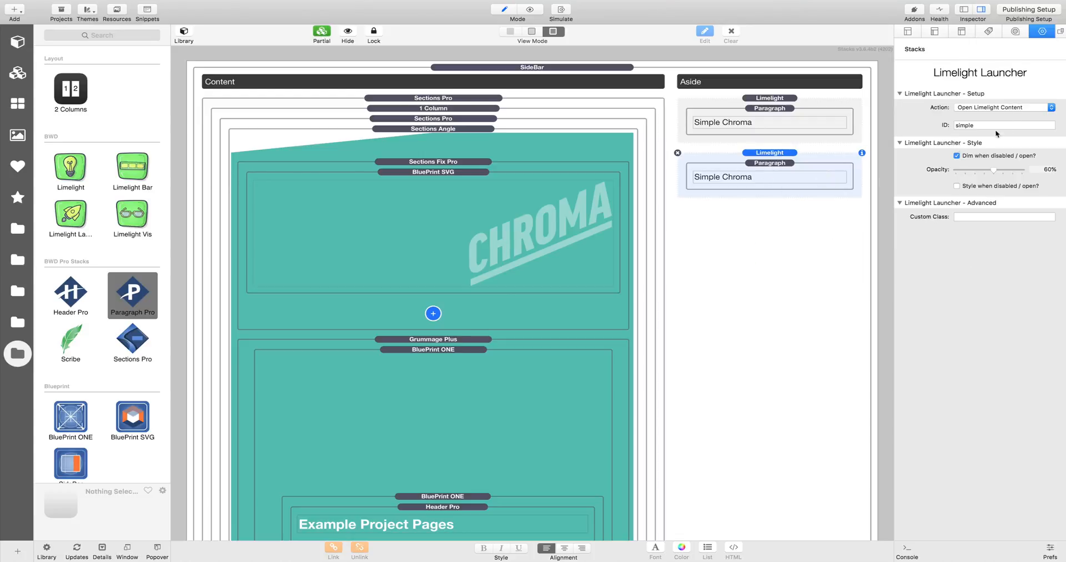
type("stickyfix")
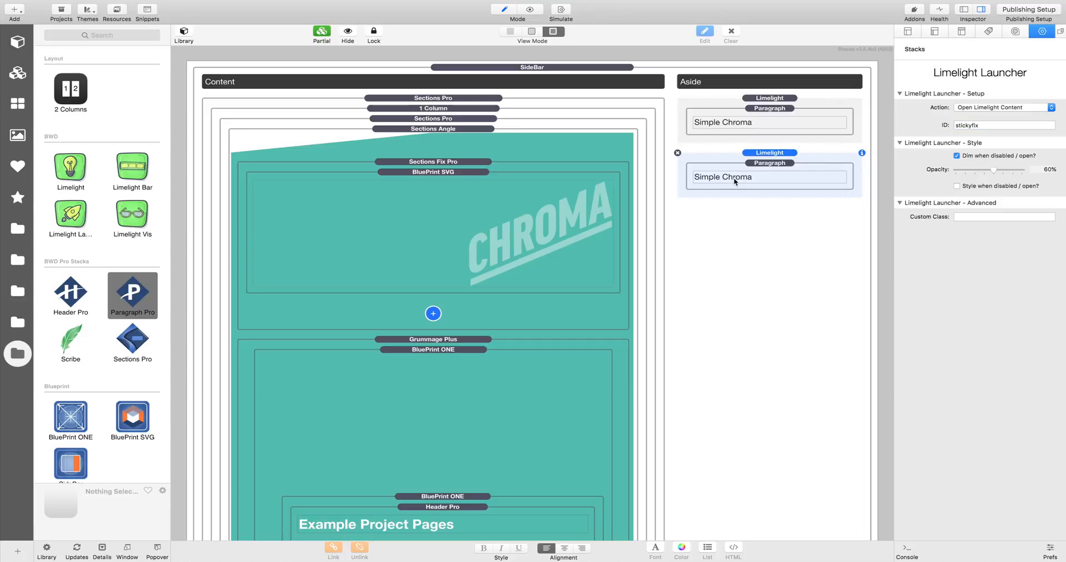
double_click(722, 177)
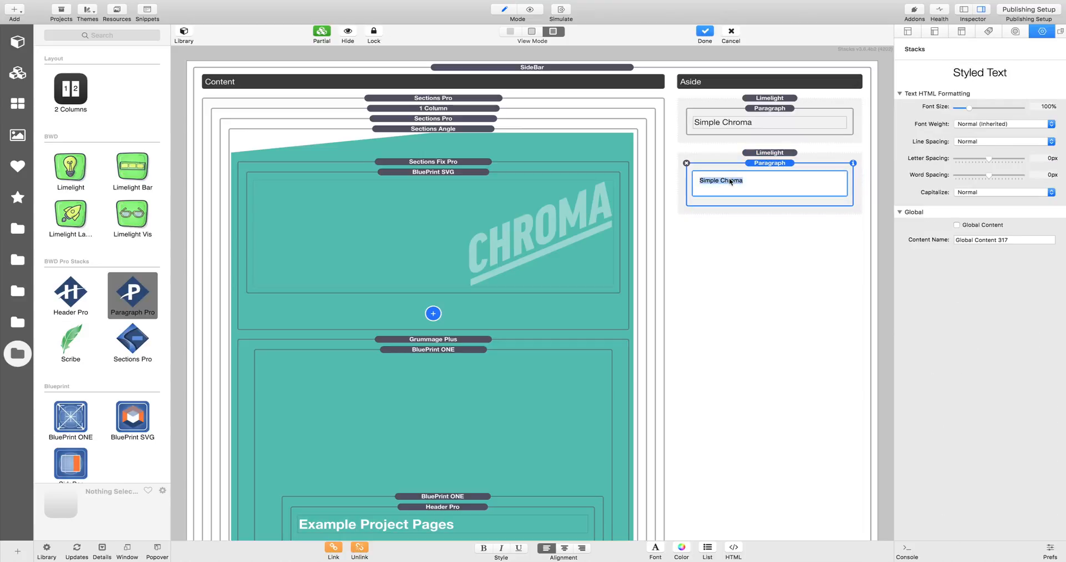
type("Sticky D")
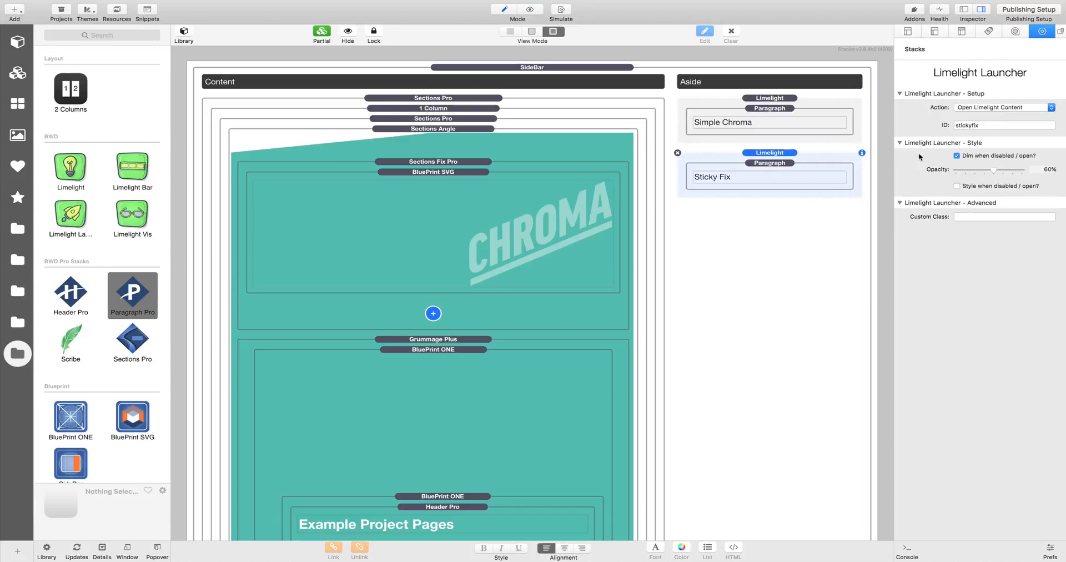
Turn off dimming on Sticky Fix and give Simple Chroma red styling when open
left_click(957, 155)
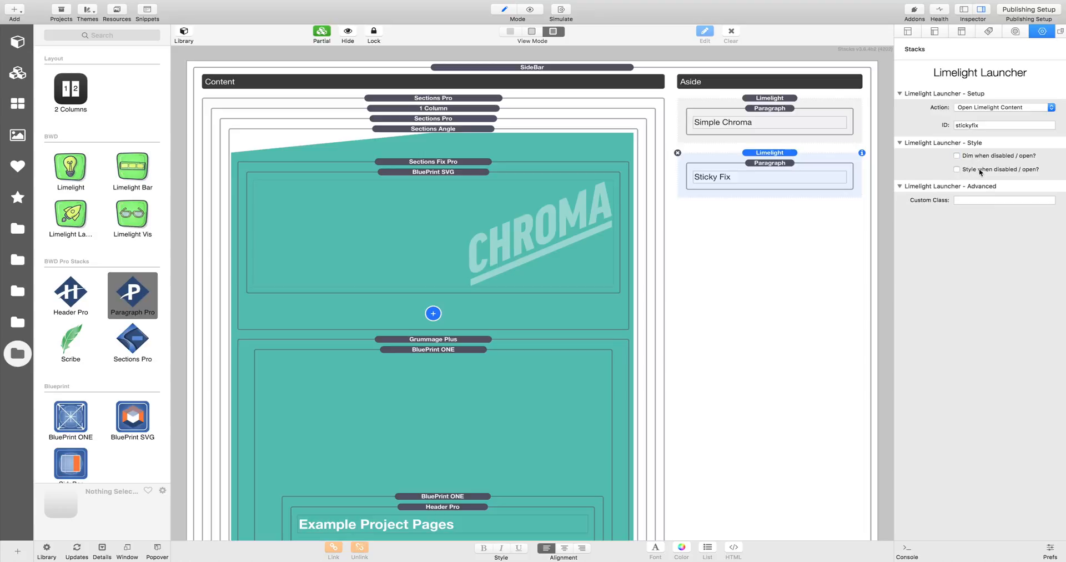
left_click(956, 169)
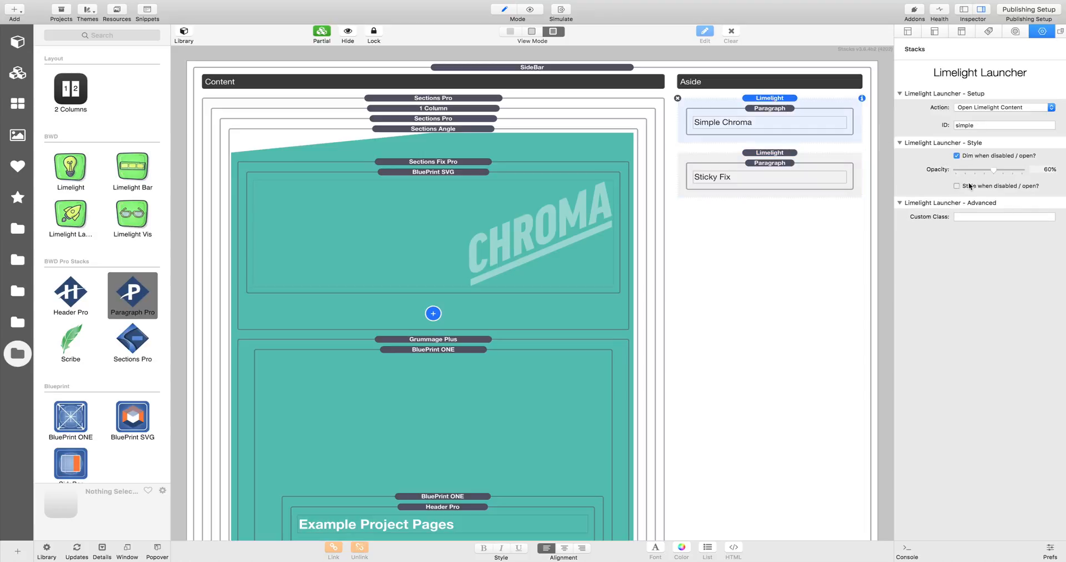
left_click(957, 186)
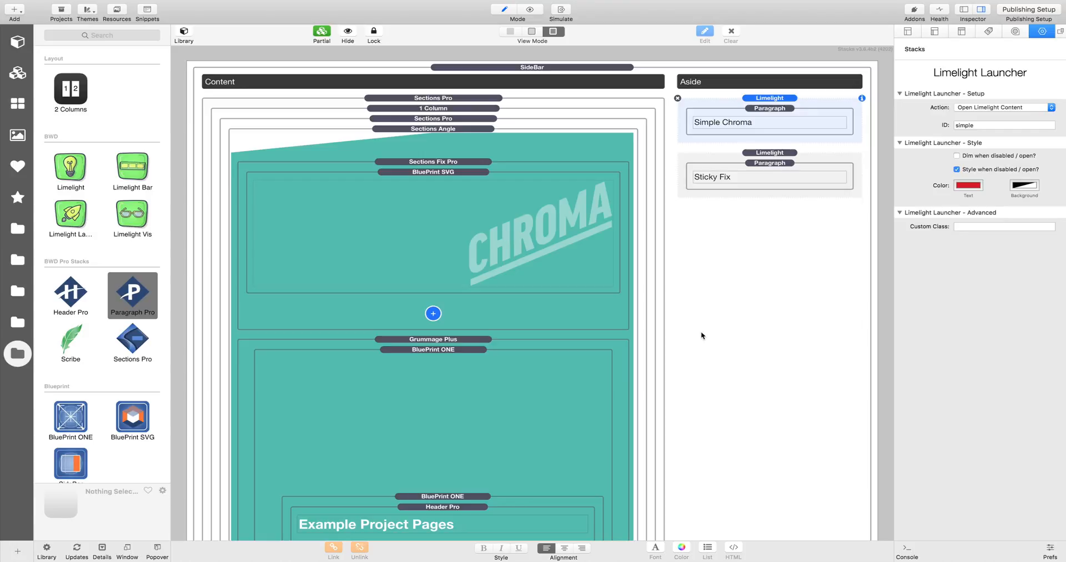
mouse_move(575, 528)
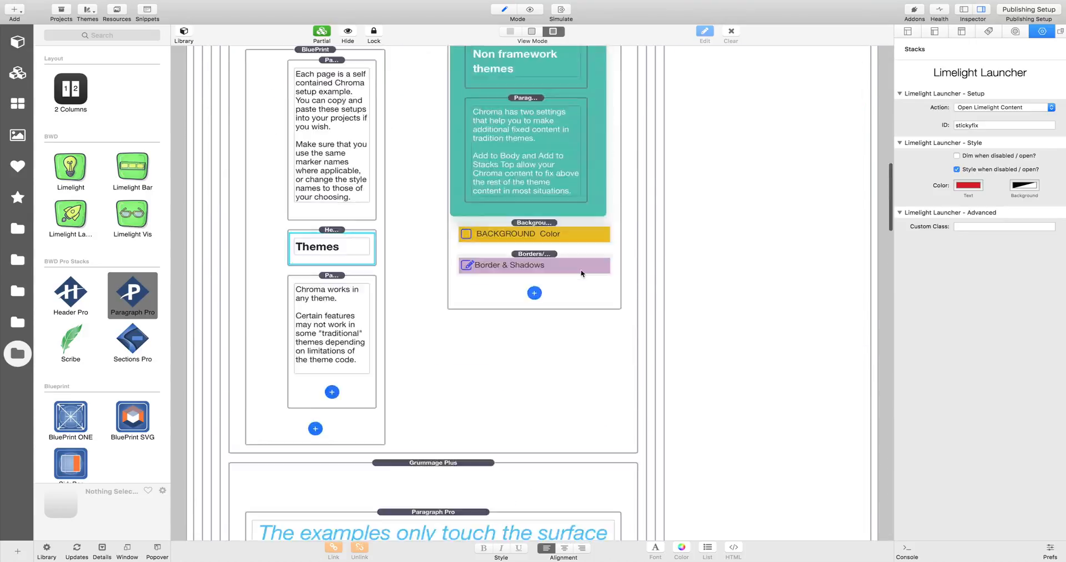
left_click(529, 10)
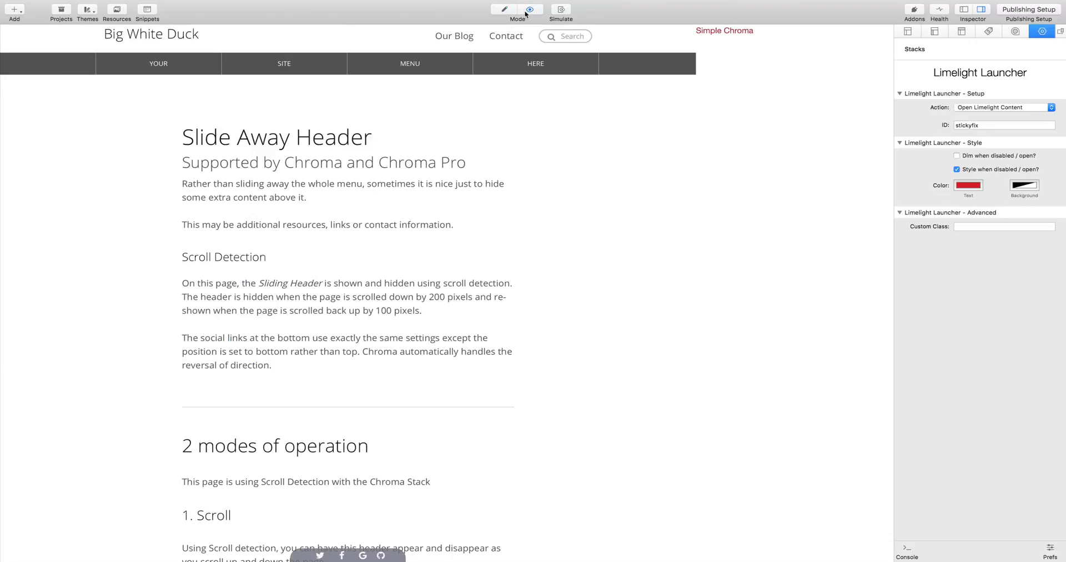
left_click(713, 52)
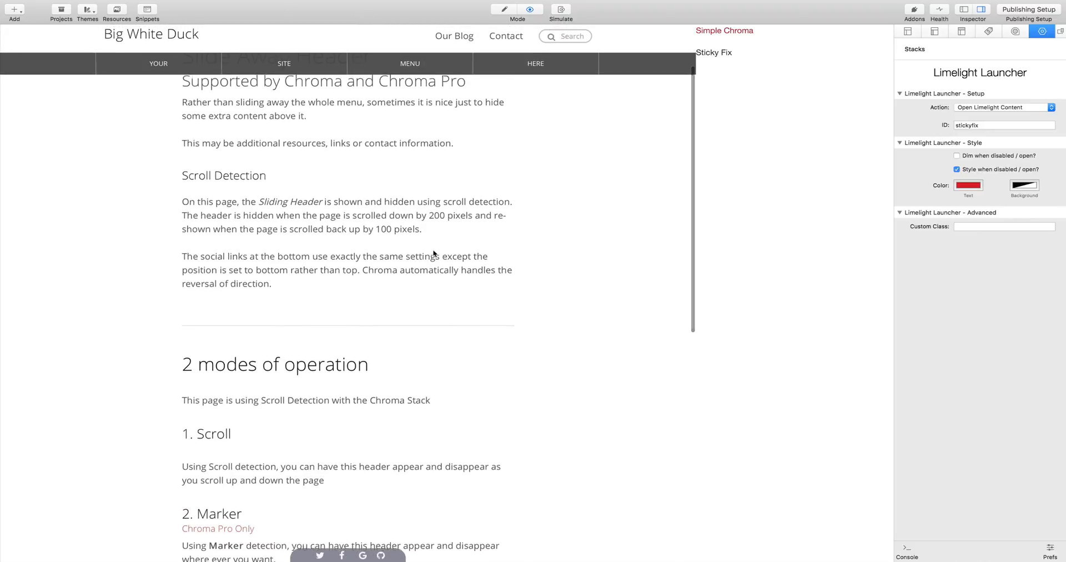
left_click(712, 53)
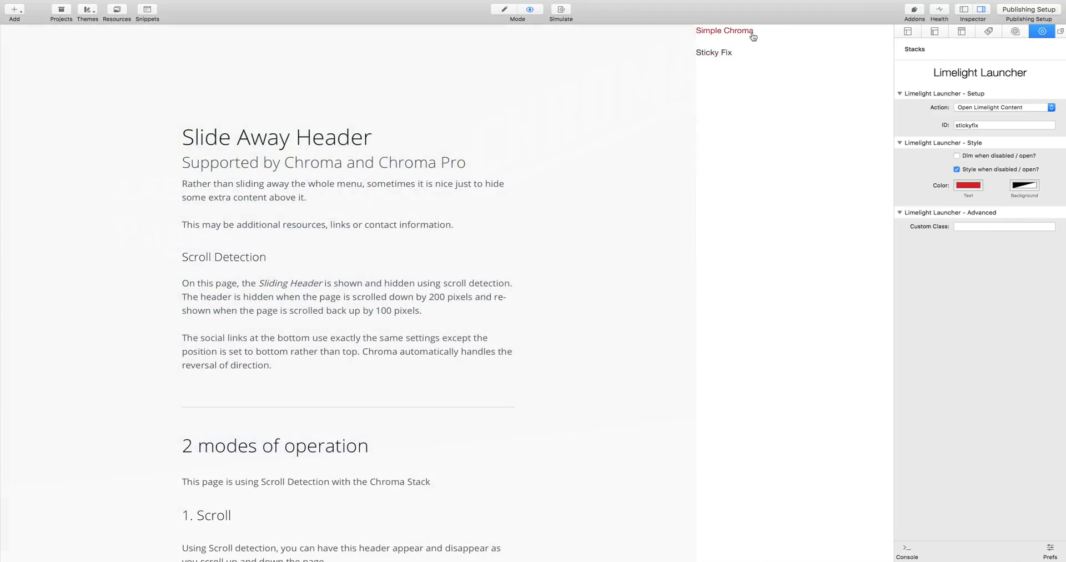
mouse_move(727, 53)
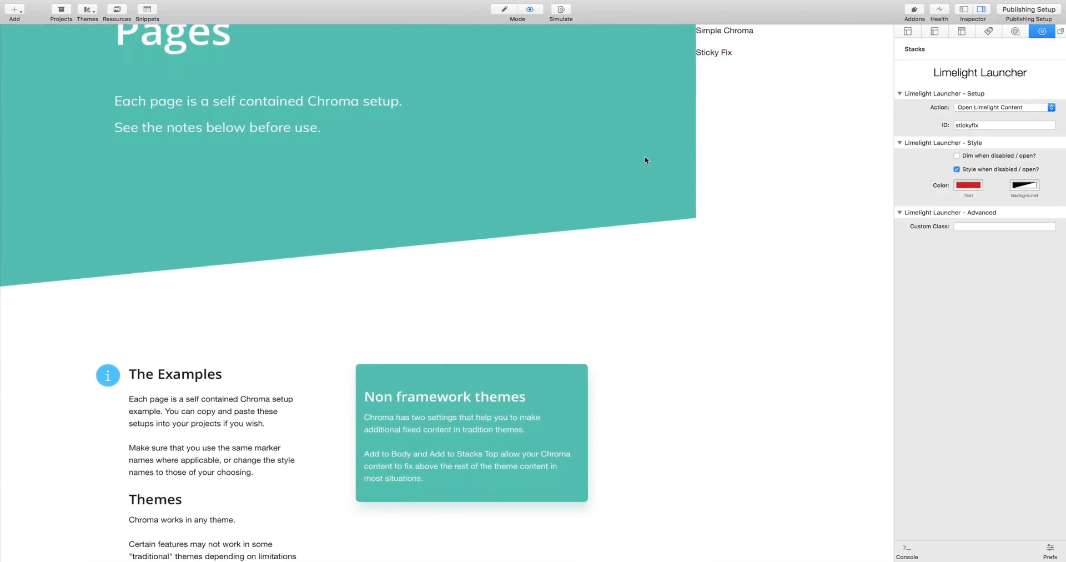
scroll("down", 3)
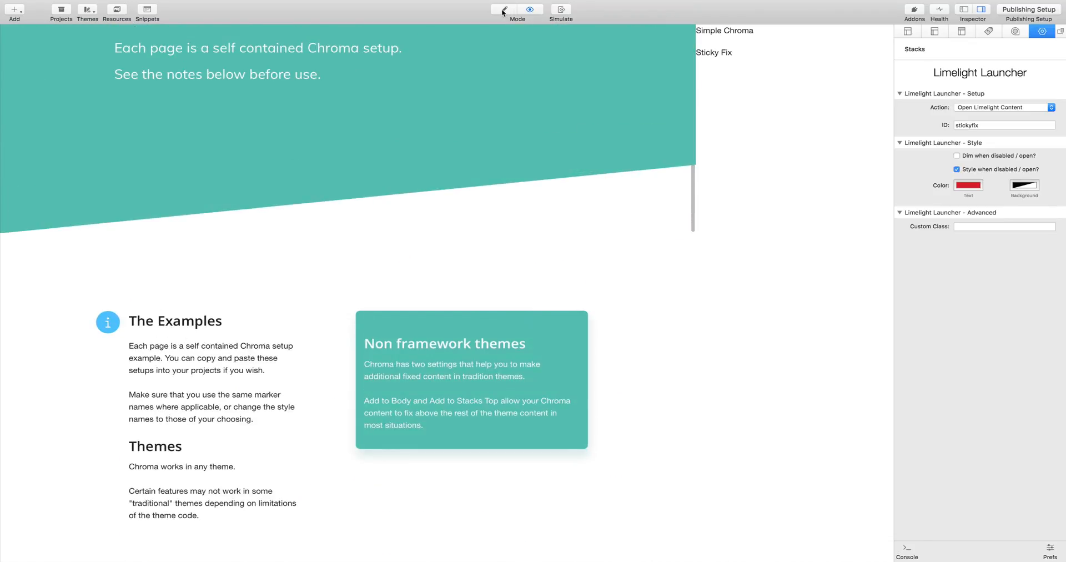
left_click(504, 10)
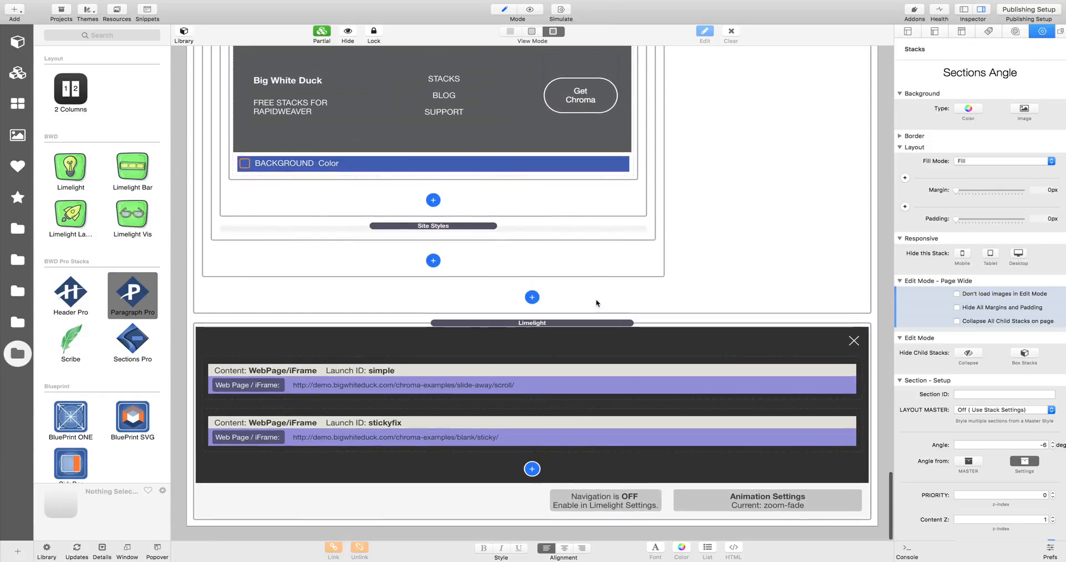
Set the Limelight stack's Animate host option to Zoom in Limelight - Target
left_click(532, 322)
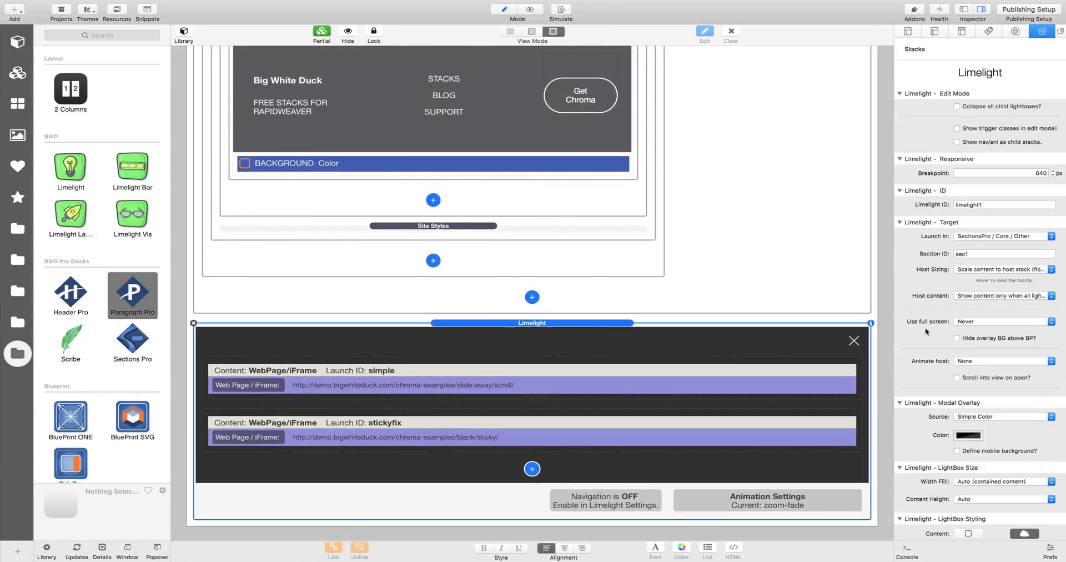
scroll("down", 3)
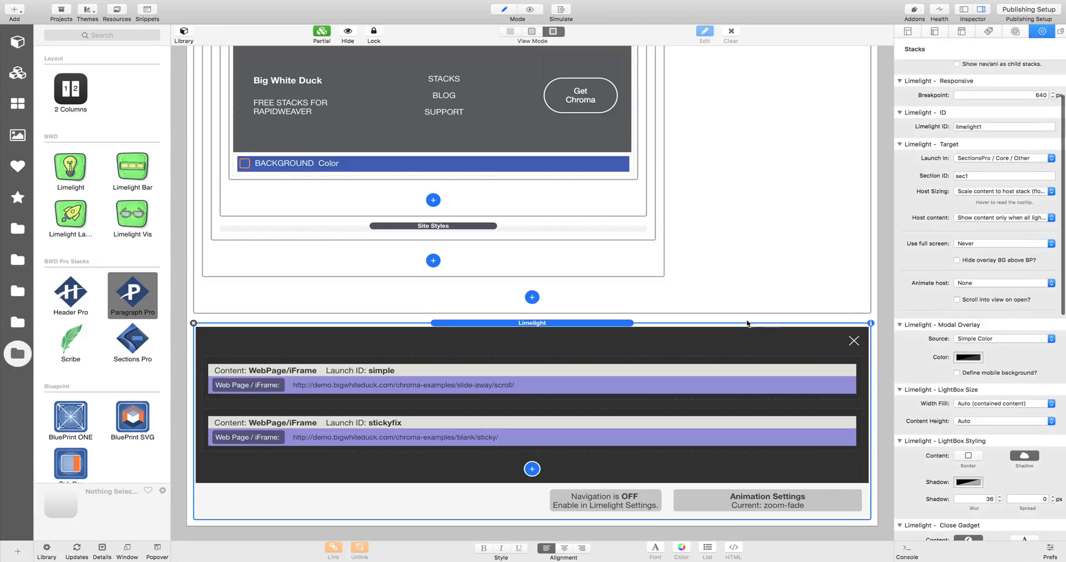
left_click(1002, 282)
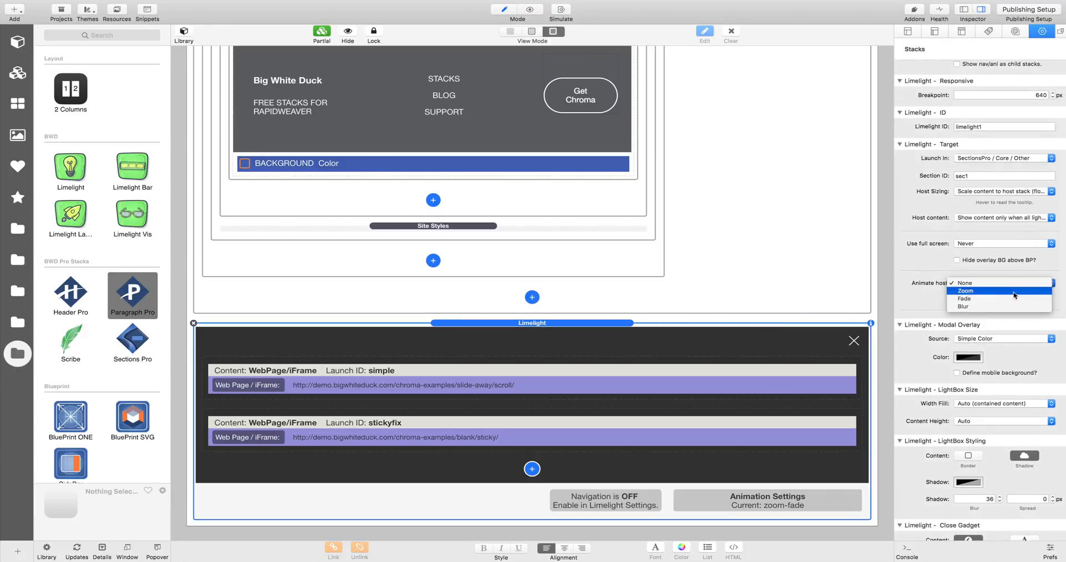
left_click(965, 291)
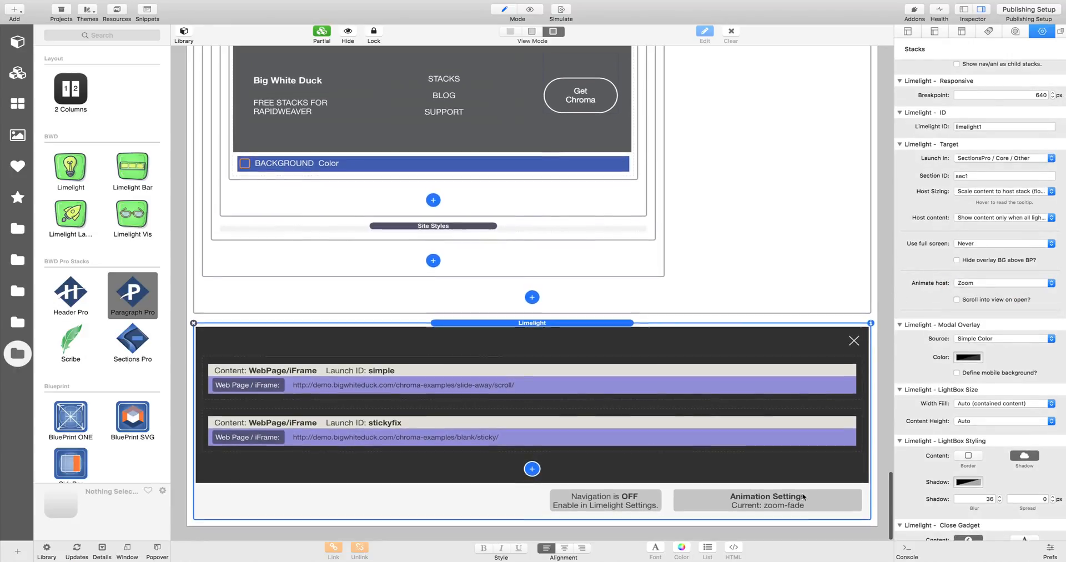
mouse_move(690, 395)
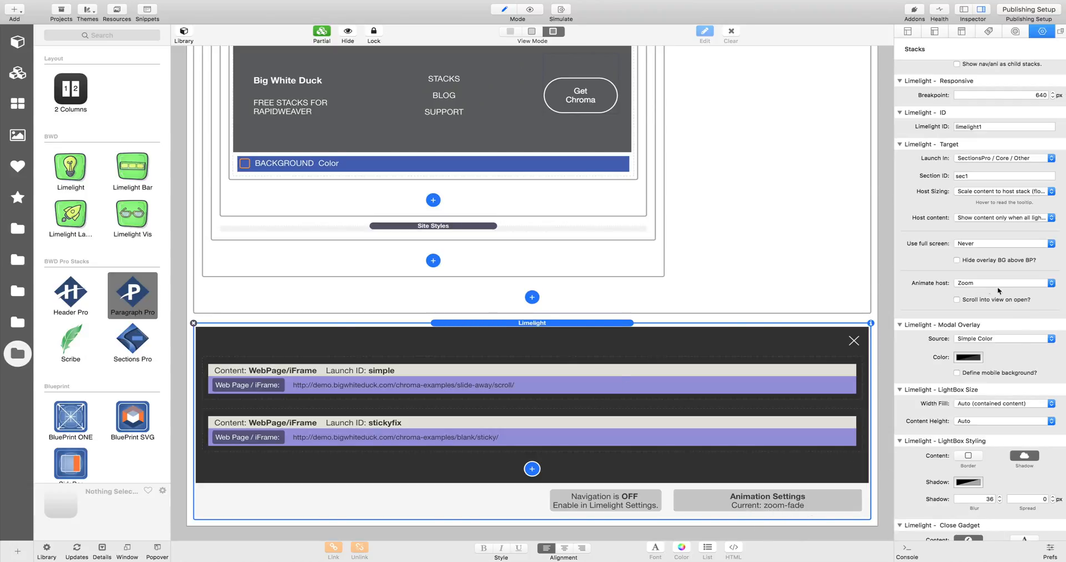
left_click(1002, 282)
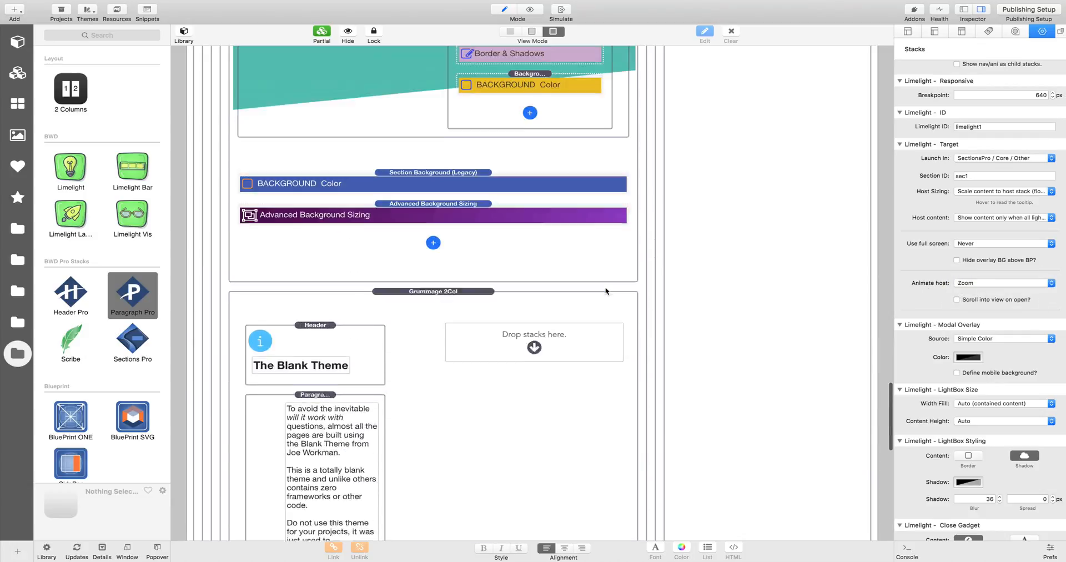
scroll("down", 3)
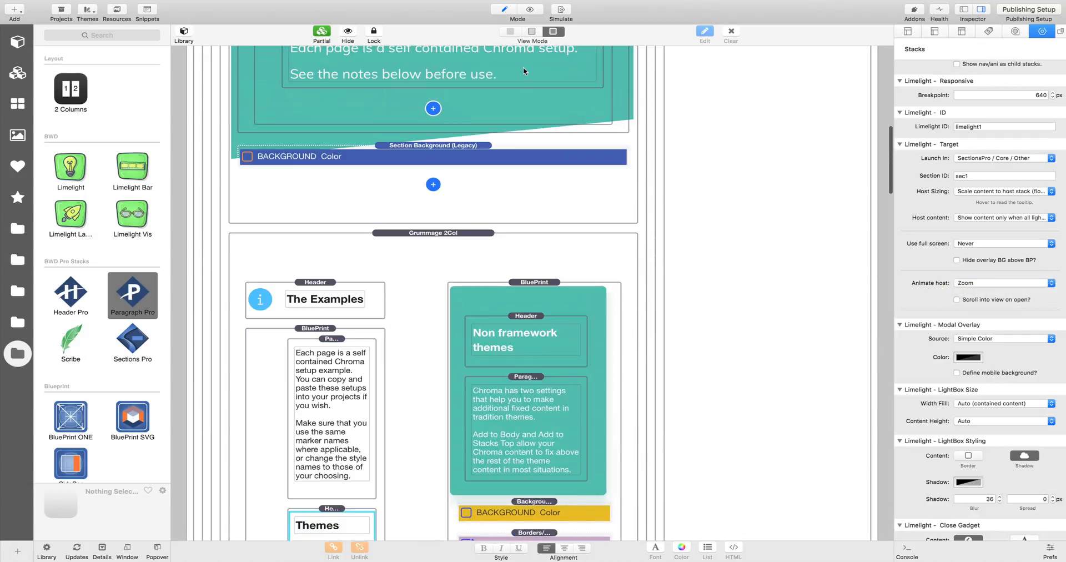
left_click(529, 9)
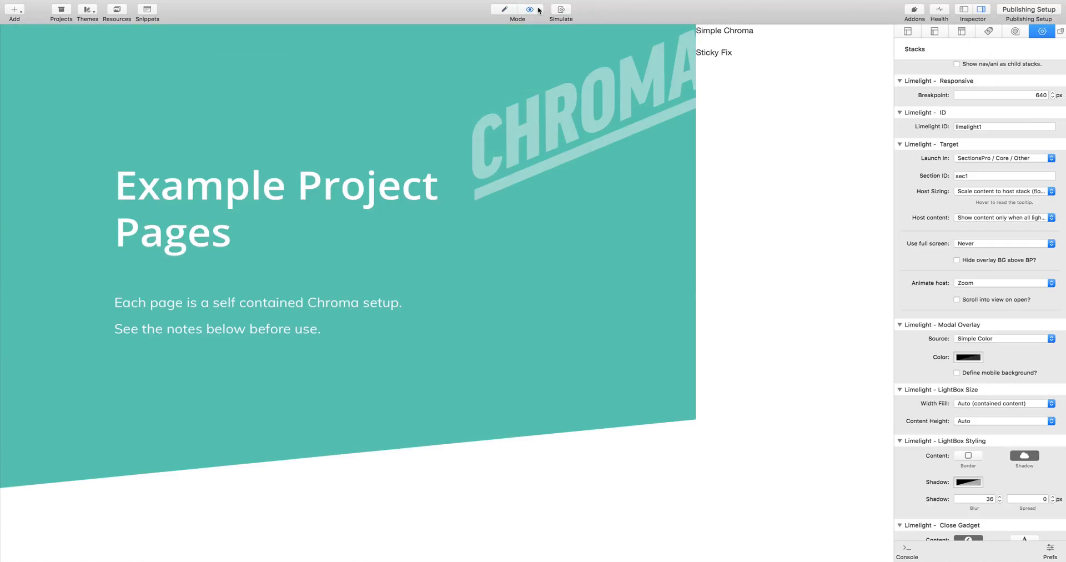
mouse_move(498, 113)
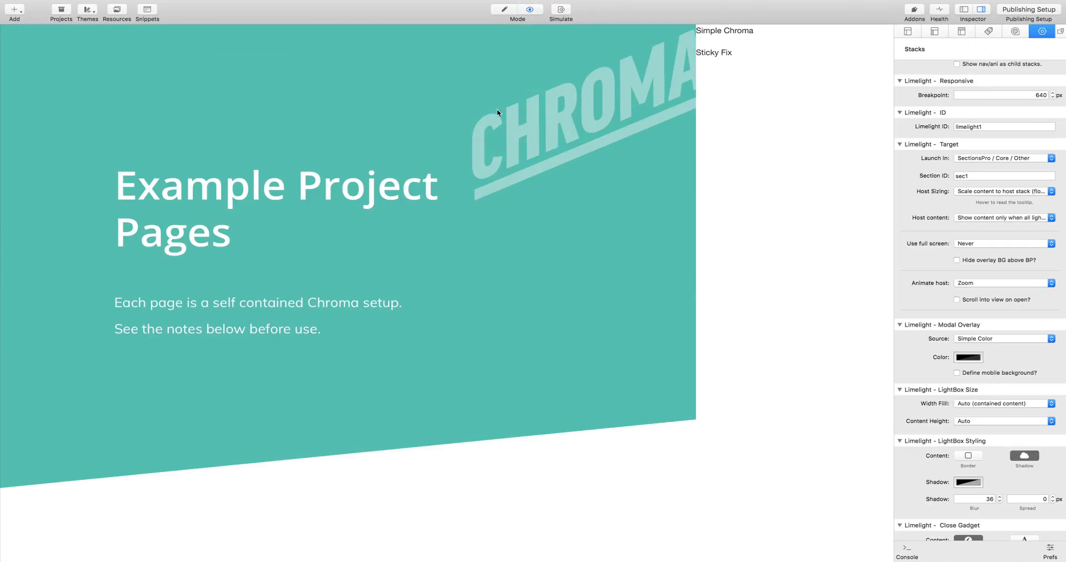
mouse_move(728, 51)
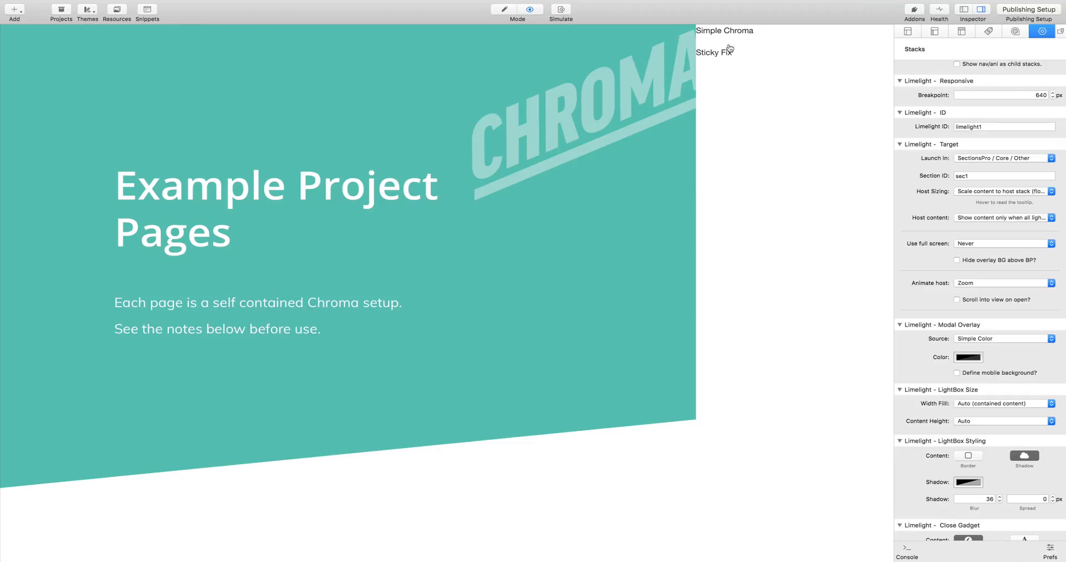
mouse_move(747, 33)
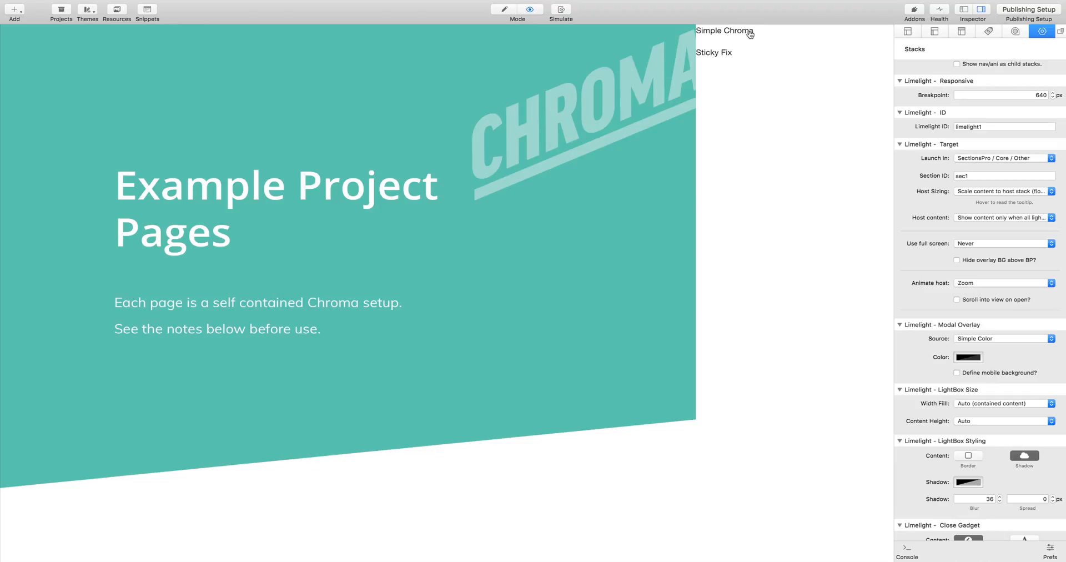
left_click(714, 52)
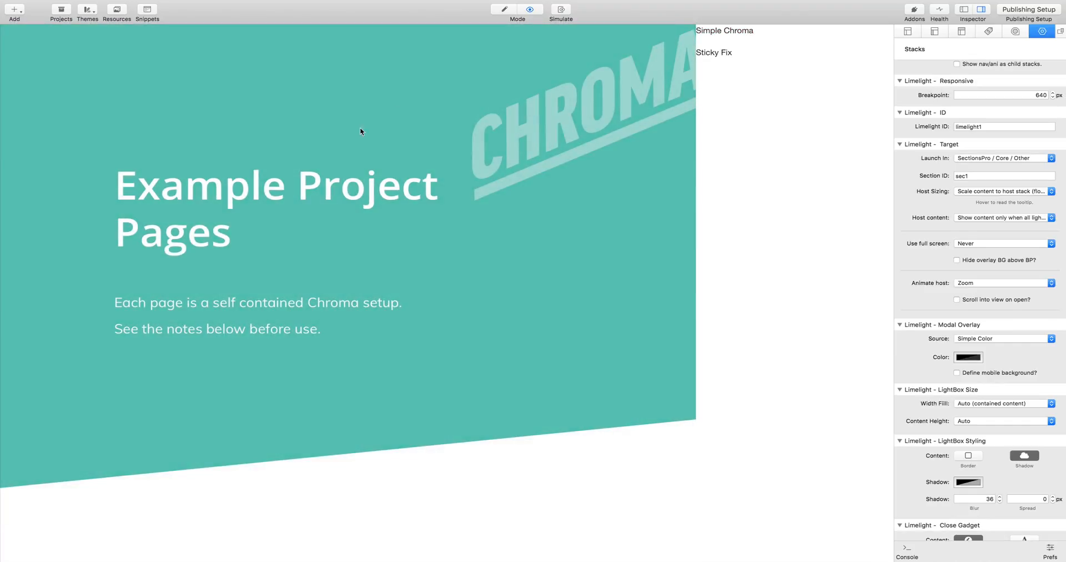
left_click(714, 52)
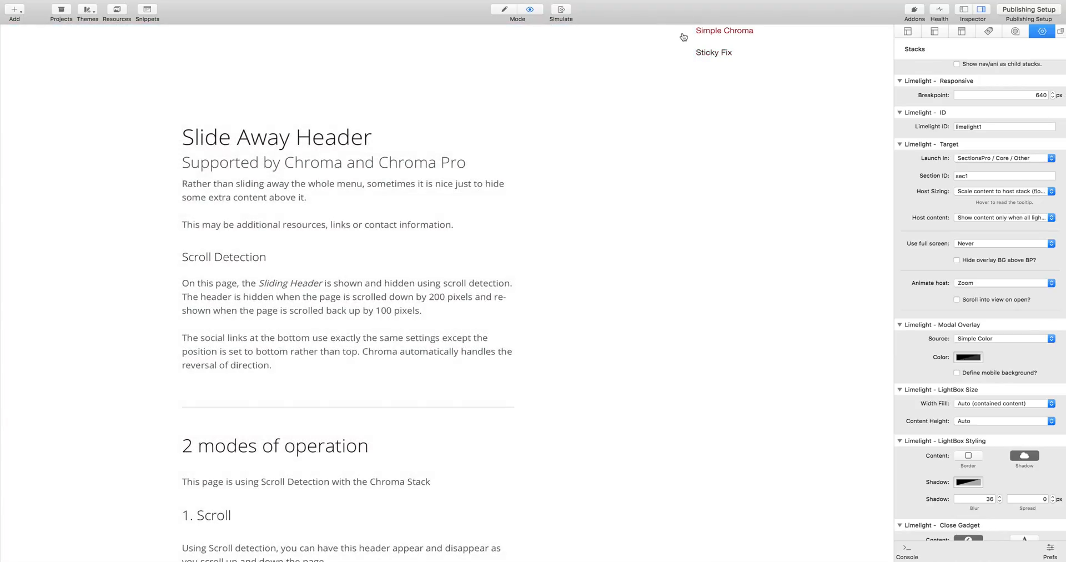
left_click(723, 30)
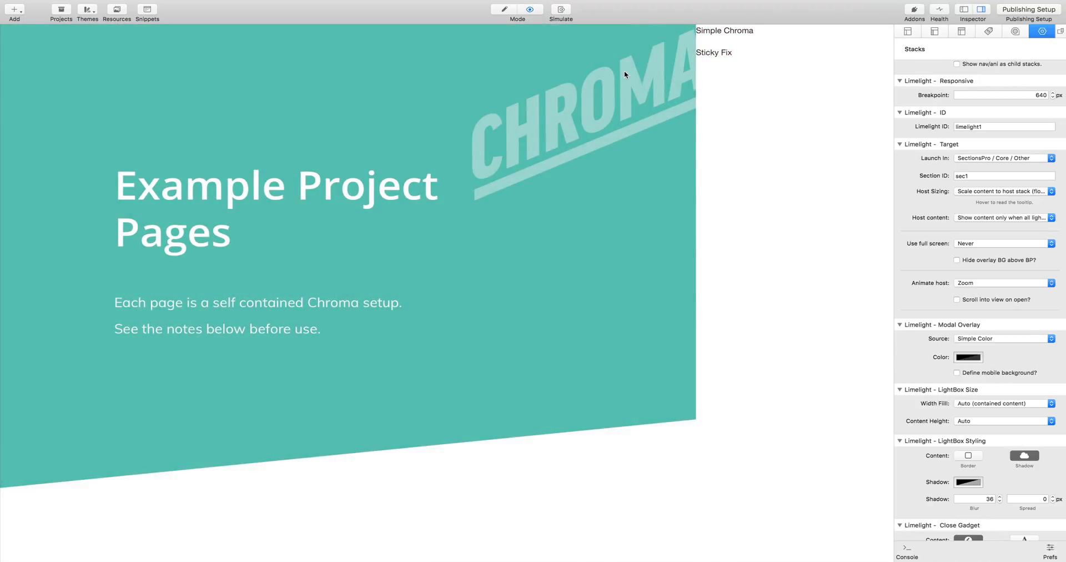
left_click(503, 9)
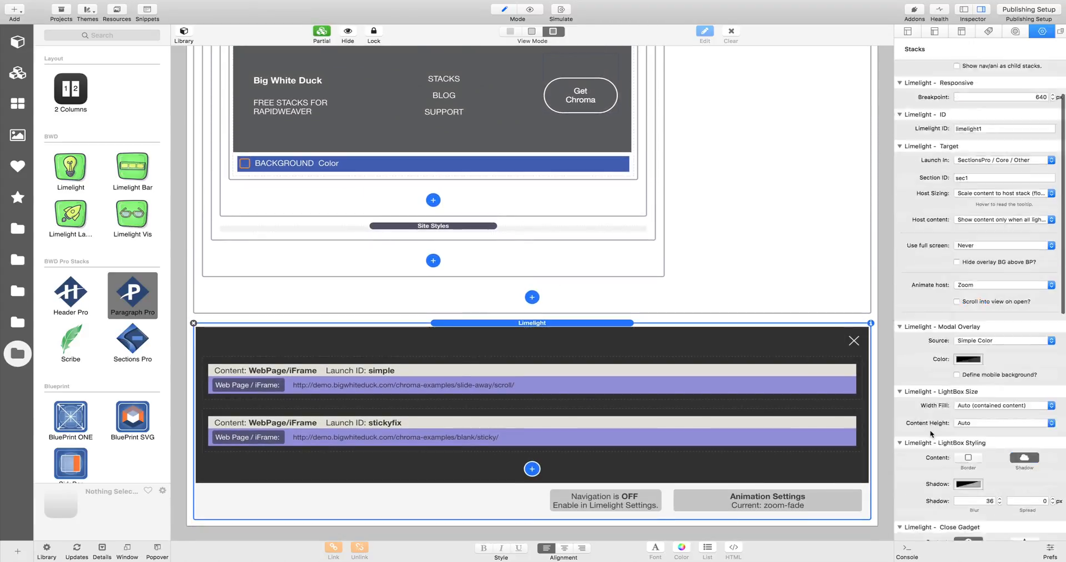
Make the Limelight modal overlay colour solid white at full opacity
scroll("down", 3)
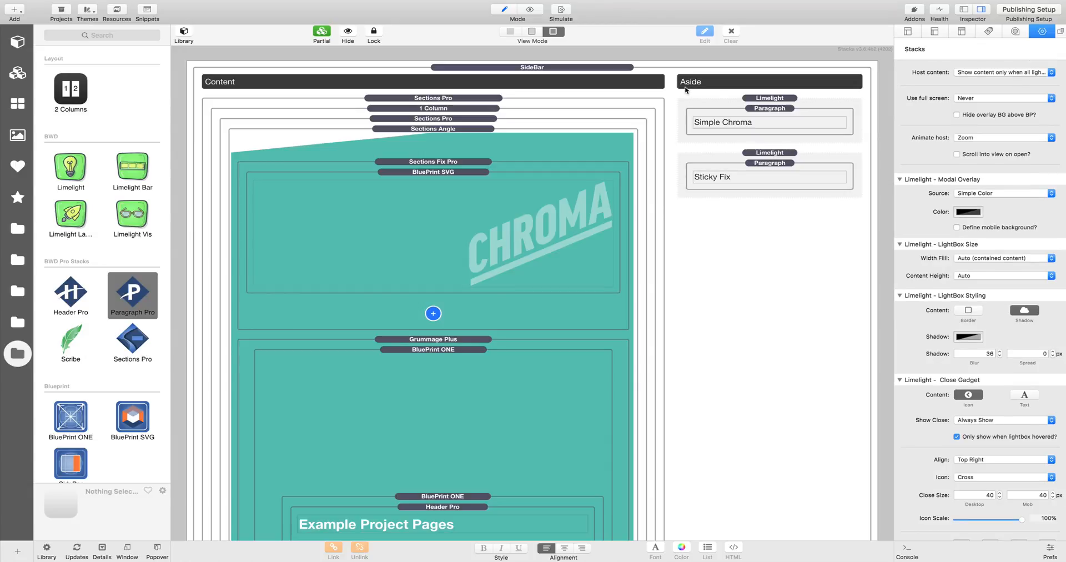
mouse_move(608, 120)
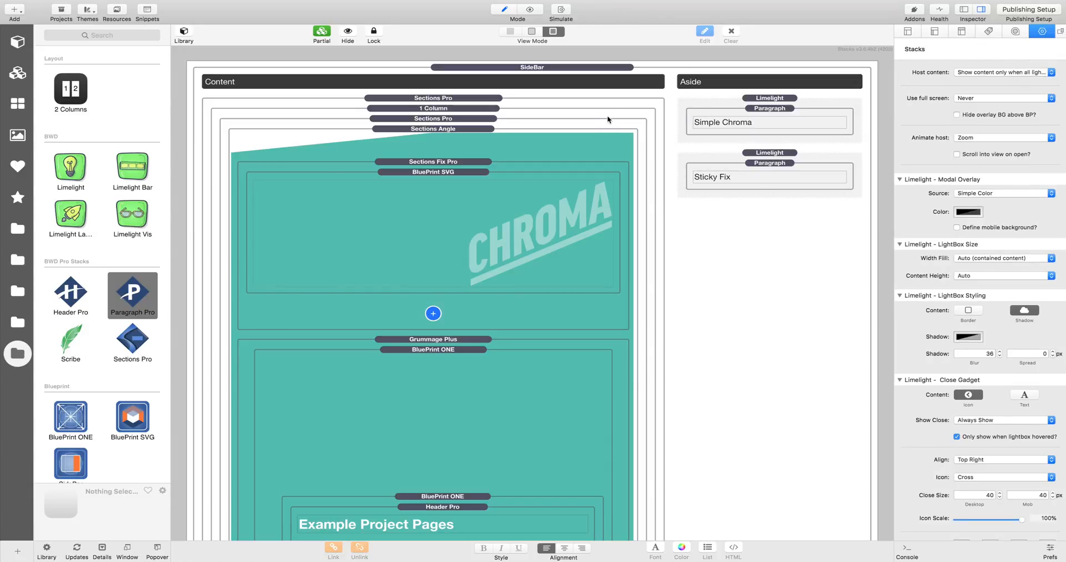
mouse_move(972, 192)
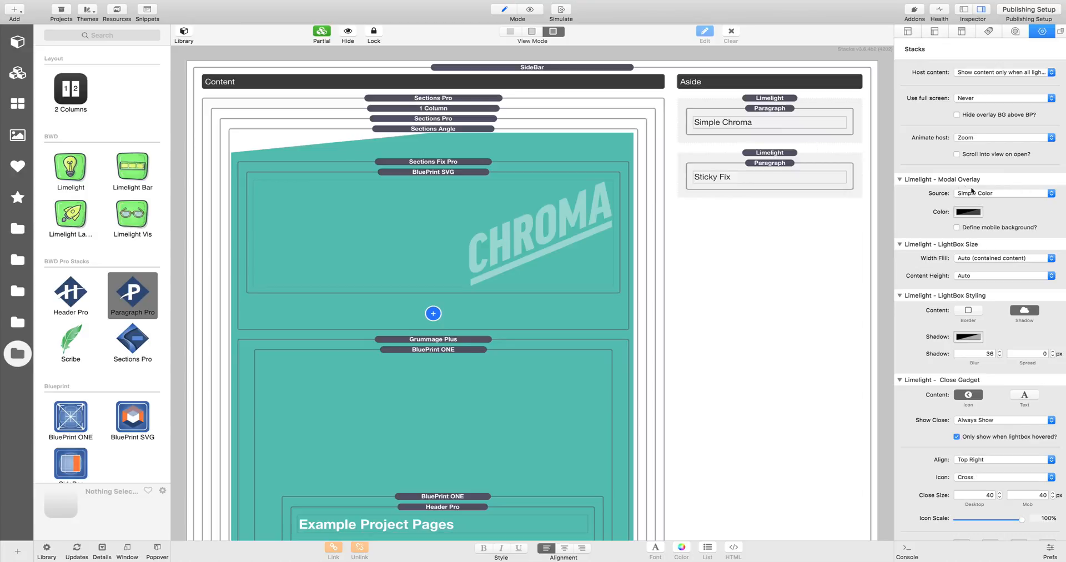
mouse_move(983, 213)
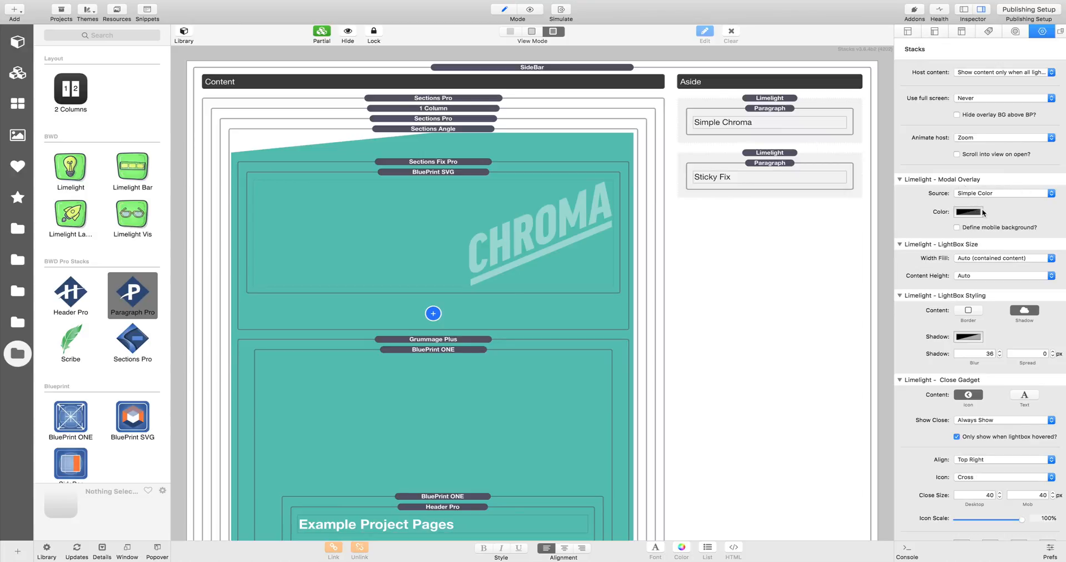
left_click(967, 211)
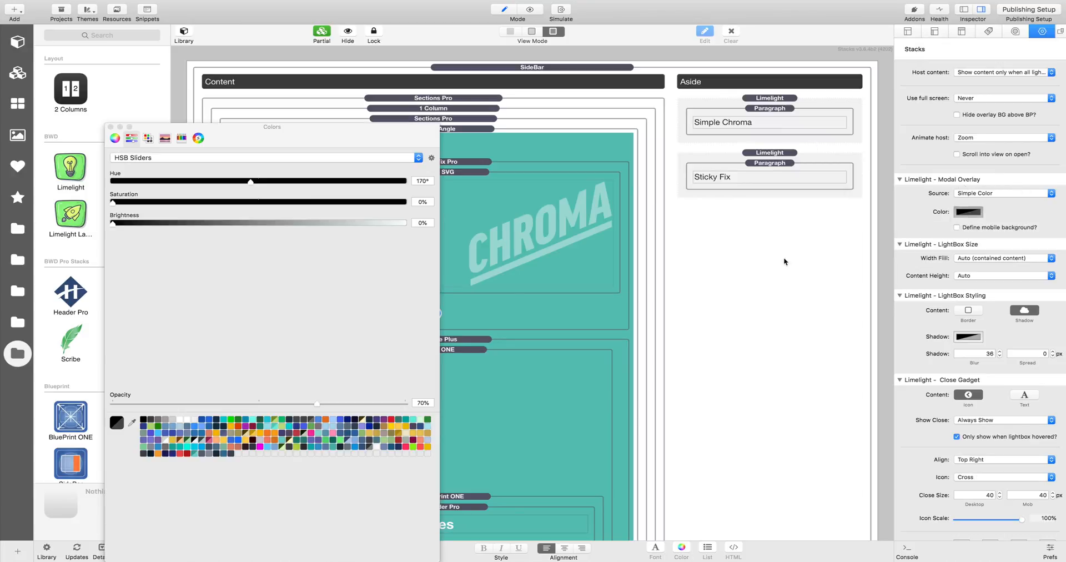
left_click_drag(114, 223, 405, 223)
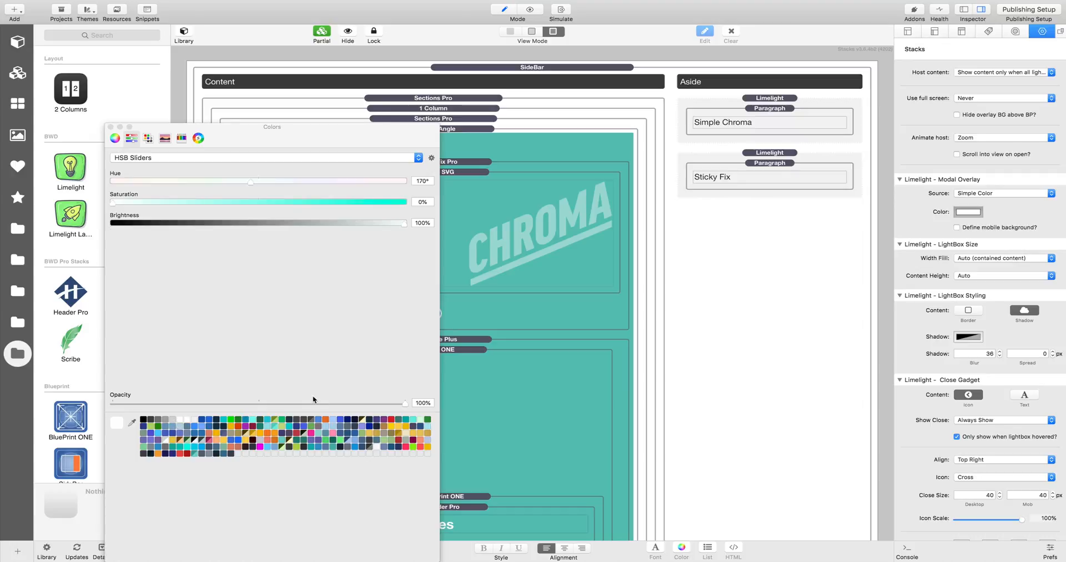